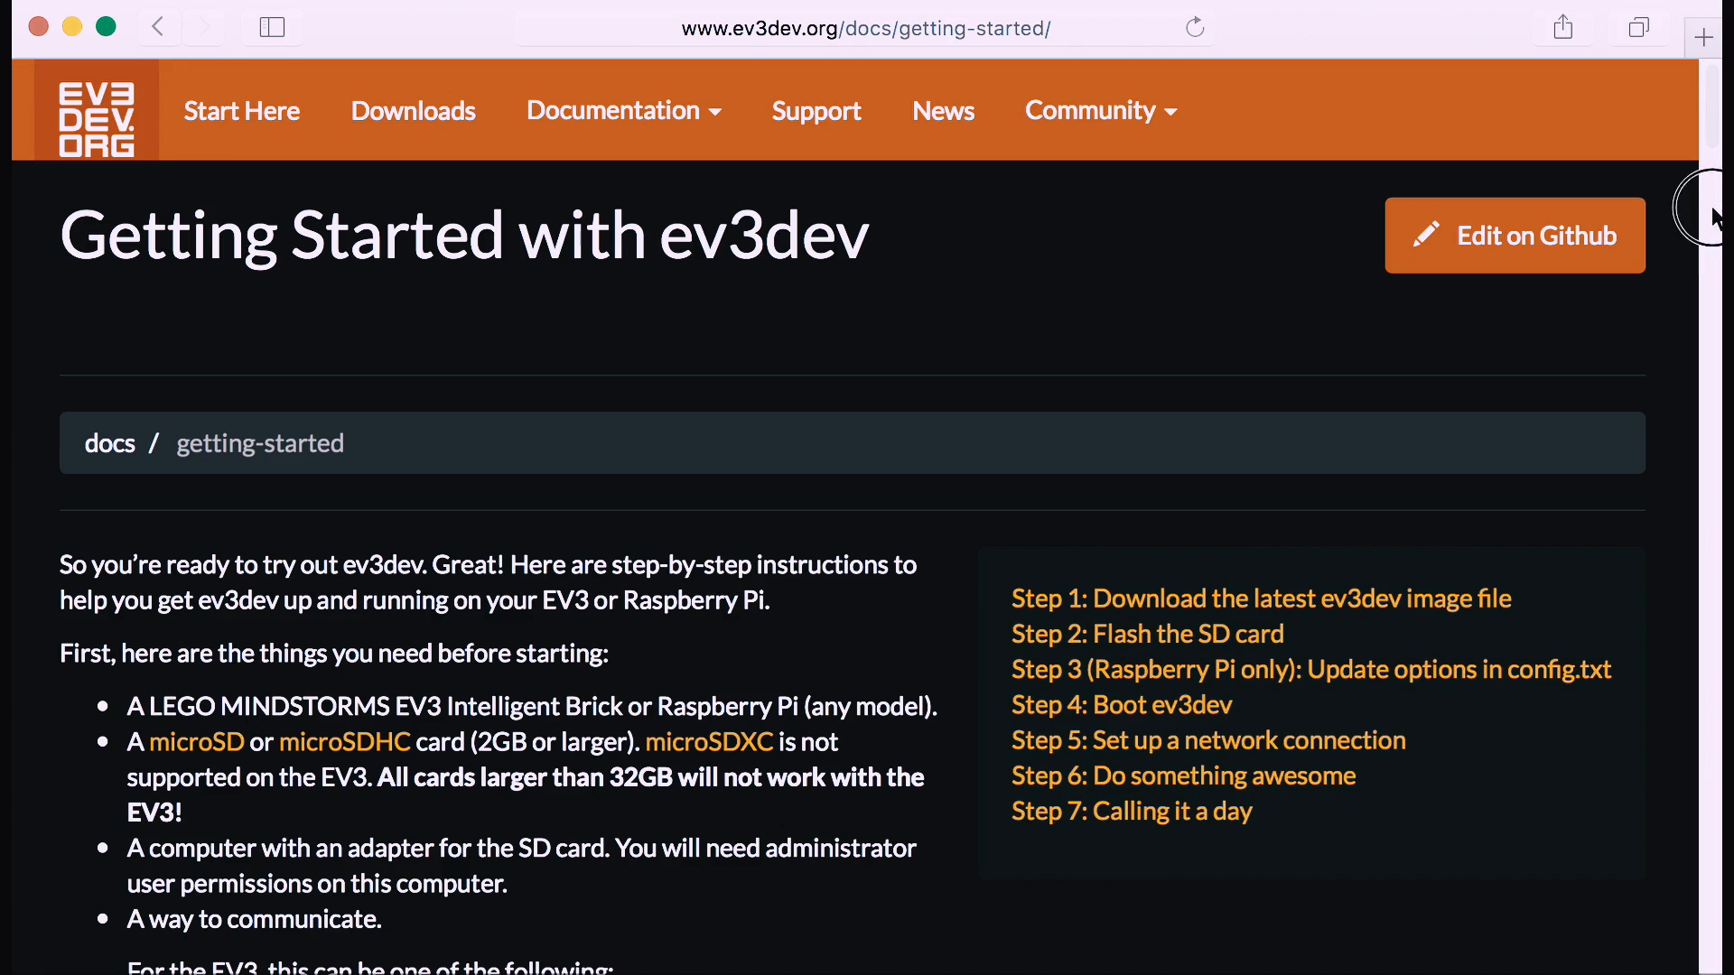
Download the 207 MiB ev3dev image for LEGO MINDSTORMS EV3 from Step 1.
scroll(down, 3)
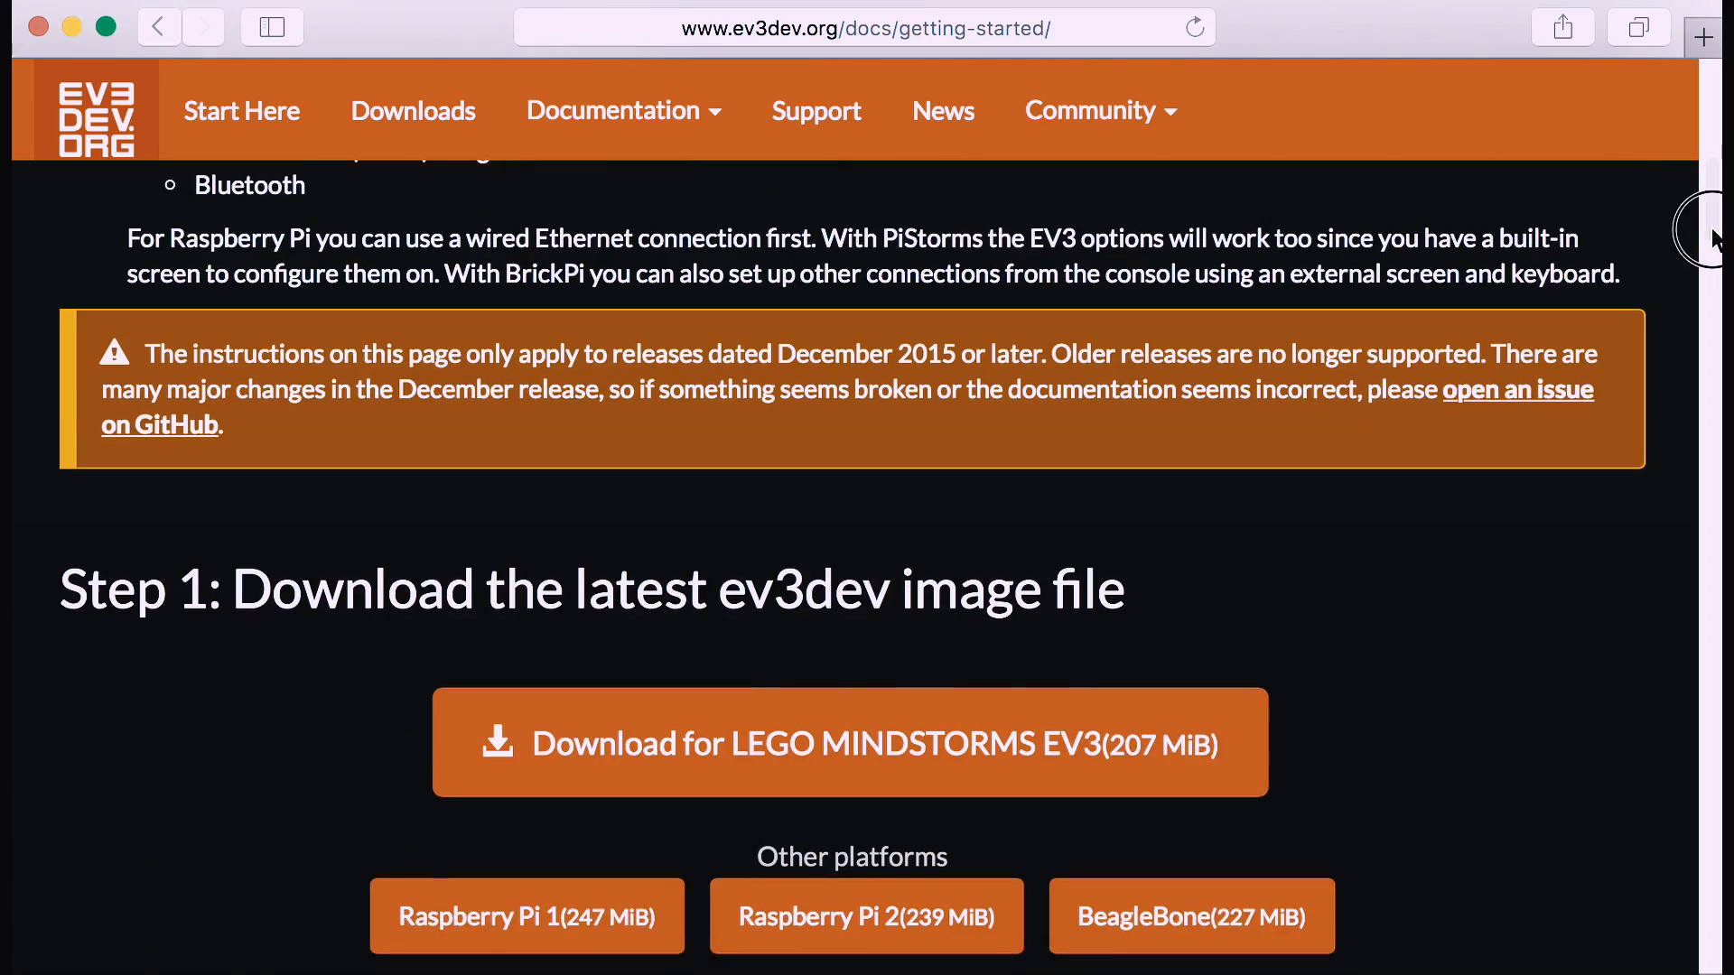
scroll(down, 3)
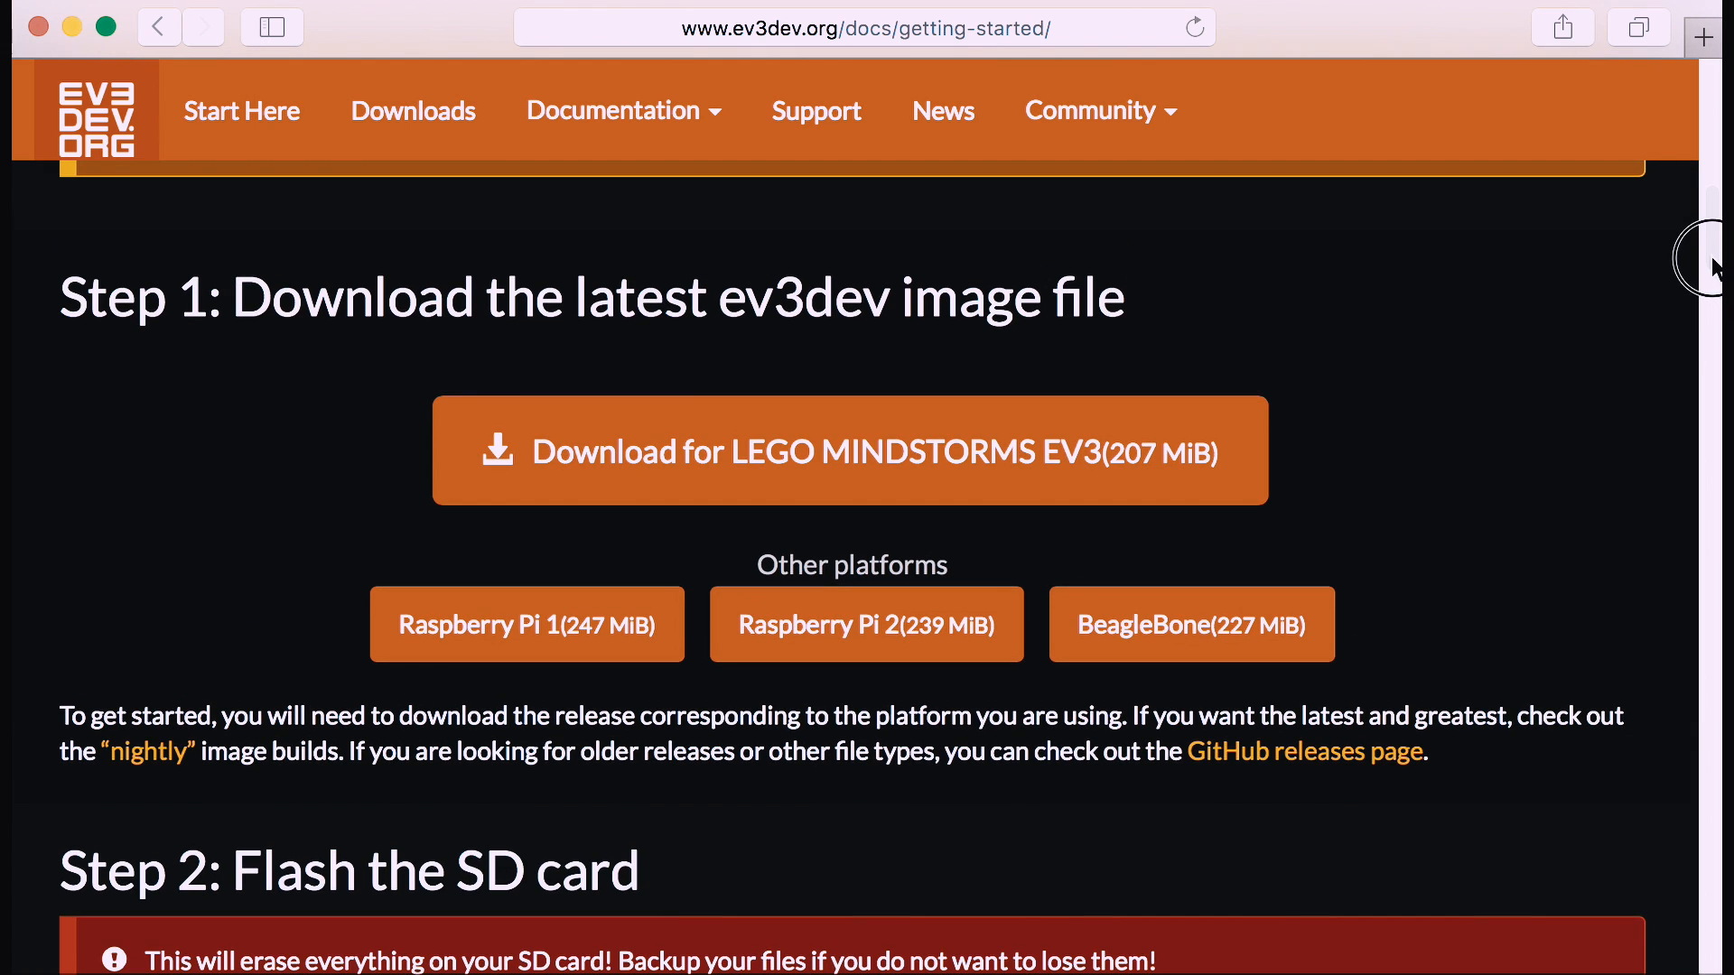
click(849, 452)
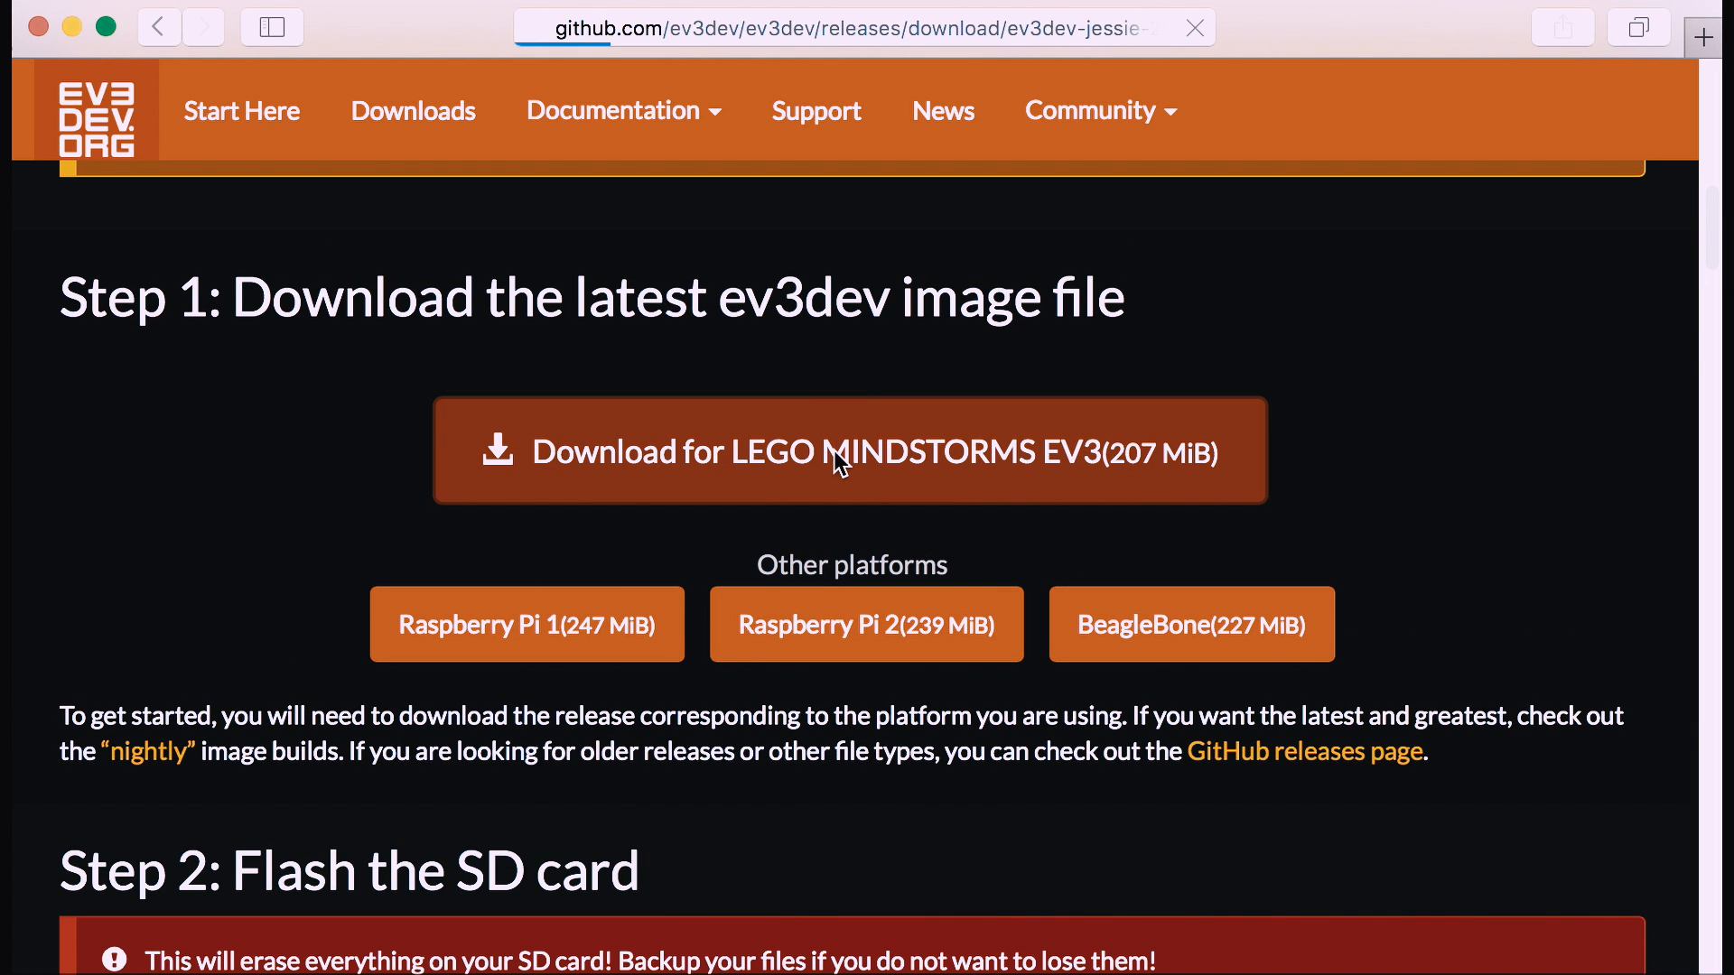
click(848, 449)
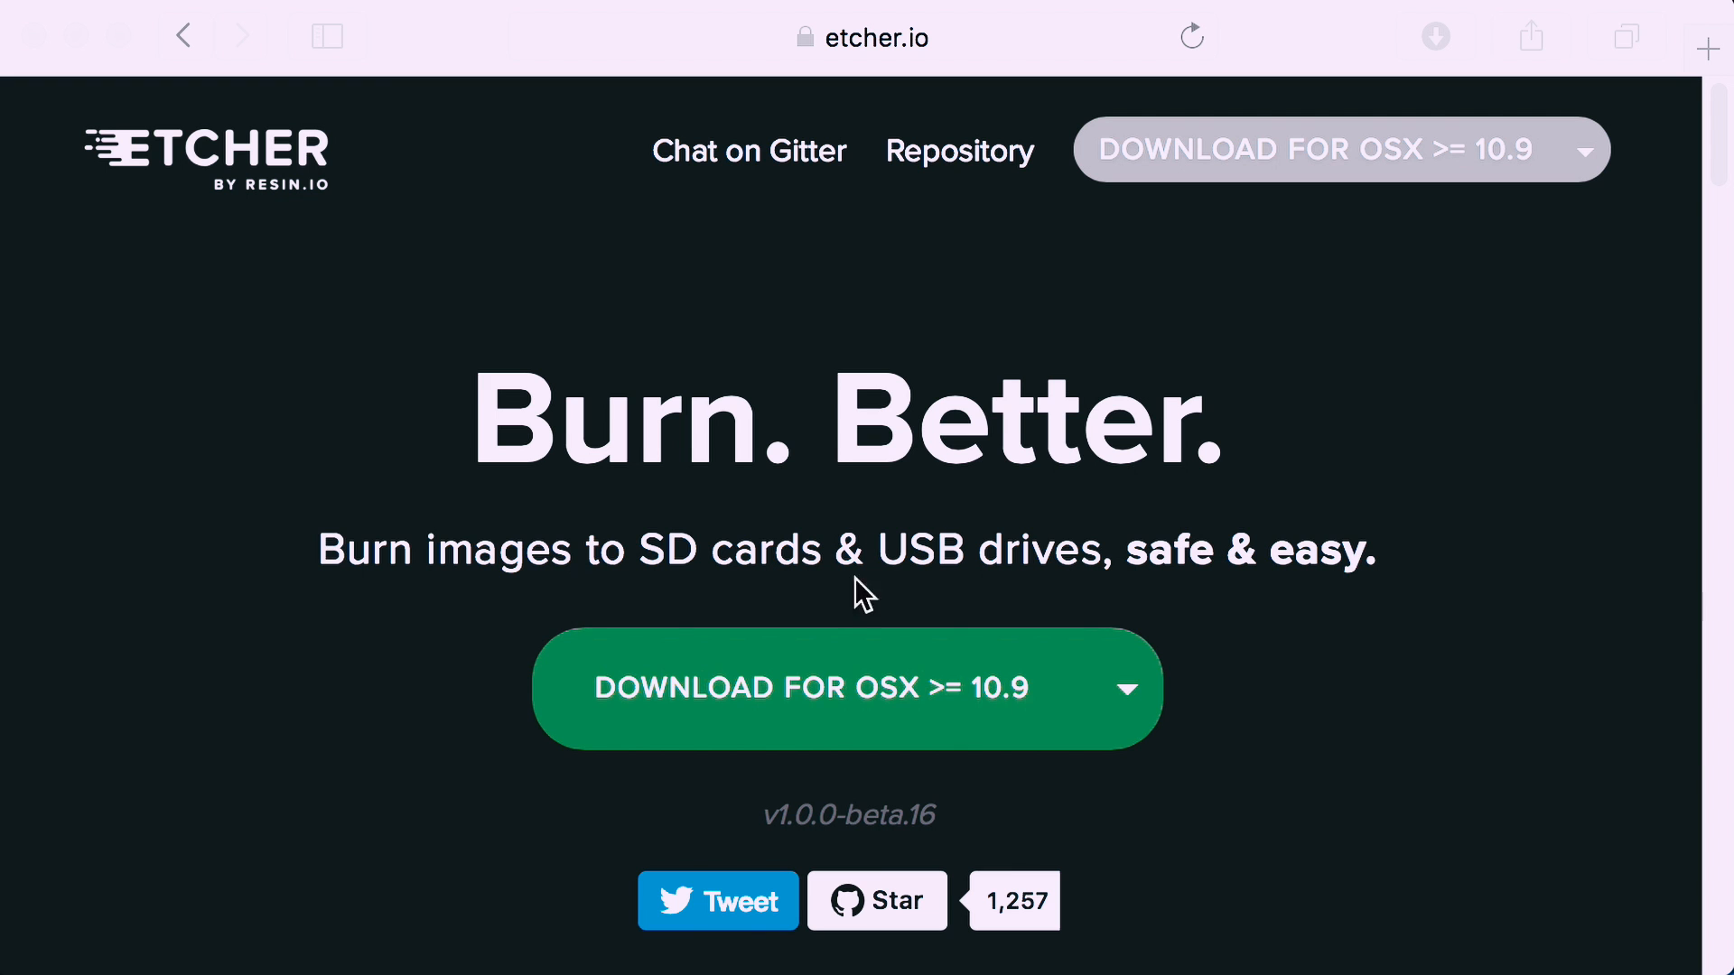
Download Etcher for OSX 10.9 or later from etcher.io.
click(806, 687)
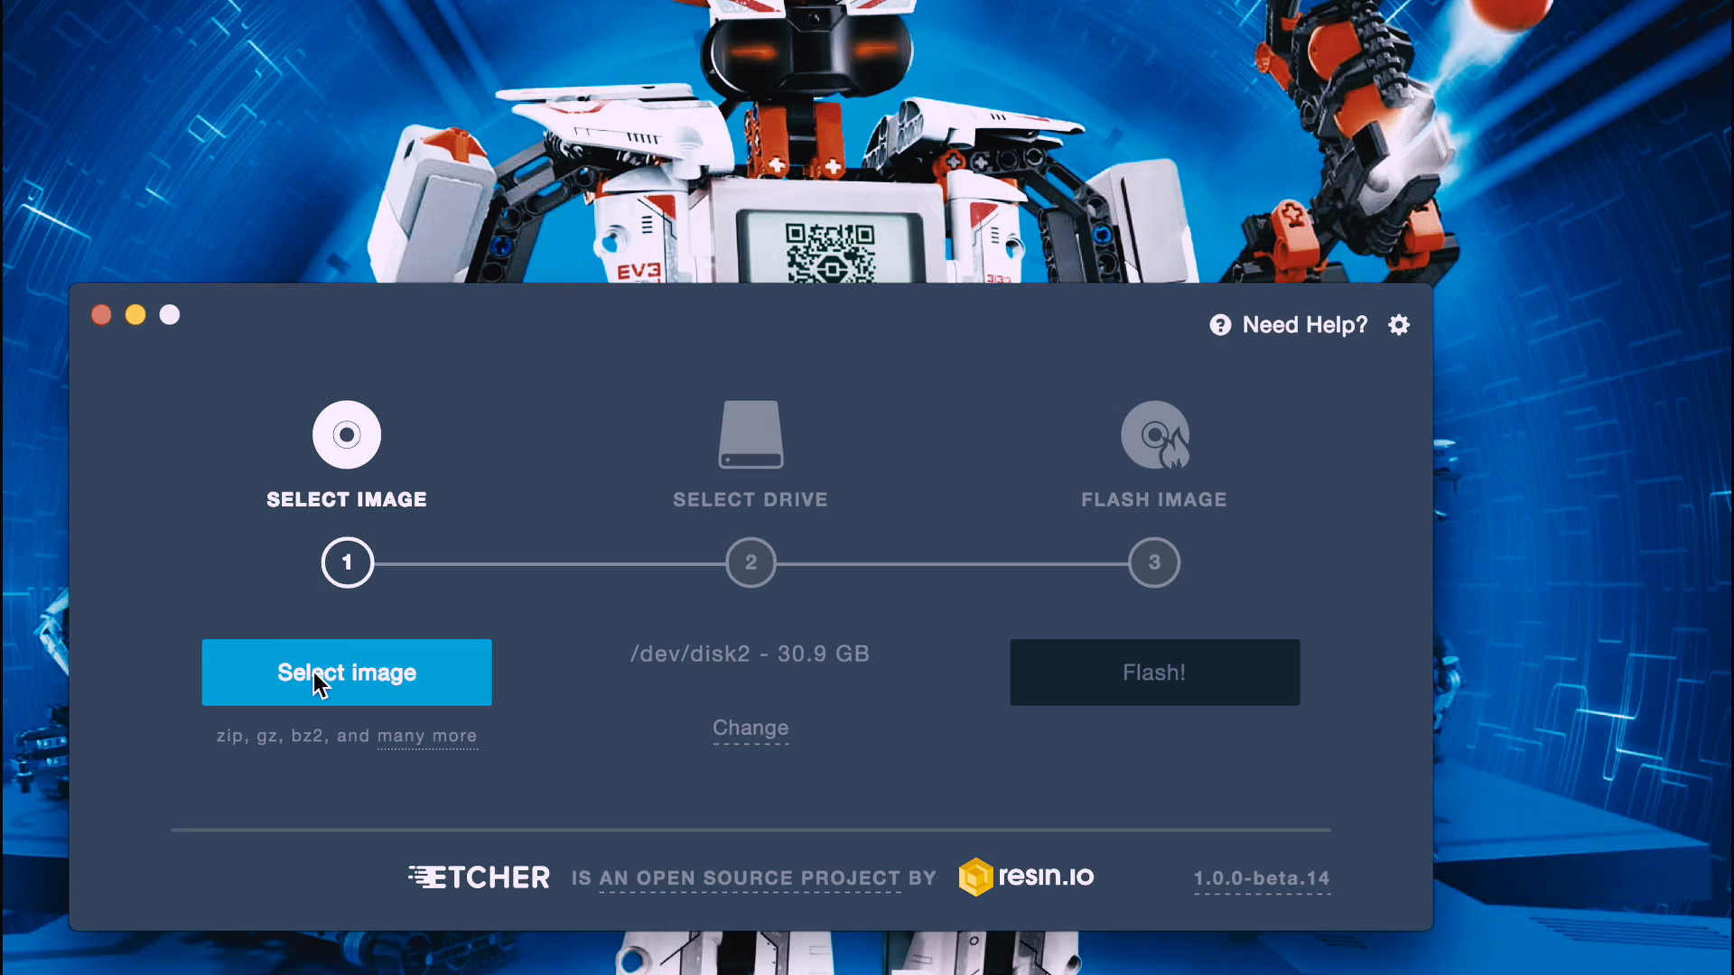
Flash ev3dev-jessie-ev3-generic-2016-10-17.img onto the 30.9 GB /dev/disk2 SD card.
click(346, 672)
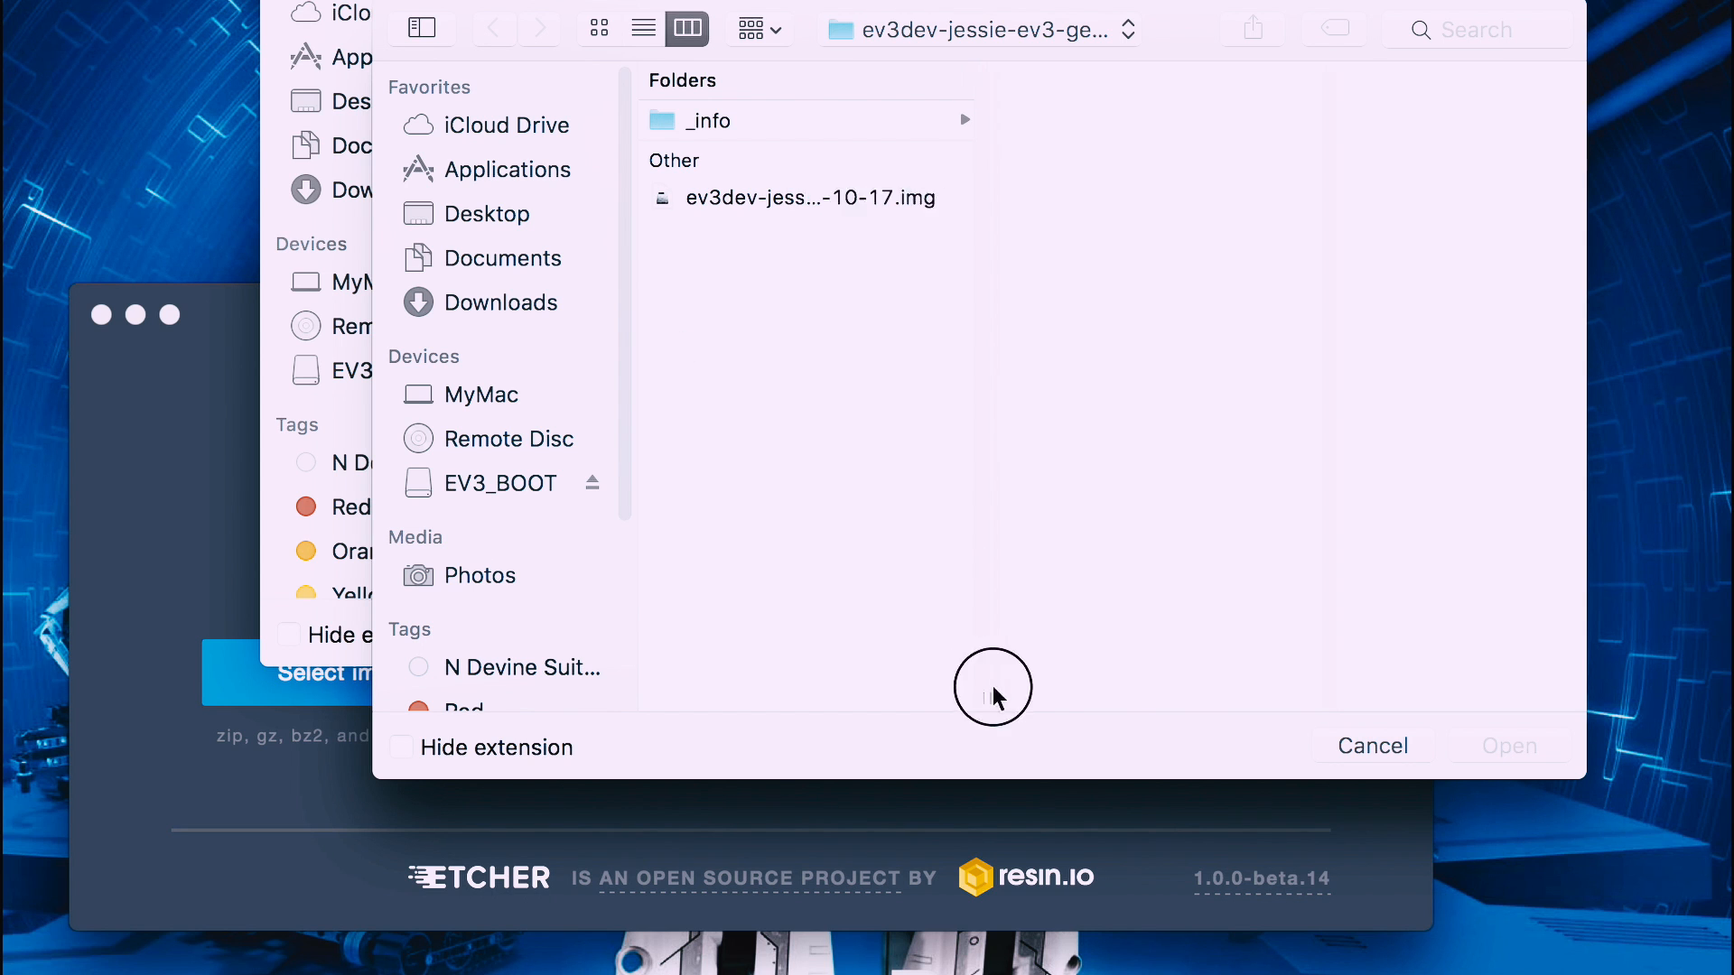
click(808, 197)
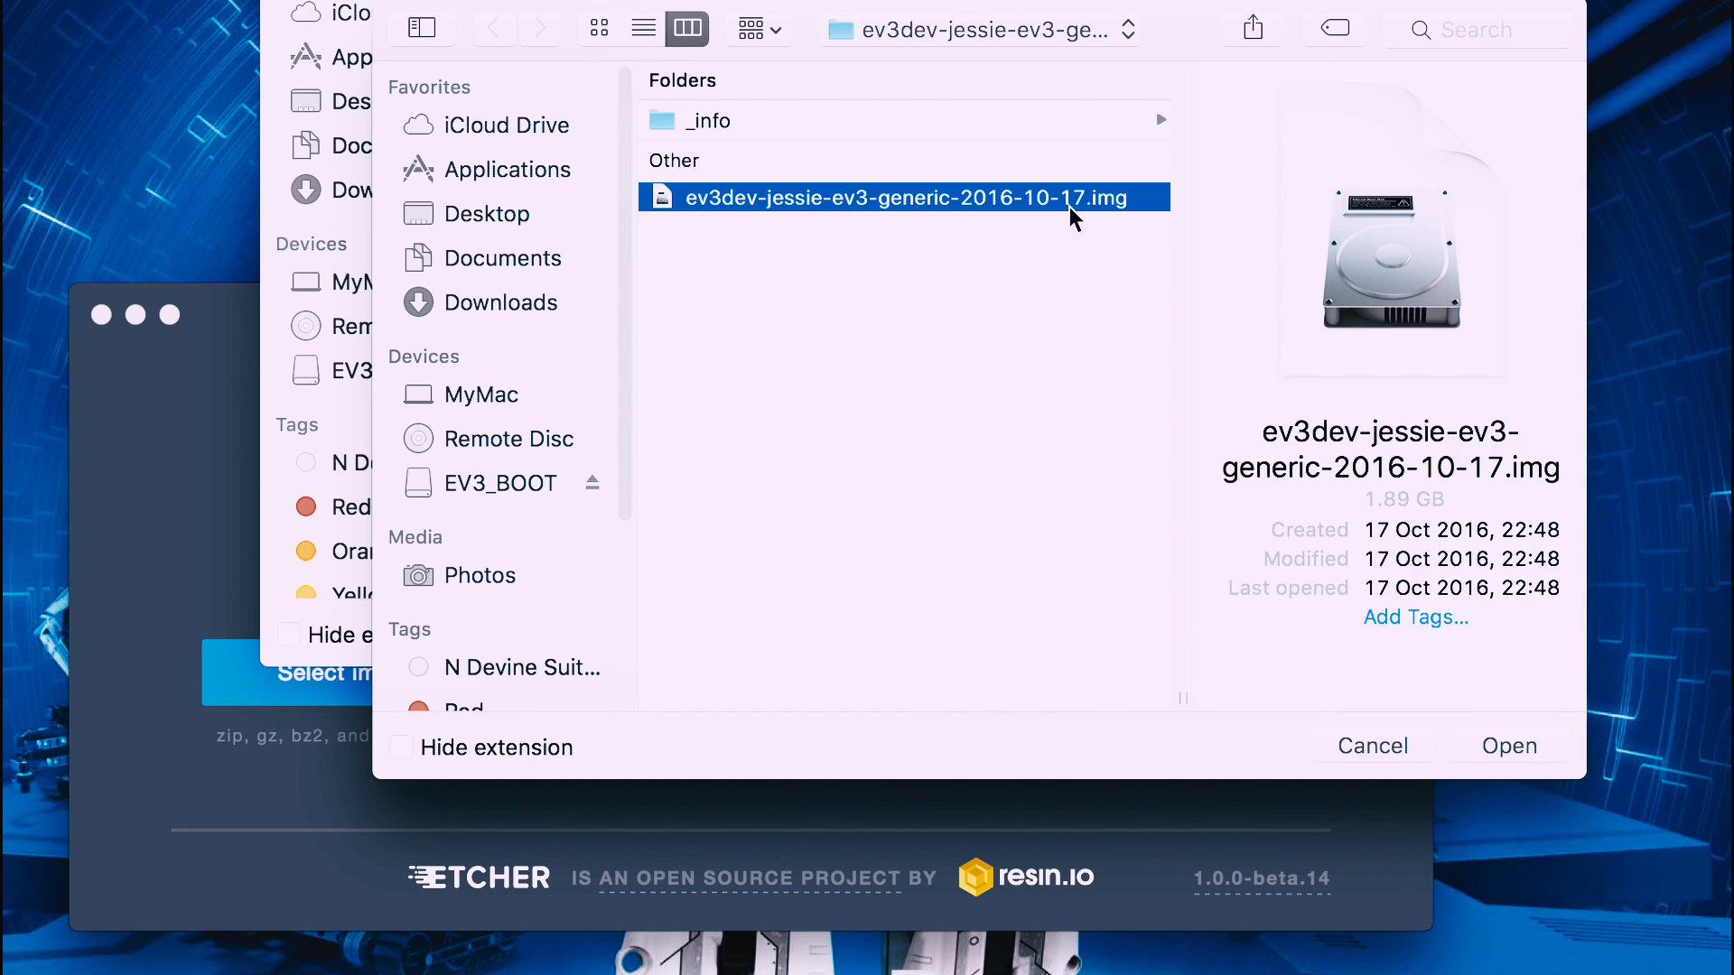
click(1507, 744)
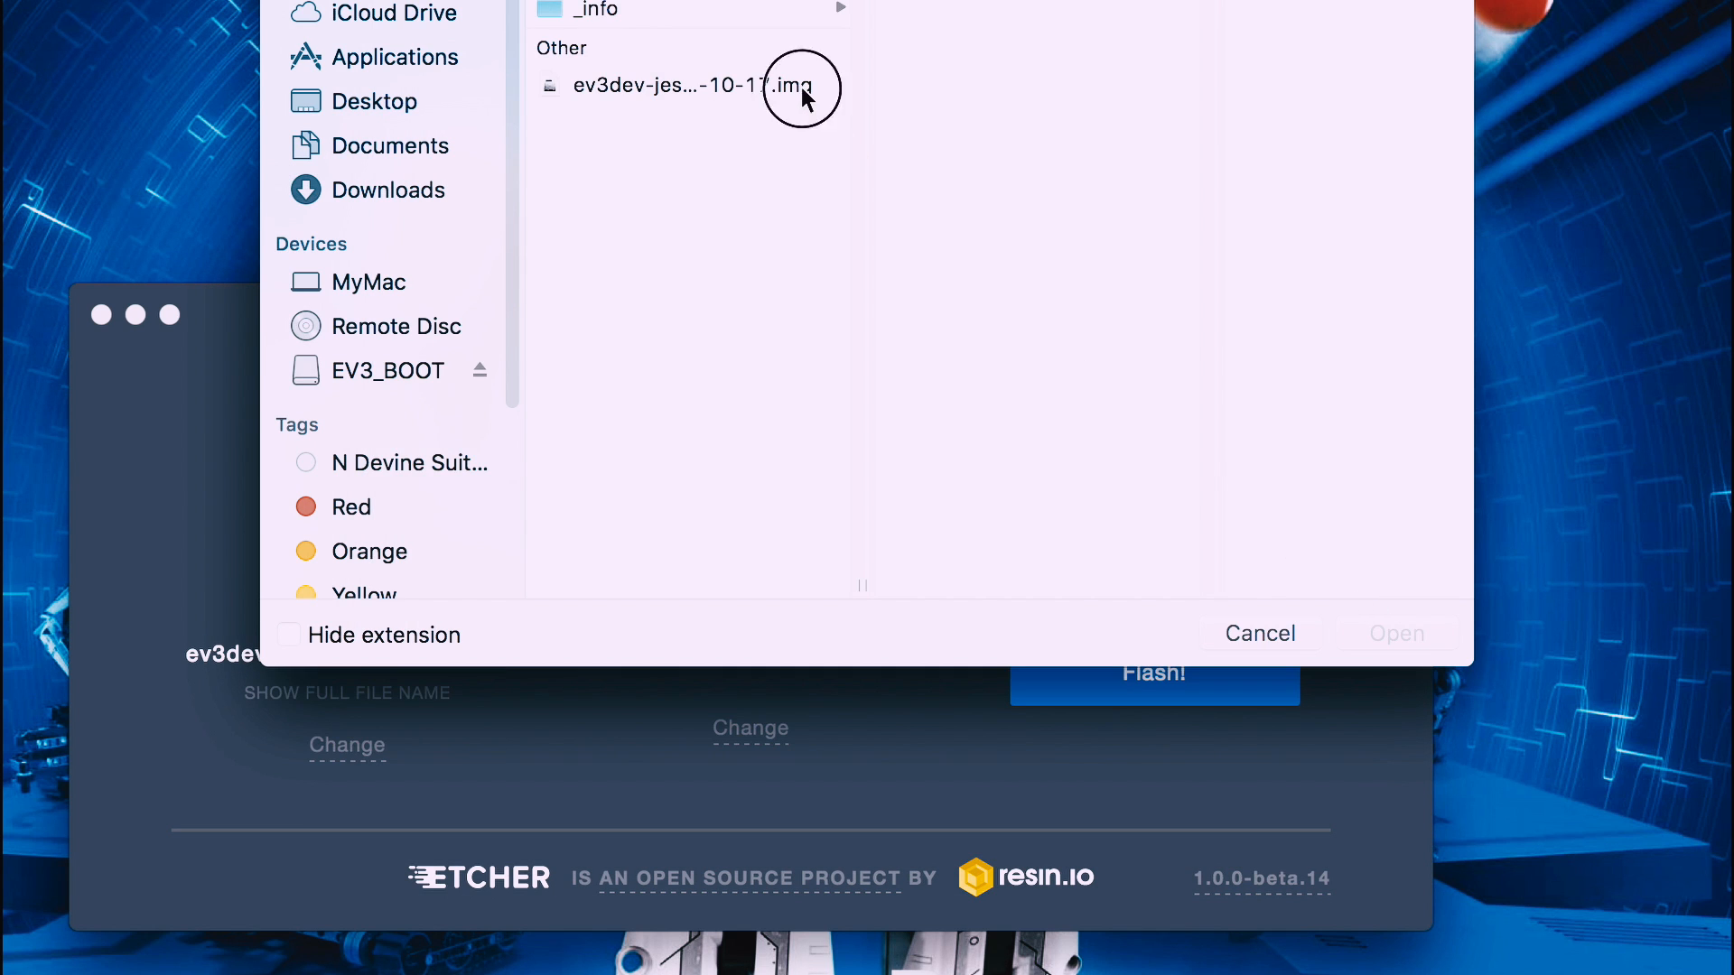
click(685, 85)
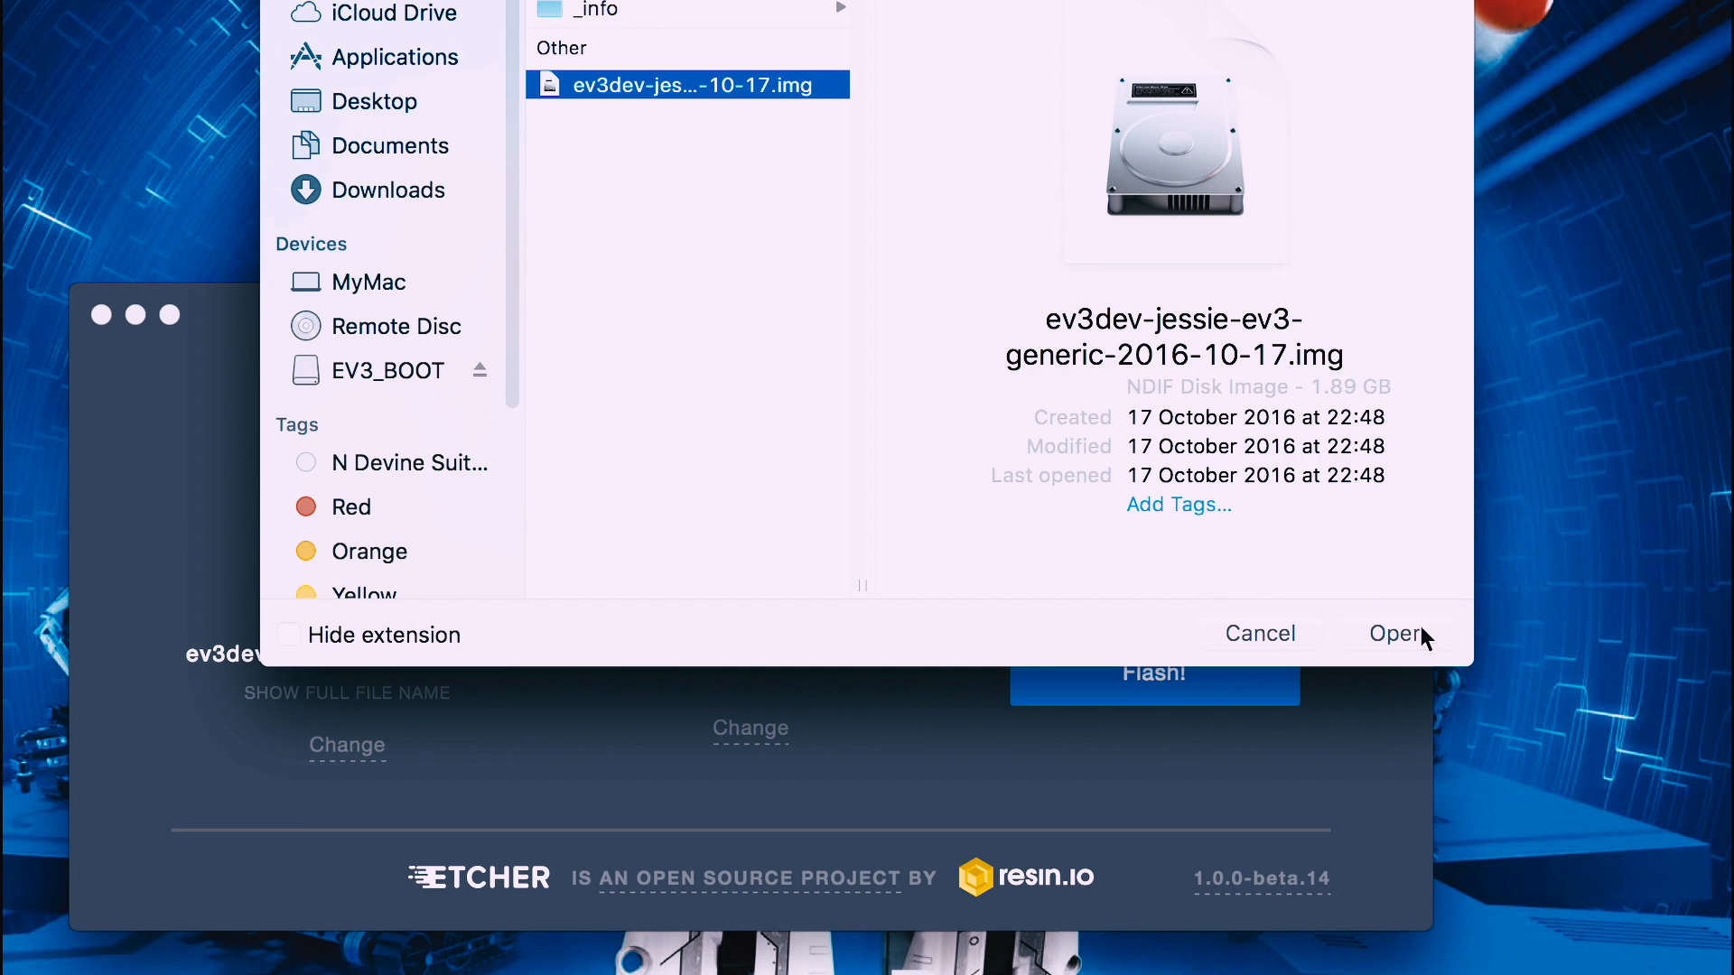
click(1394, 633)
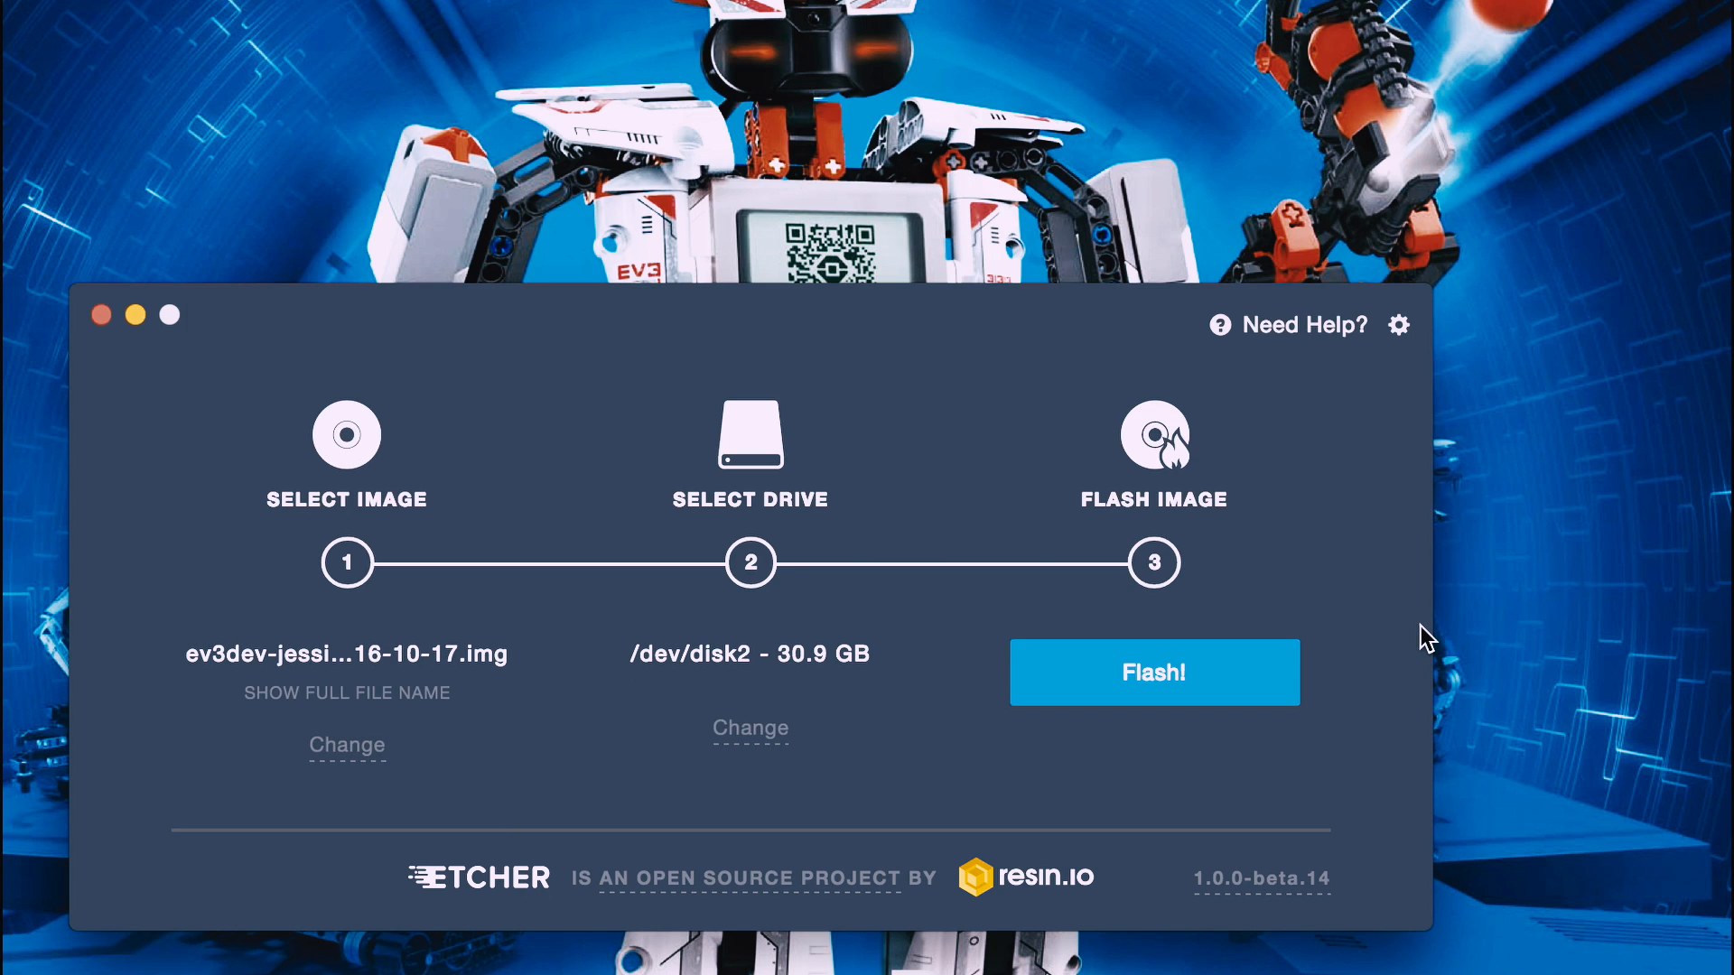
mouse_move(1154, 672)
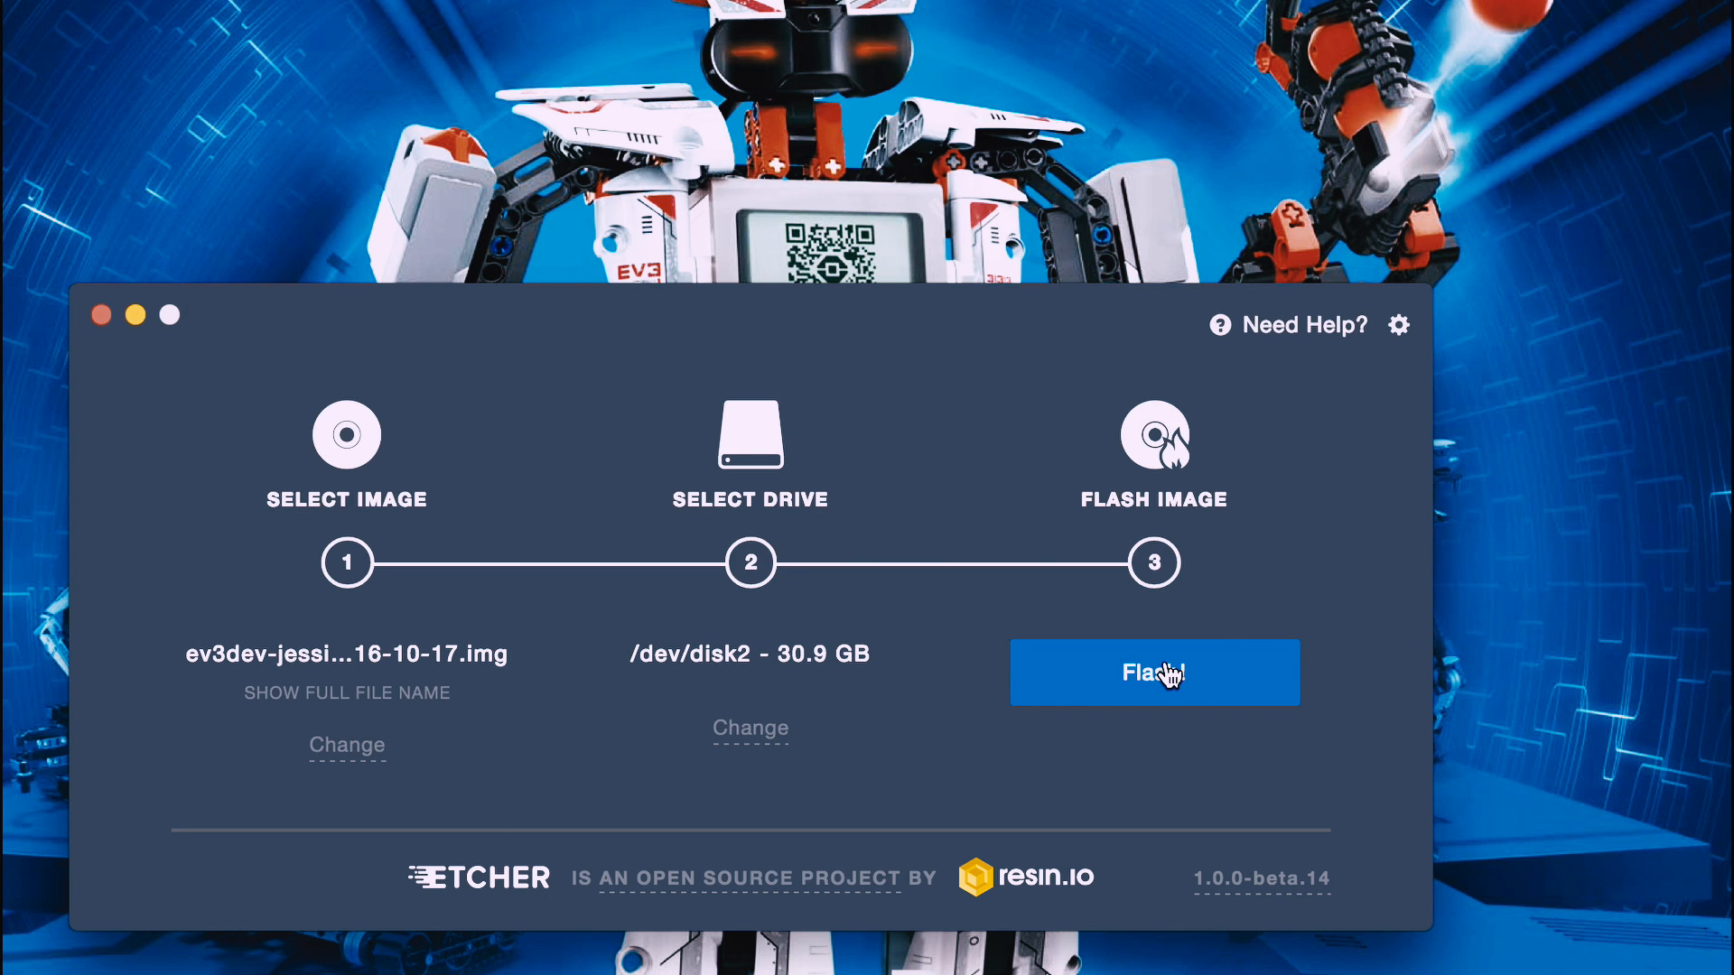
click(1153, 672)
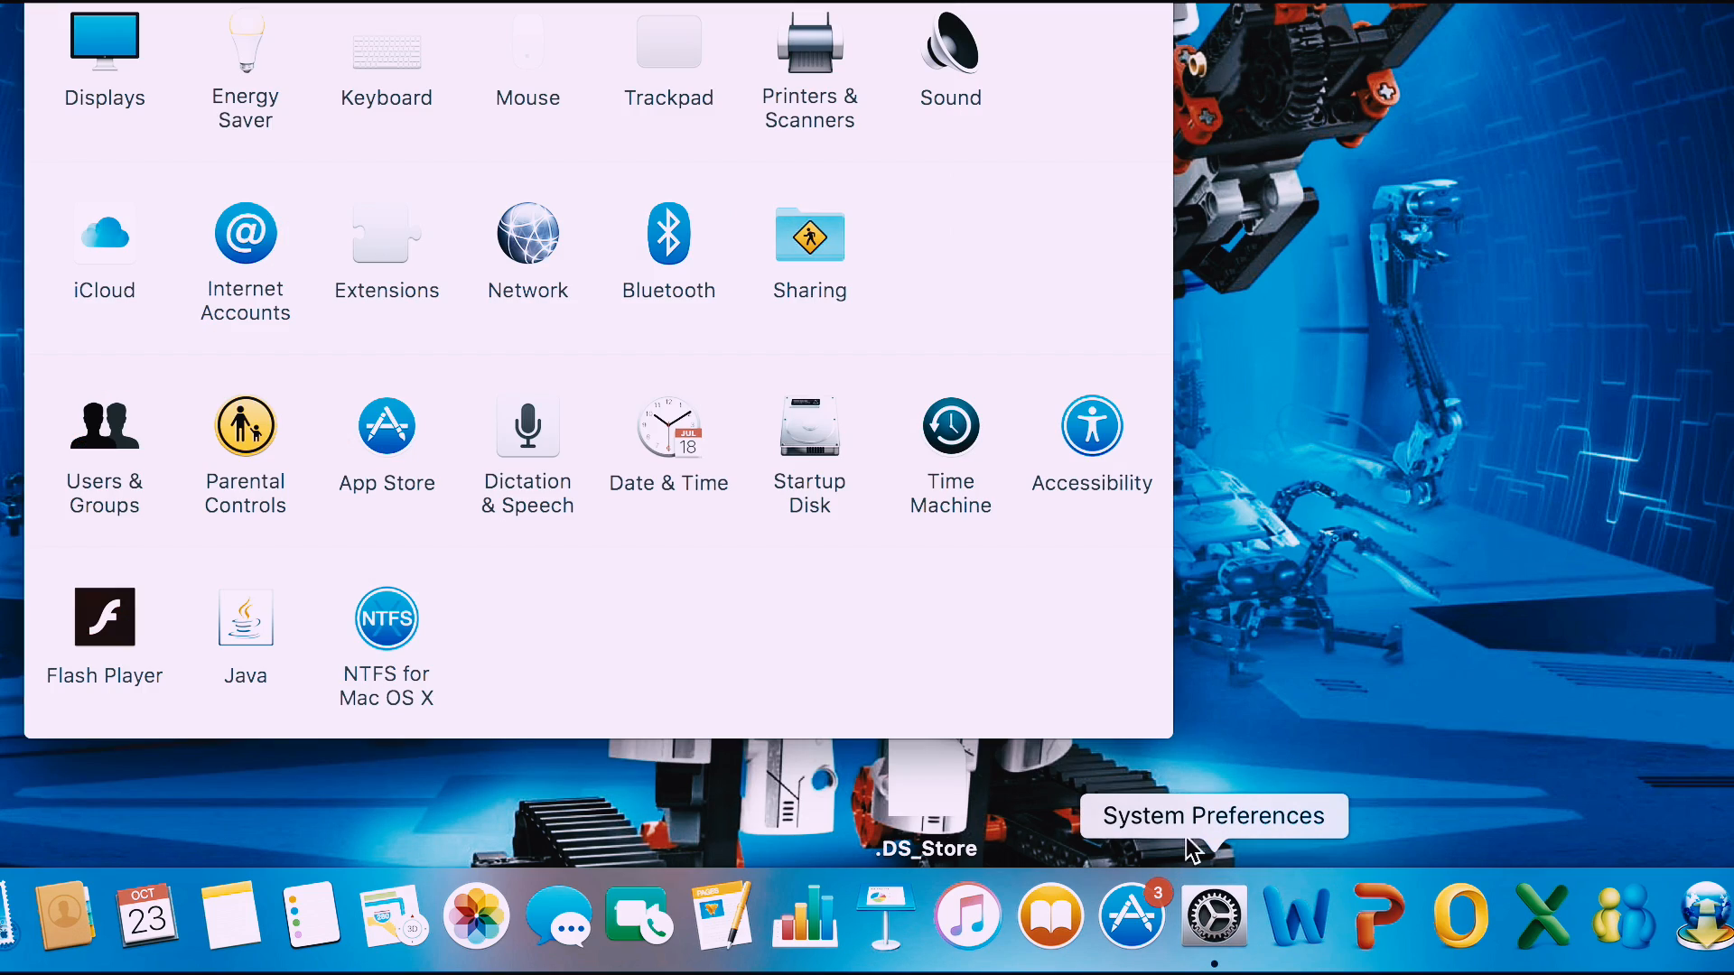
mouse_move(596, 243)
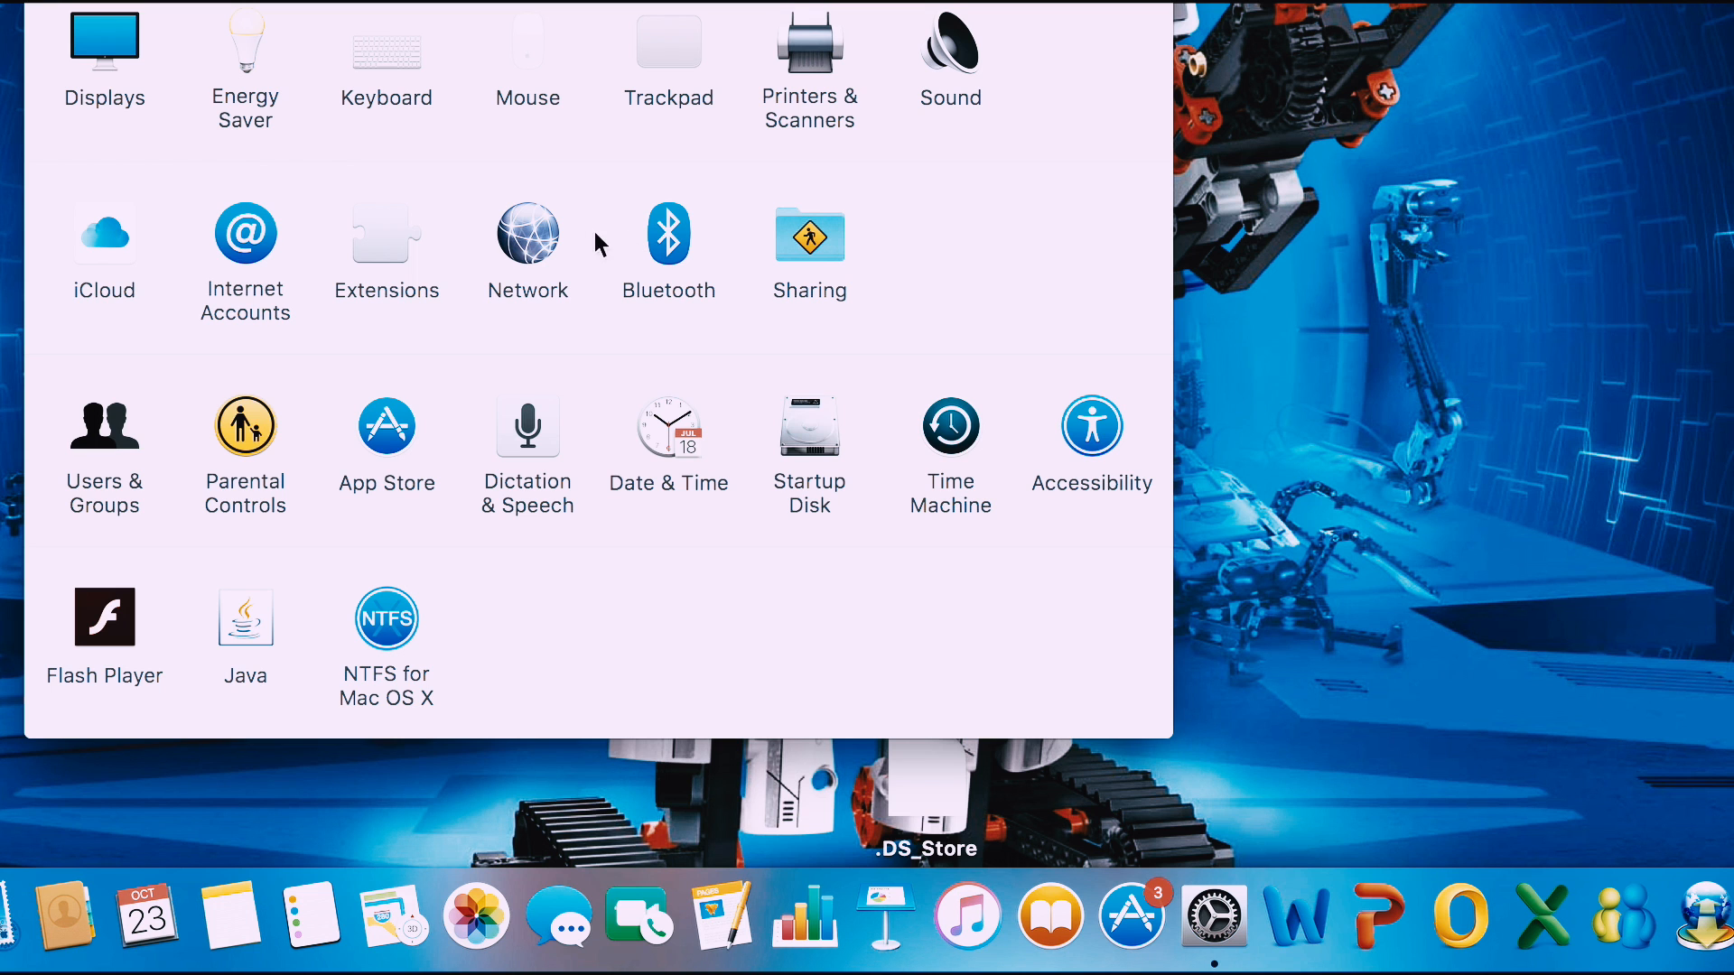
Create and apply a Bluetooth PAN service in Network preferences.
click(527, 232)
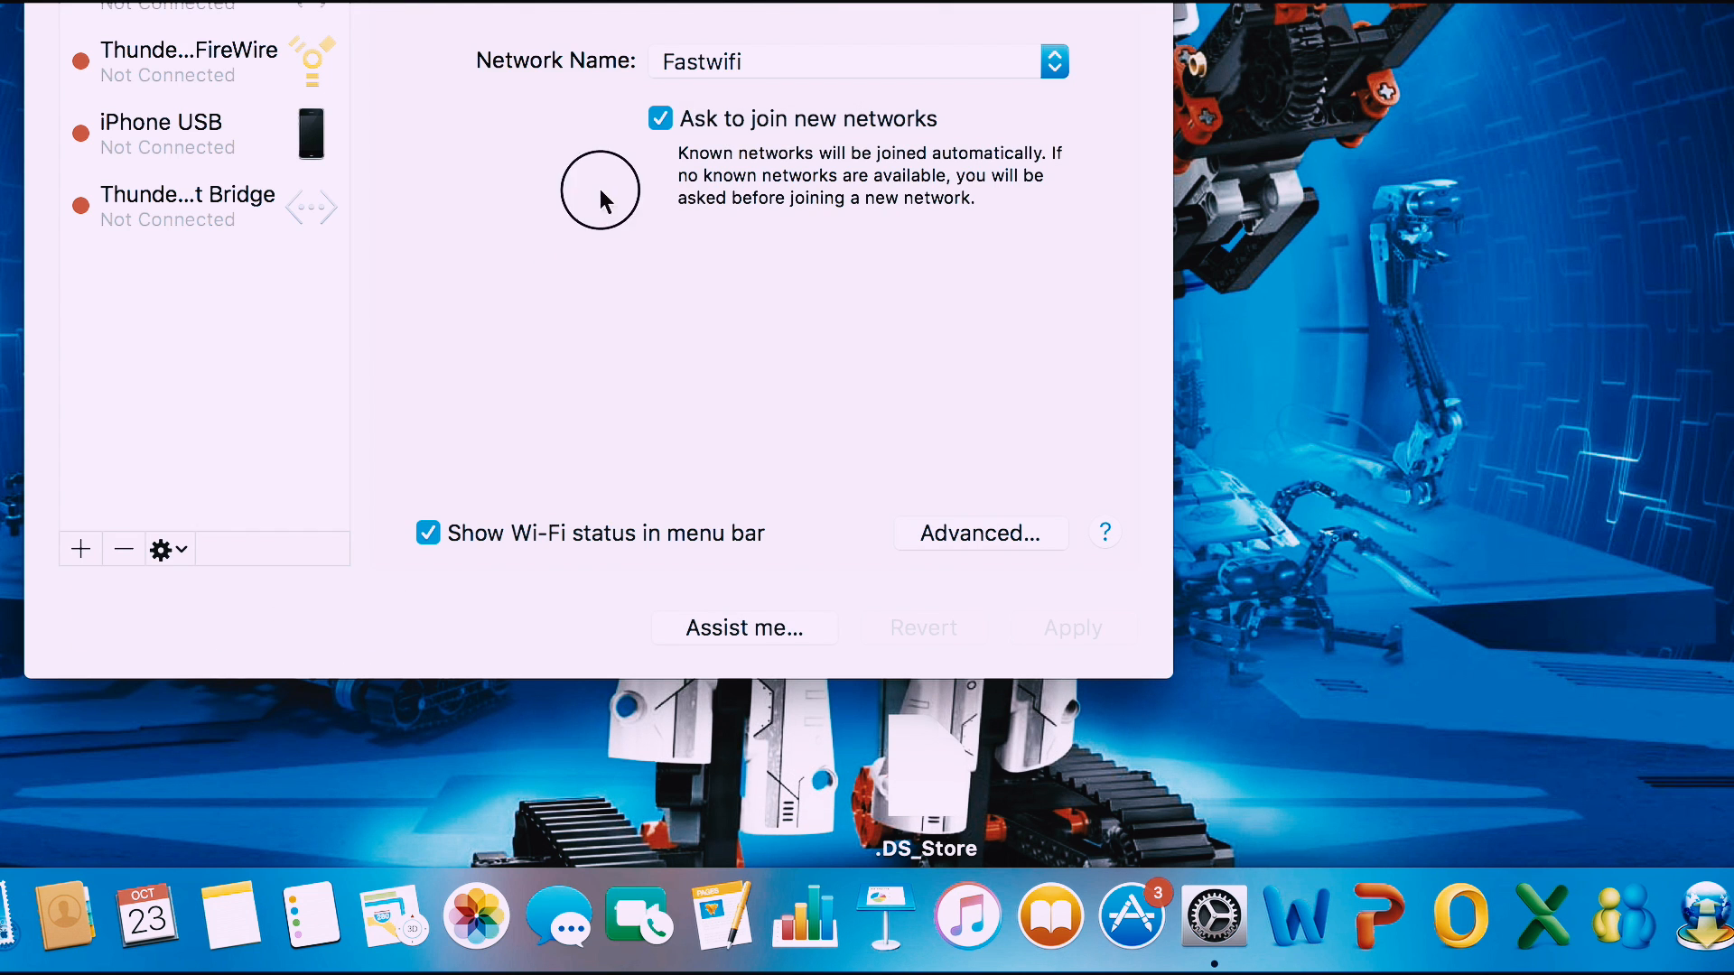
mouse_move(675, 108)
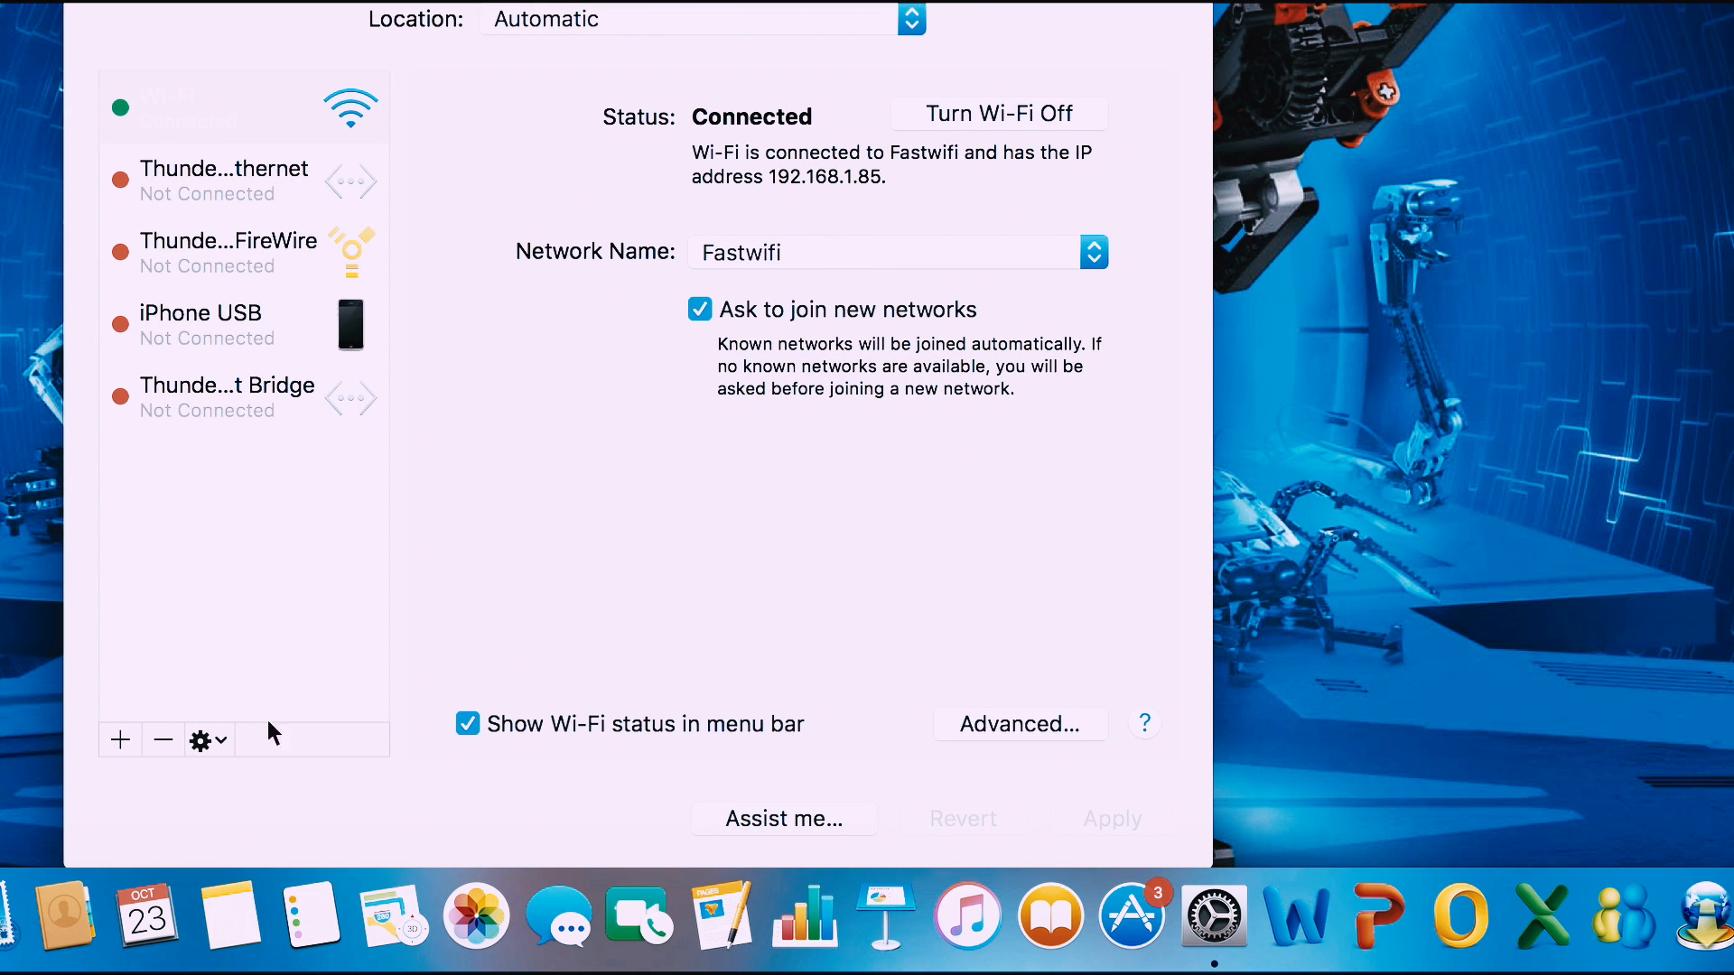
click(201, 739)
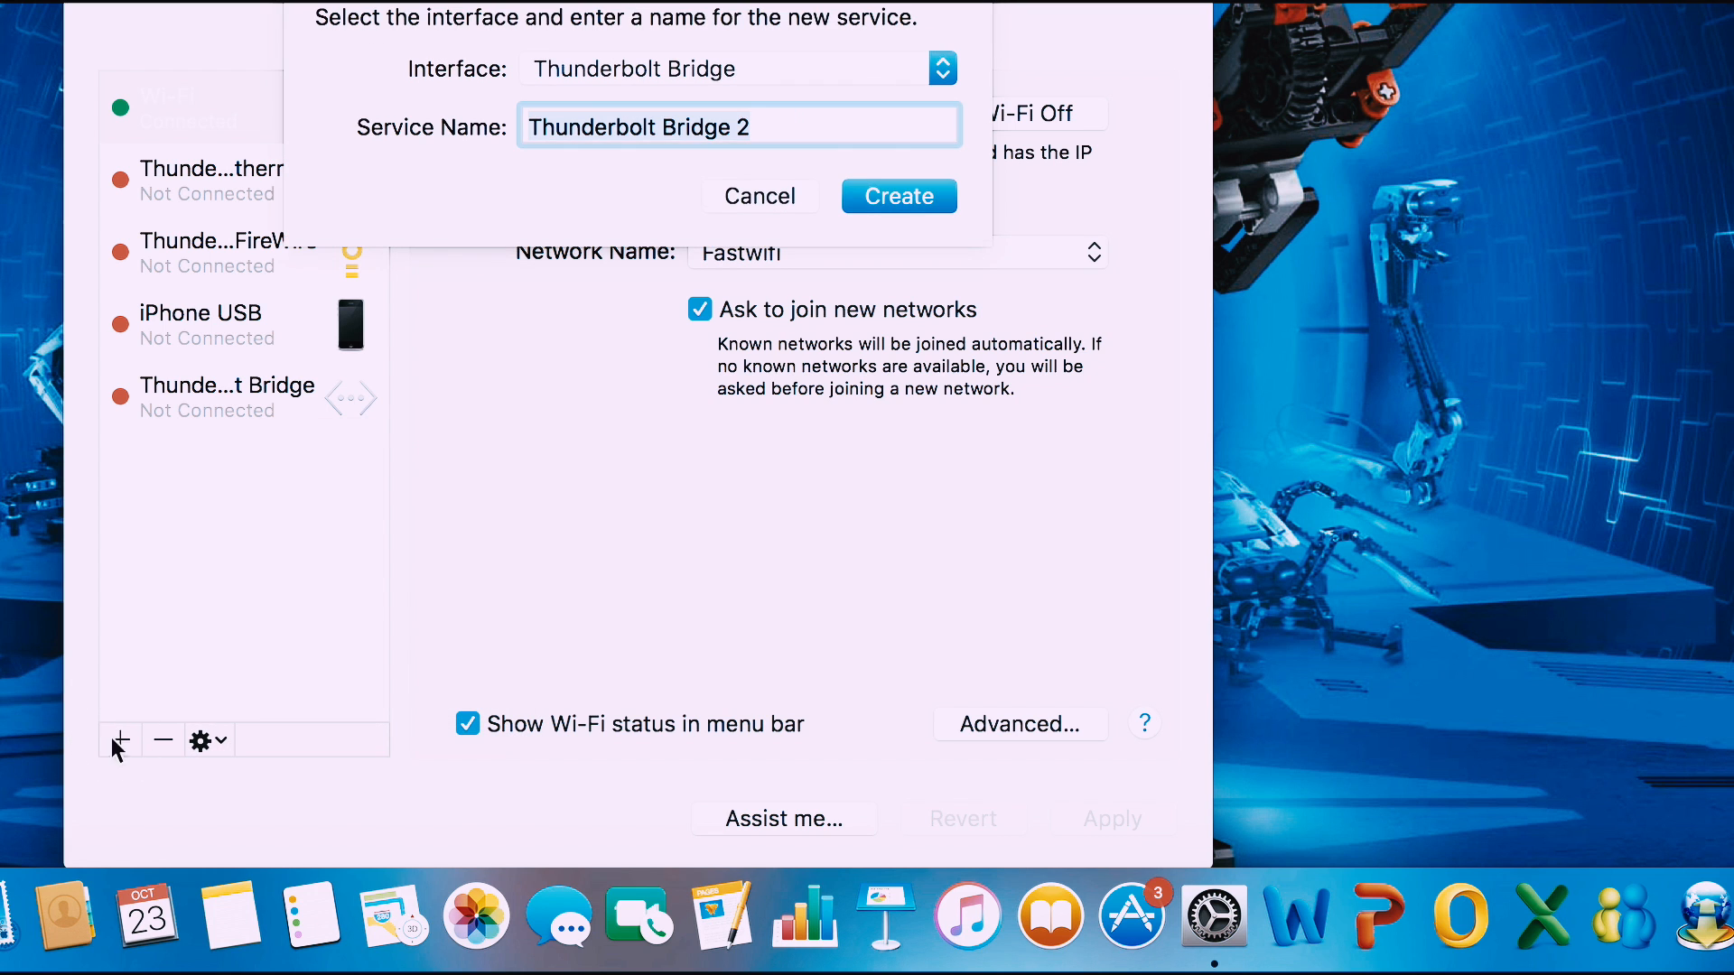
click(941, 67)
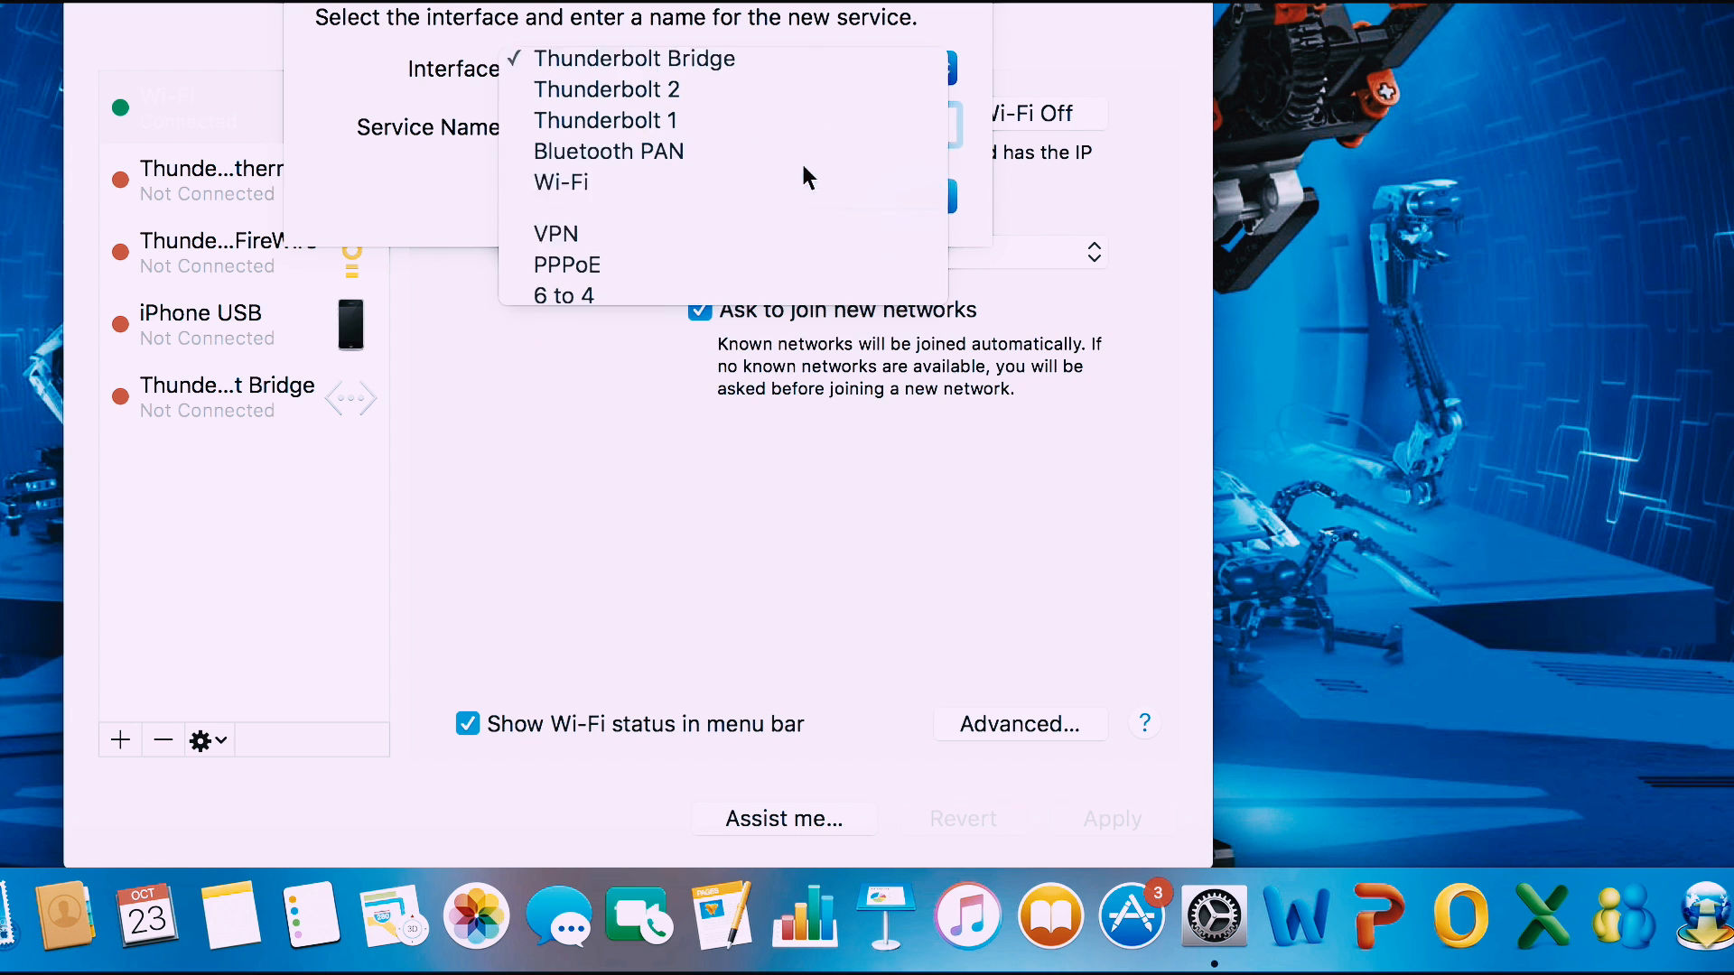
click(608, 152)
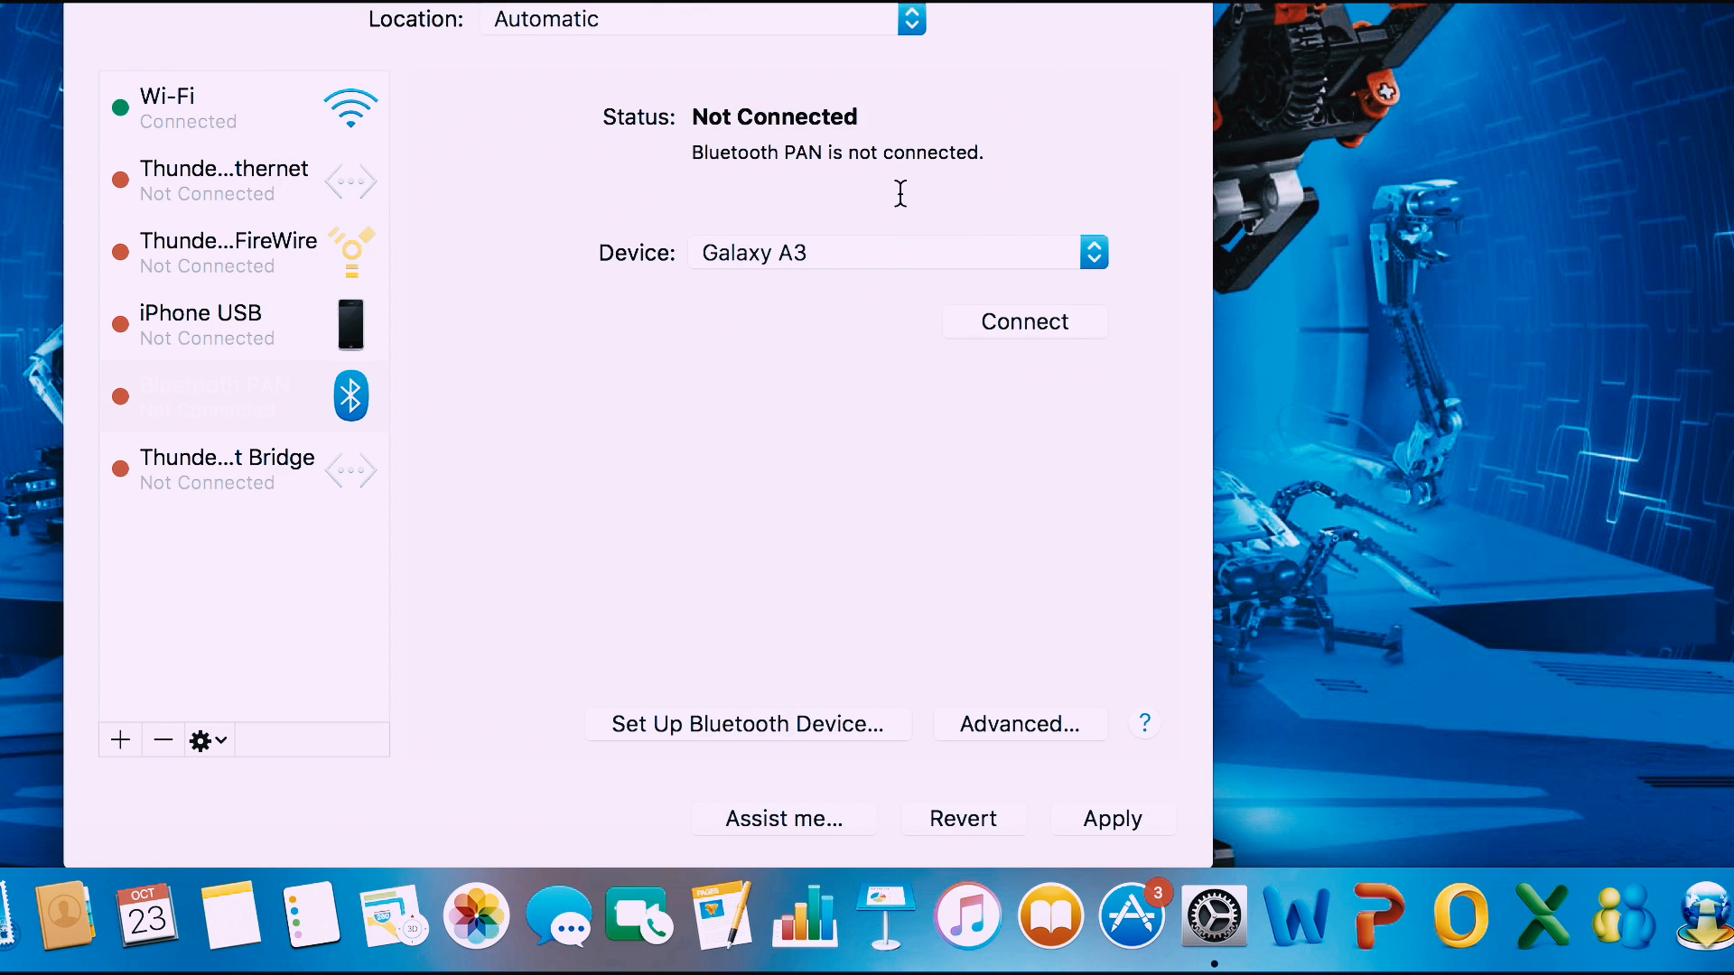
mouse_move(881, 230)
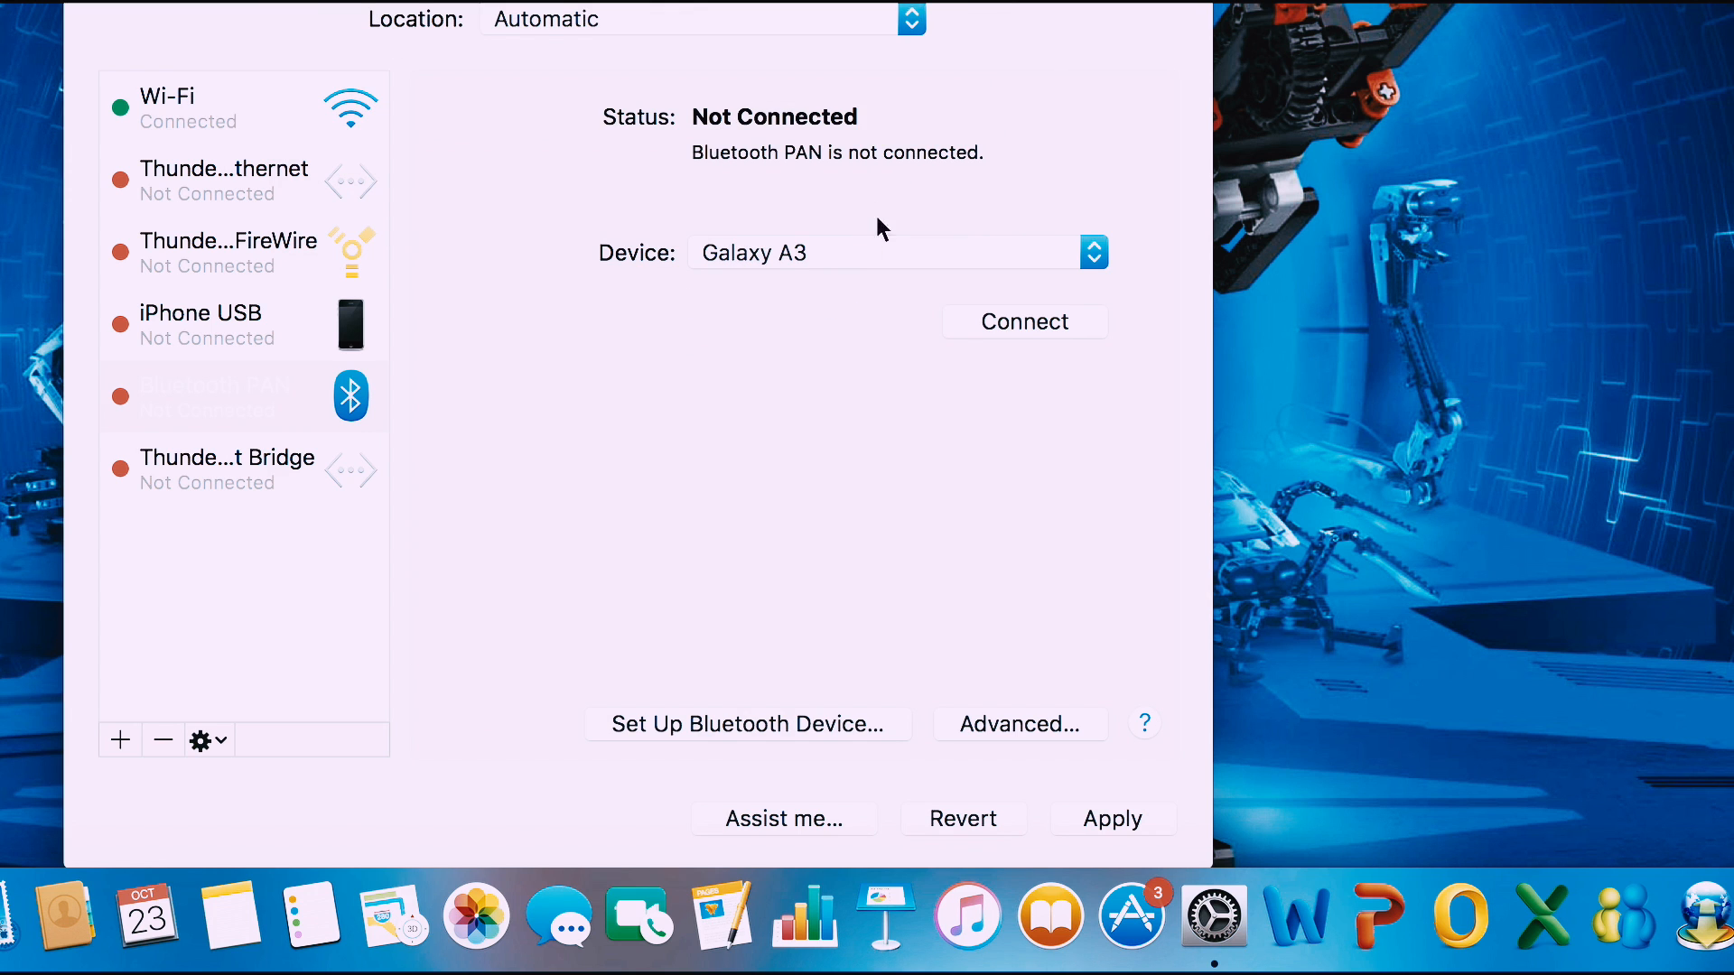
mouse_move(896, 677)
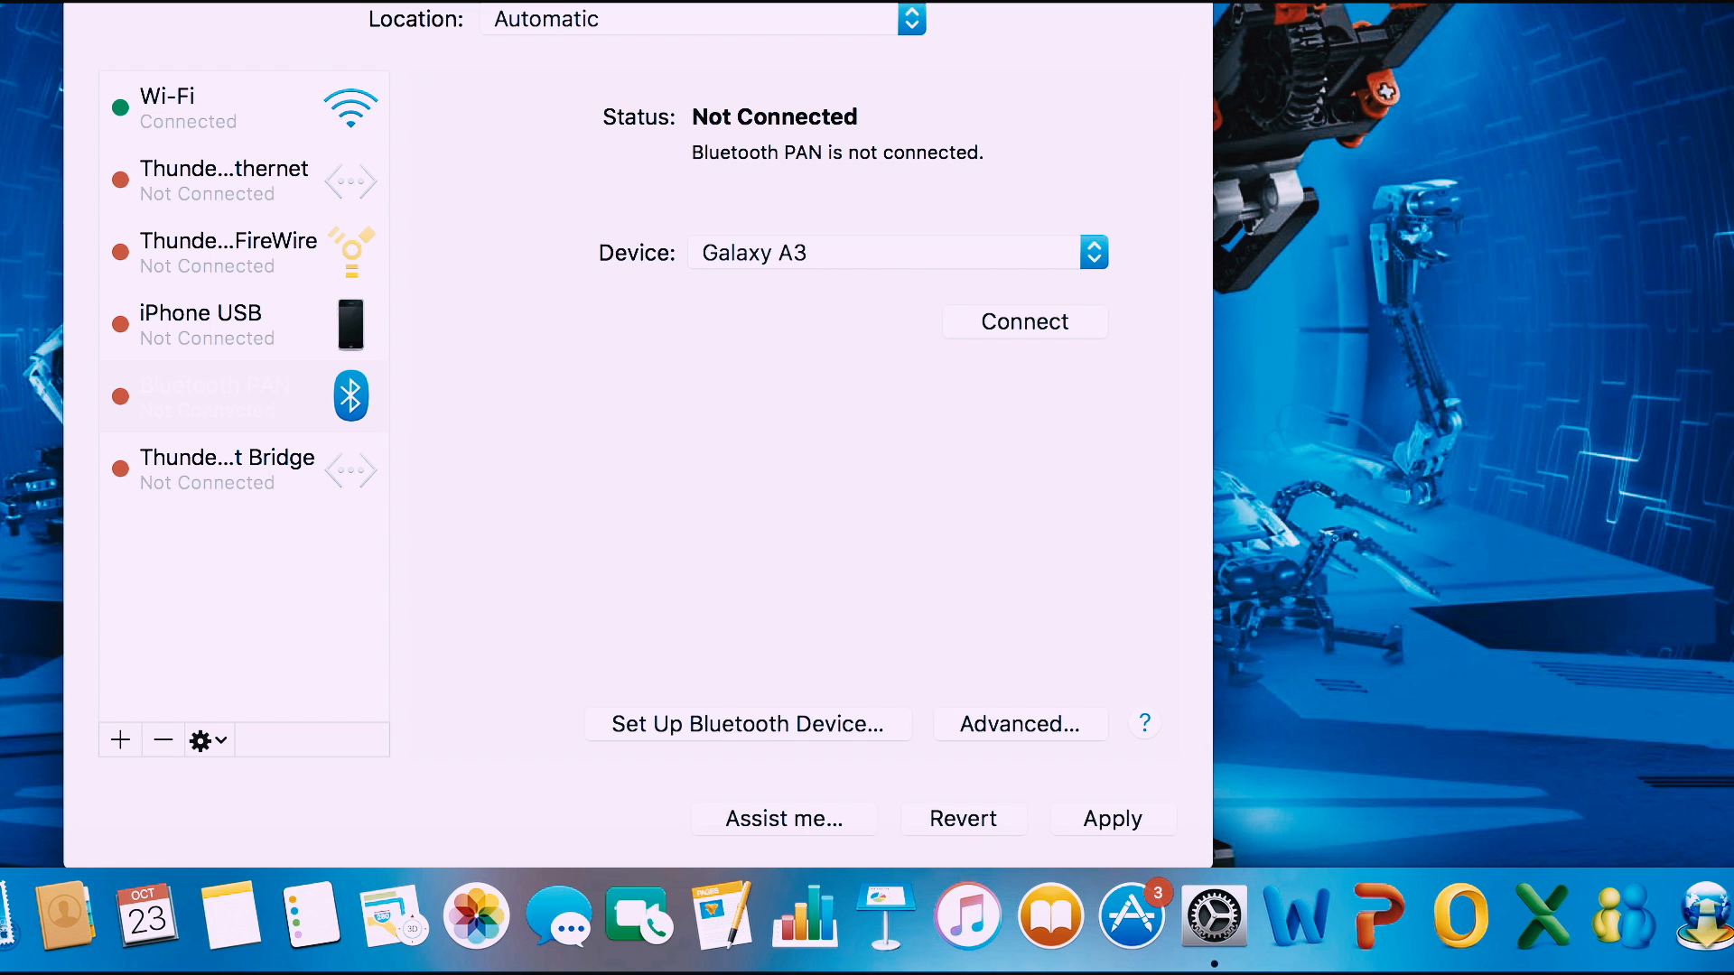
click(138, 93)
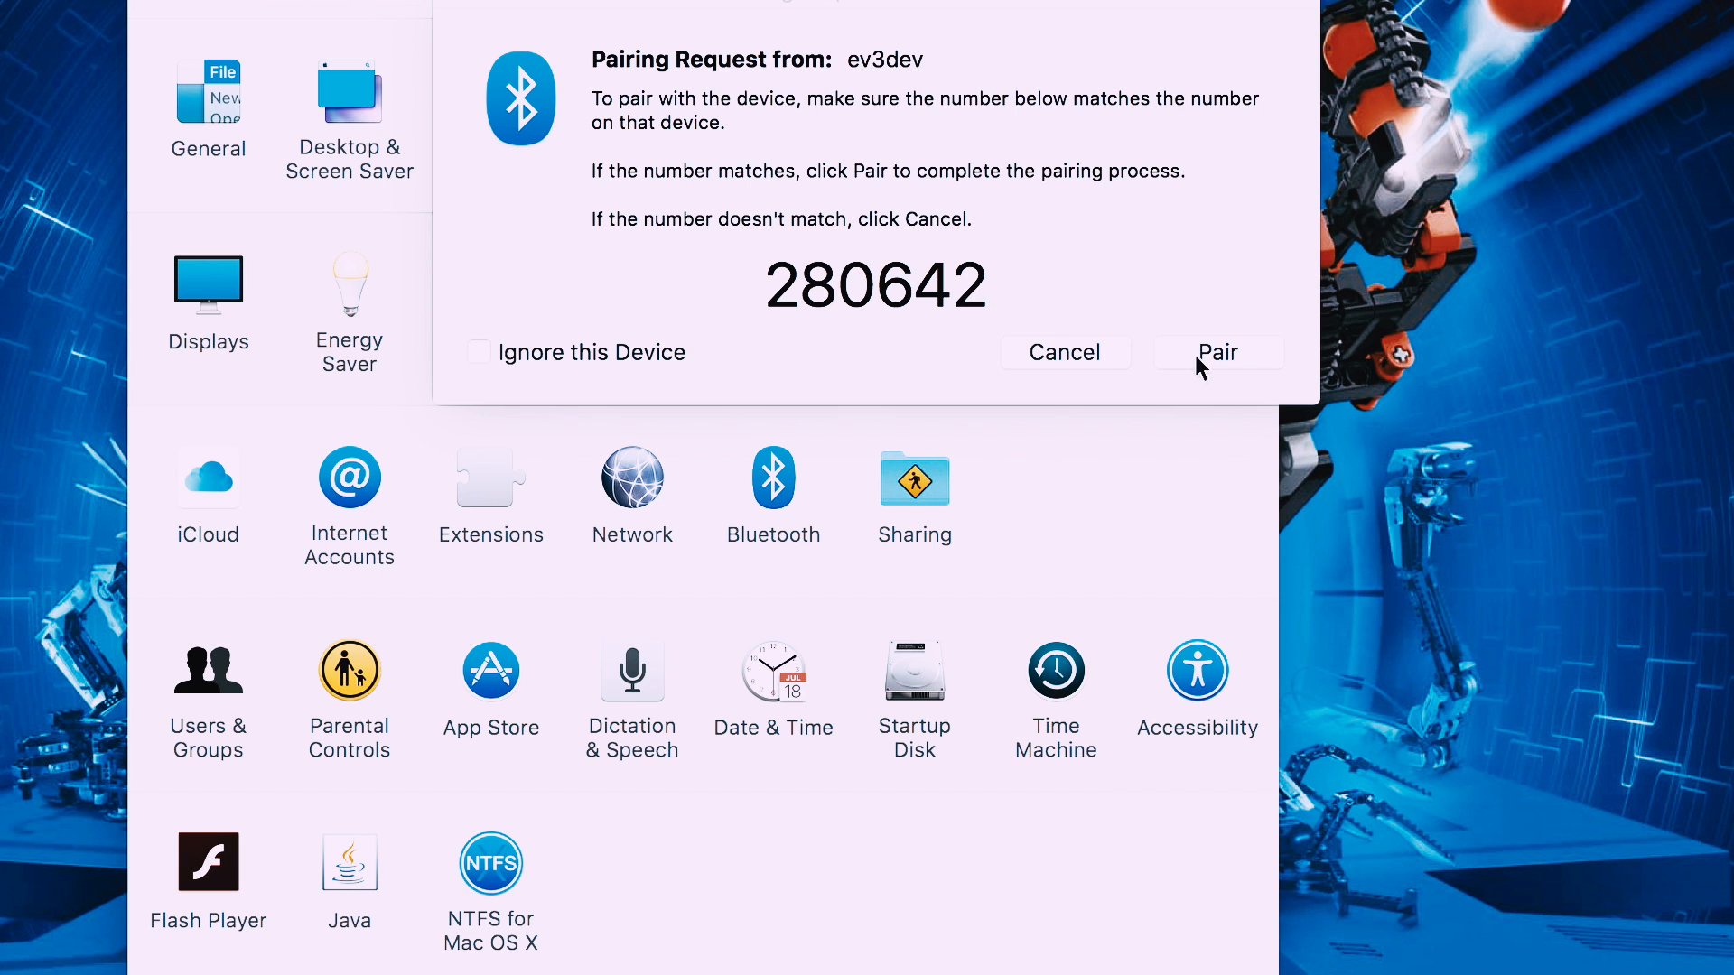
Accept the ev3dev Bluetooth pairing request showing code 280642.
click(1216, 351)
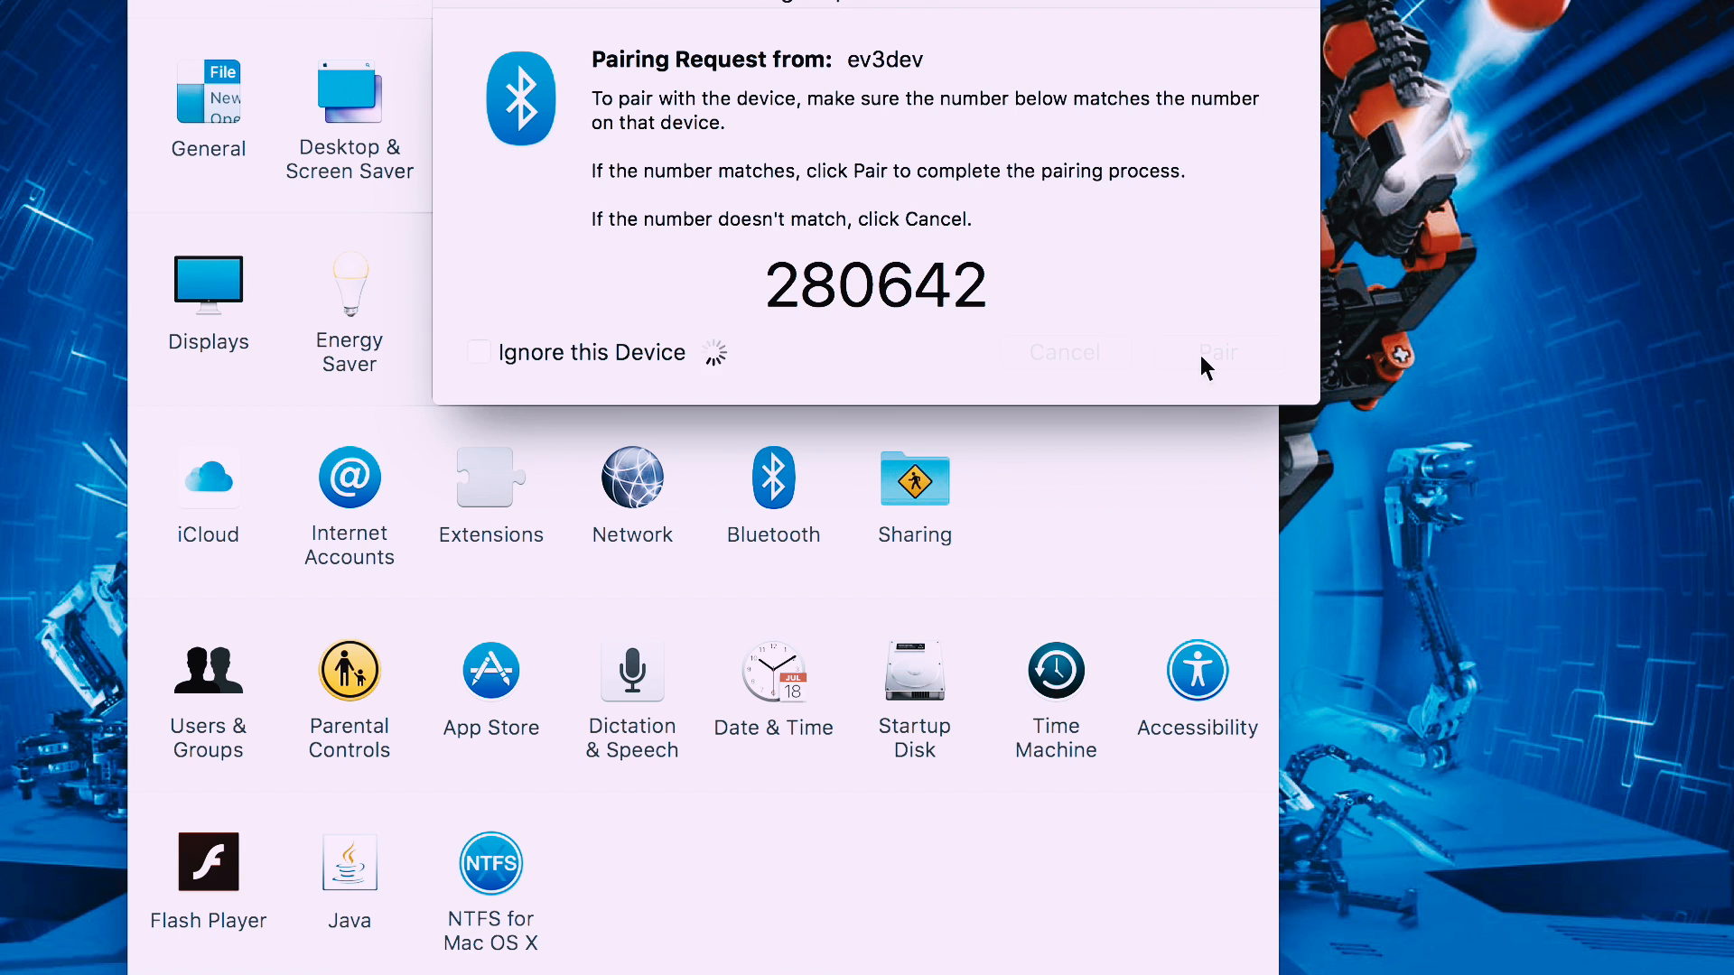
click(1216, 351)
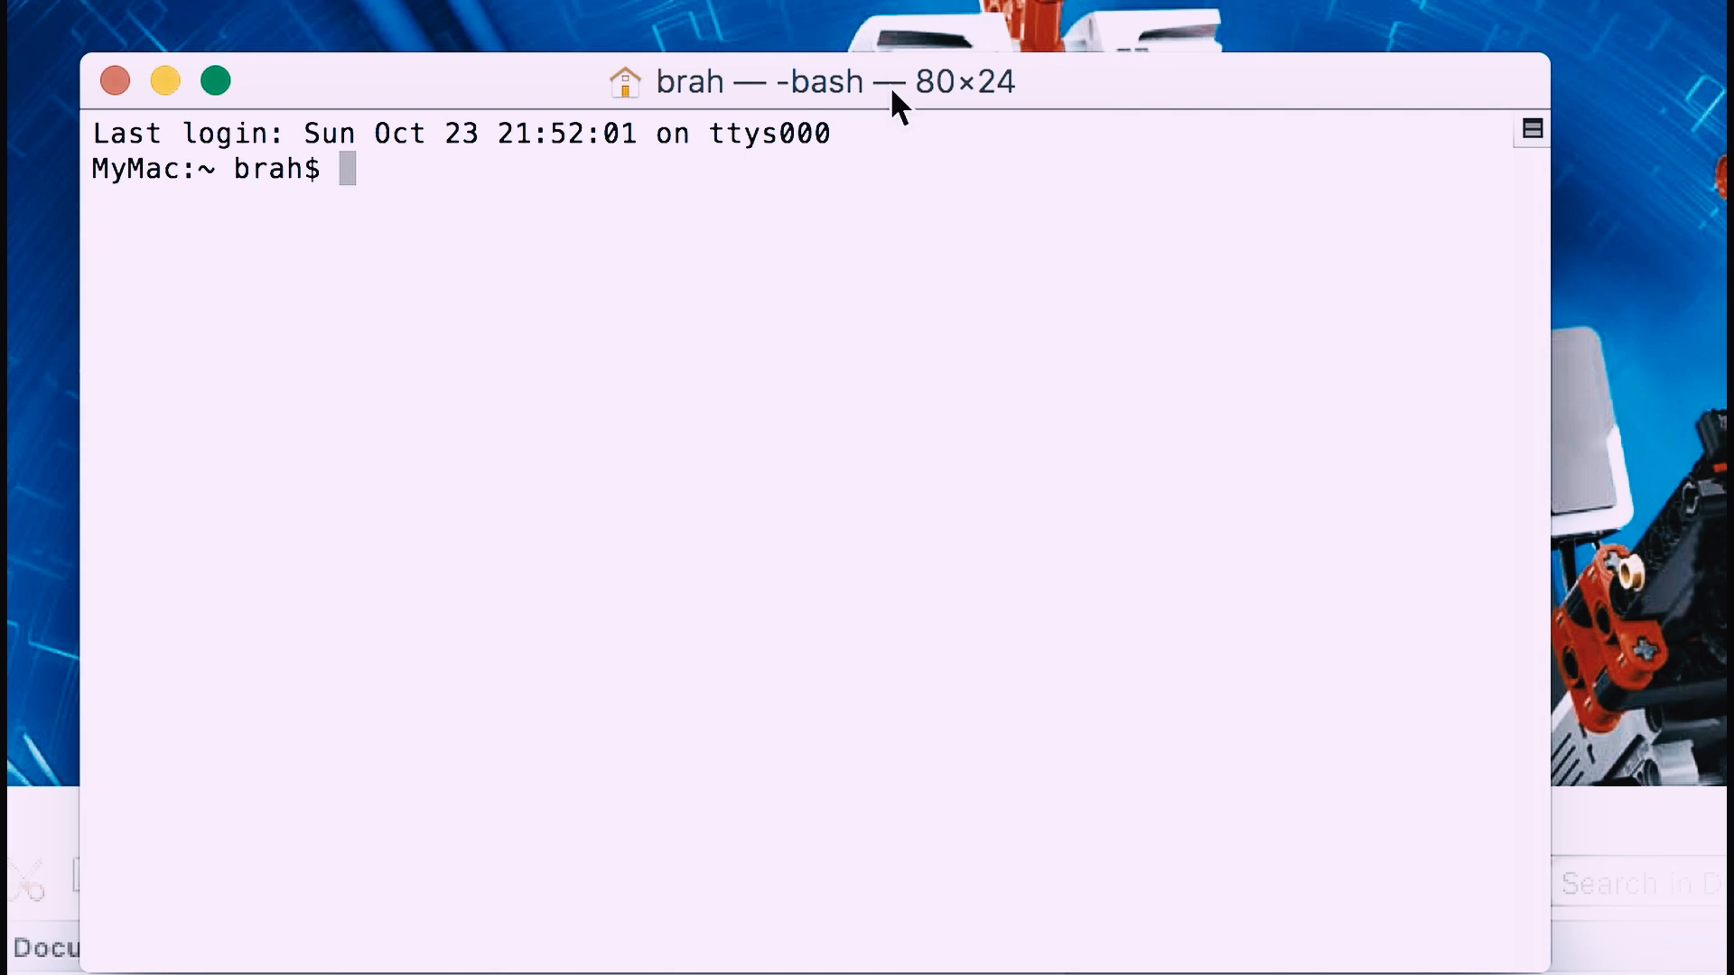
text(ssh robot@192.168.2.3)
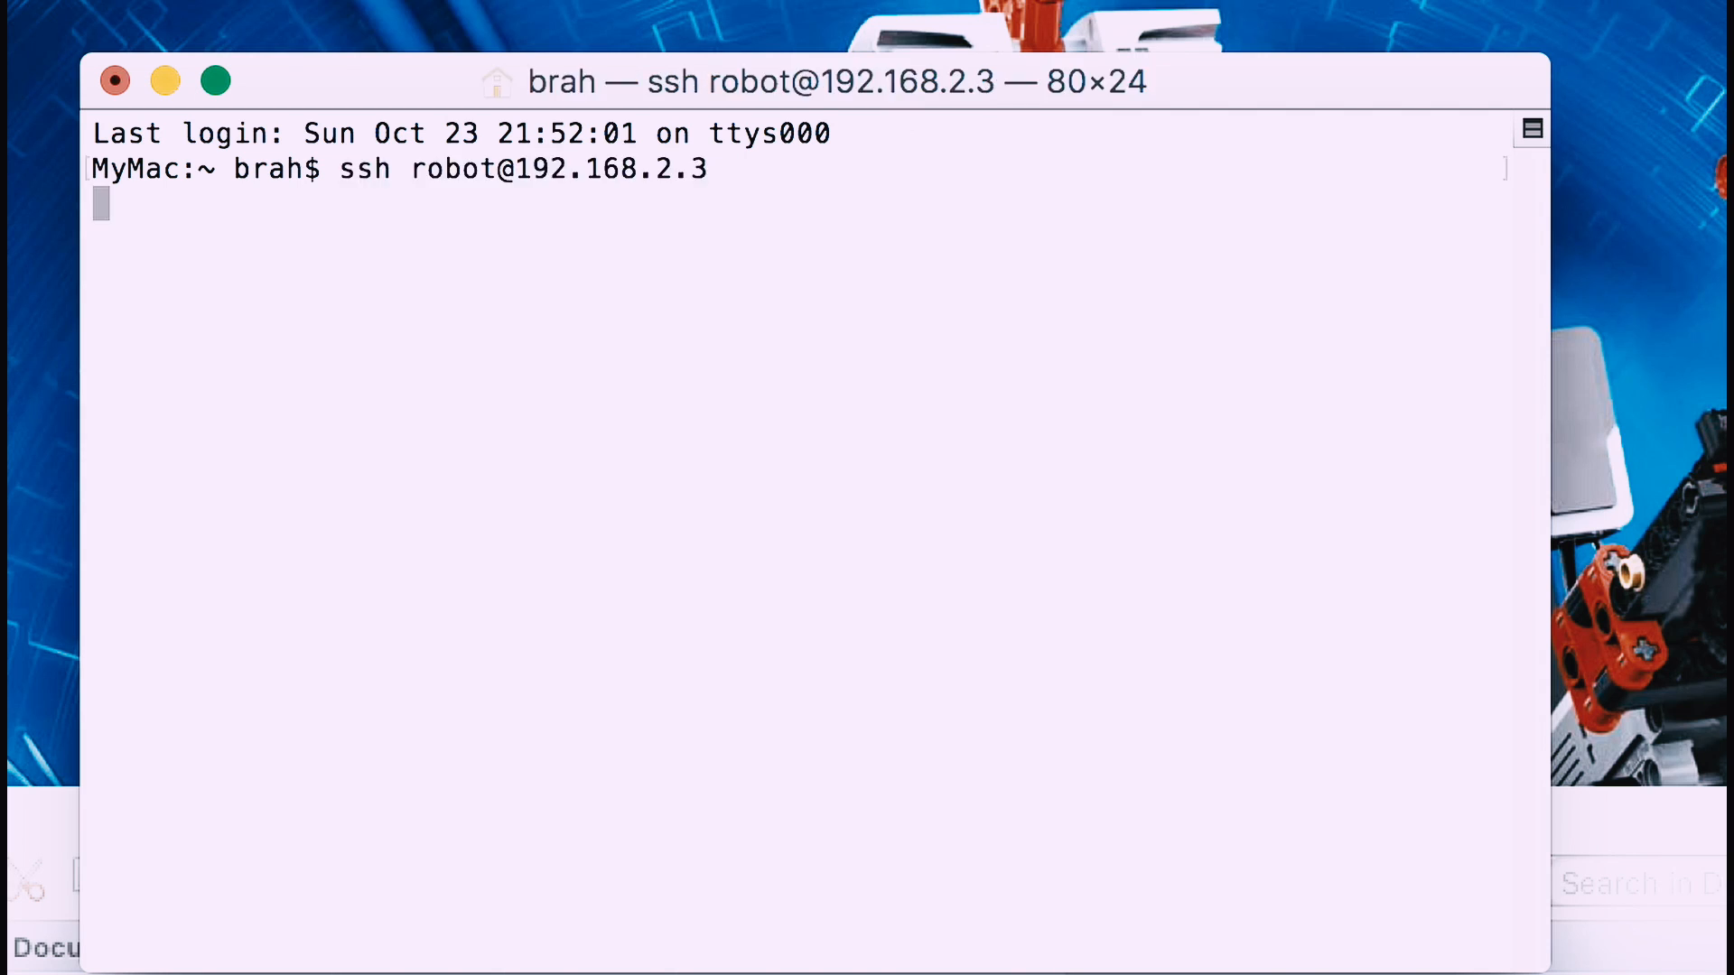
key(Return)
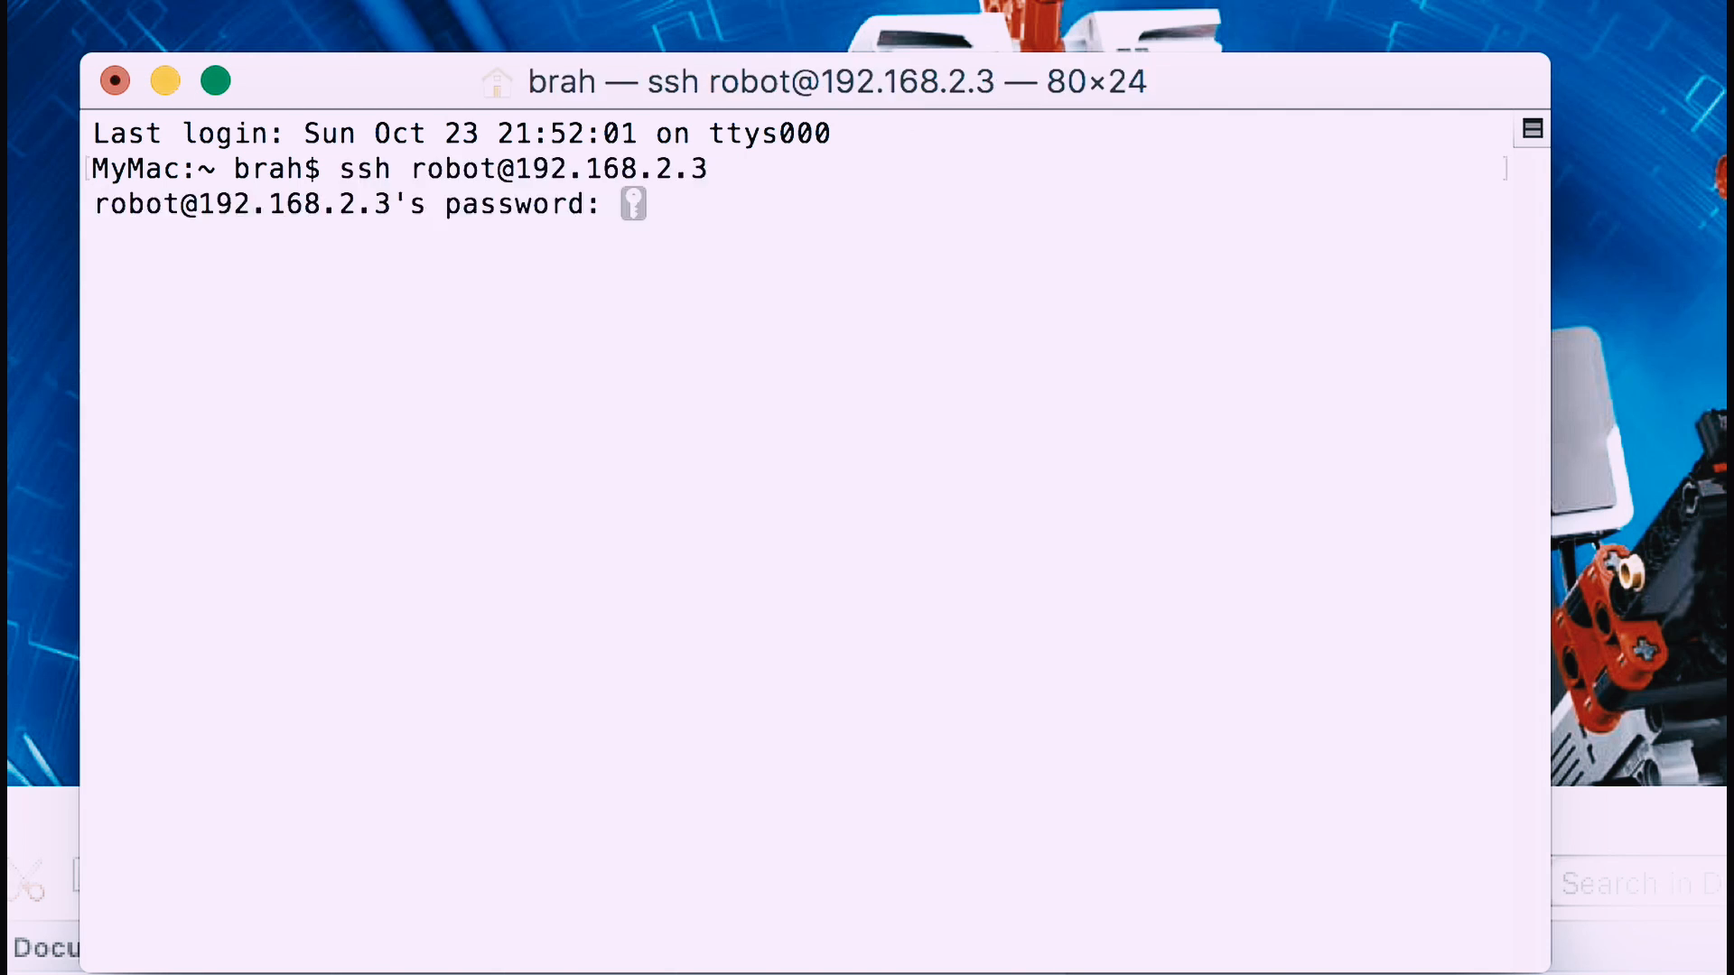
key(Return)
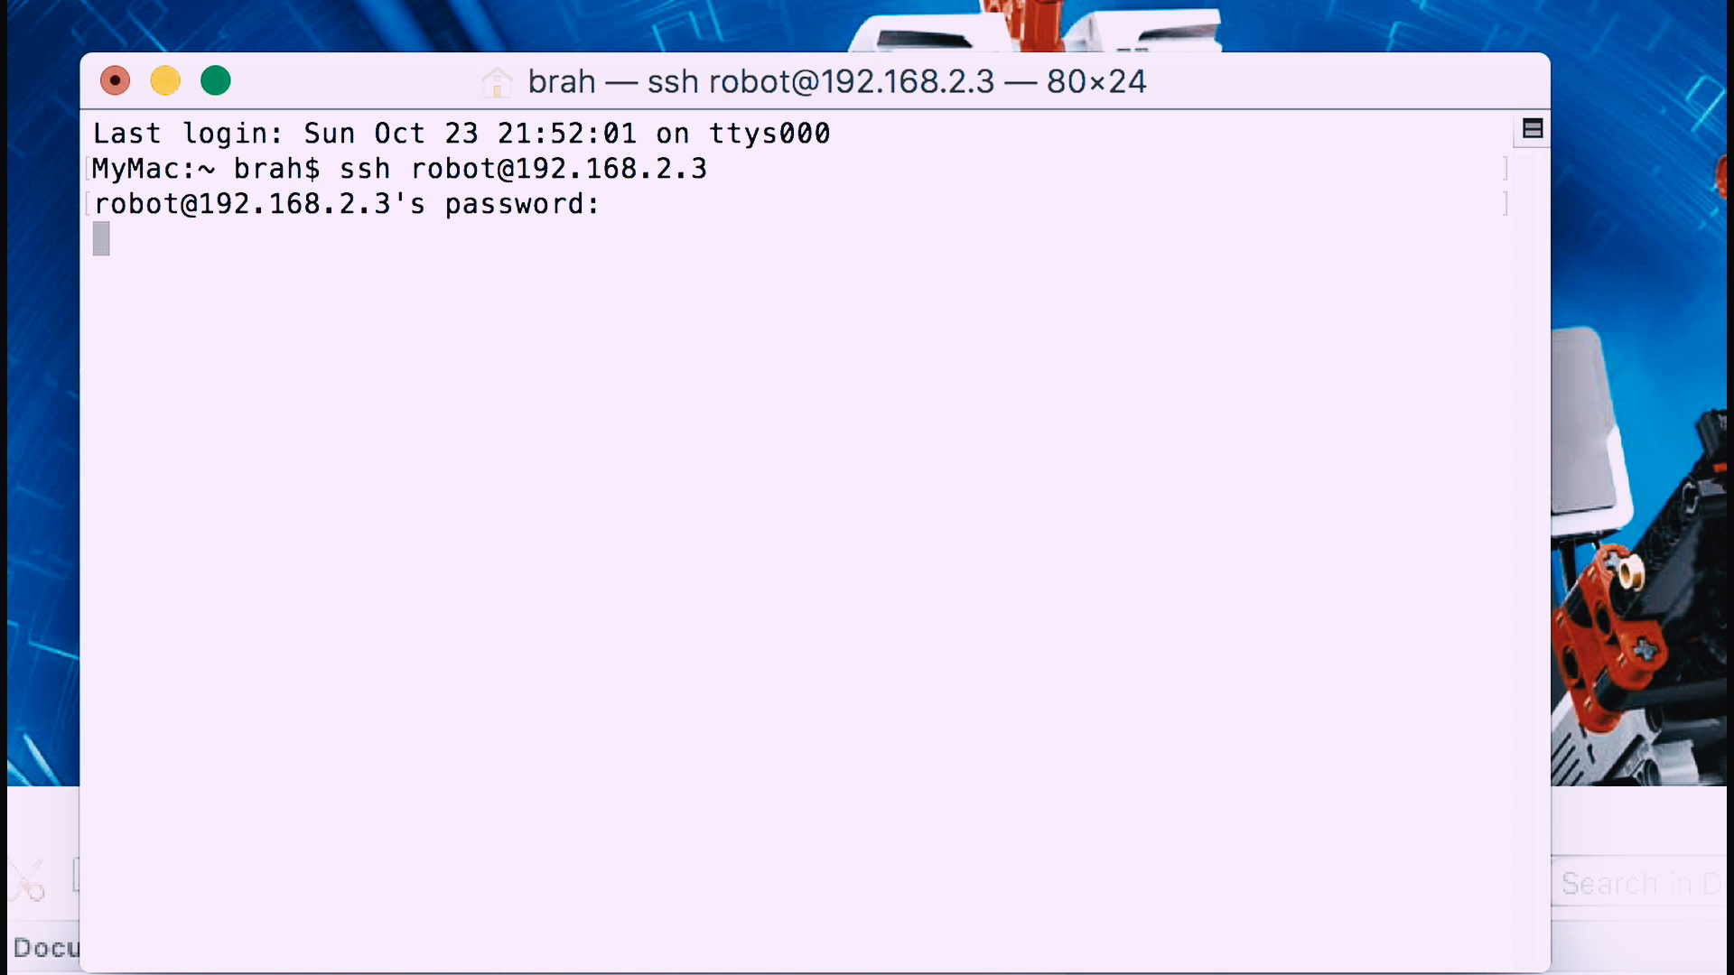
key(Return)
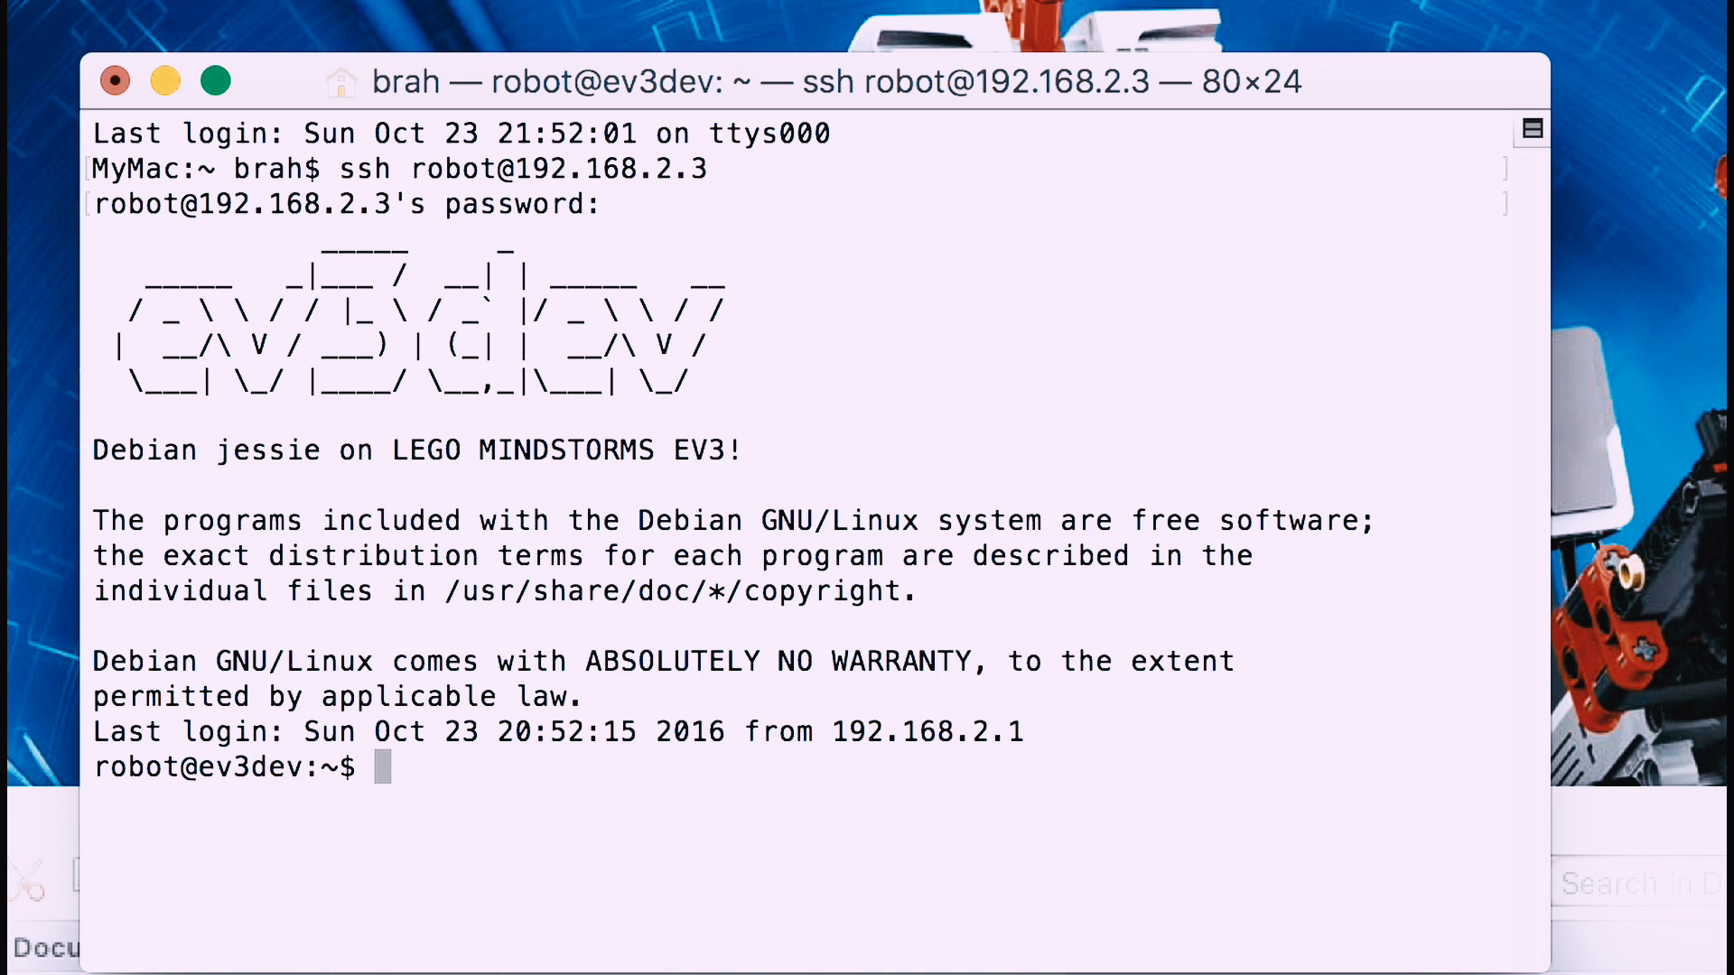
Run sudo apt-get update on the brick and enter the password.
text(sud)
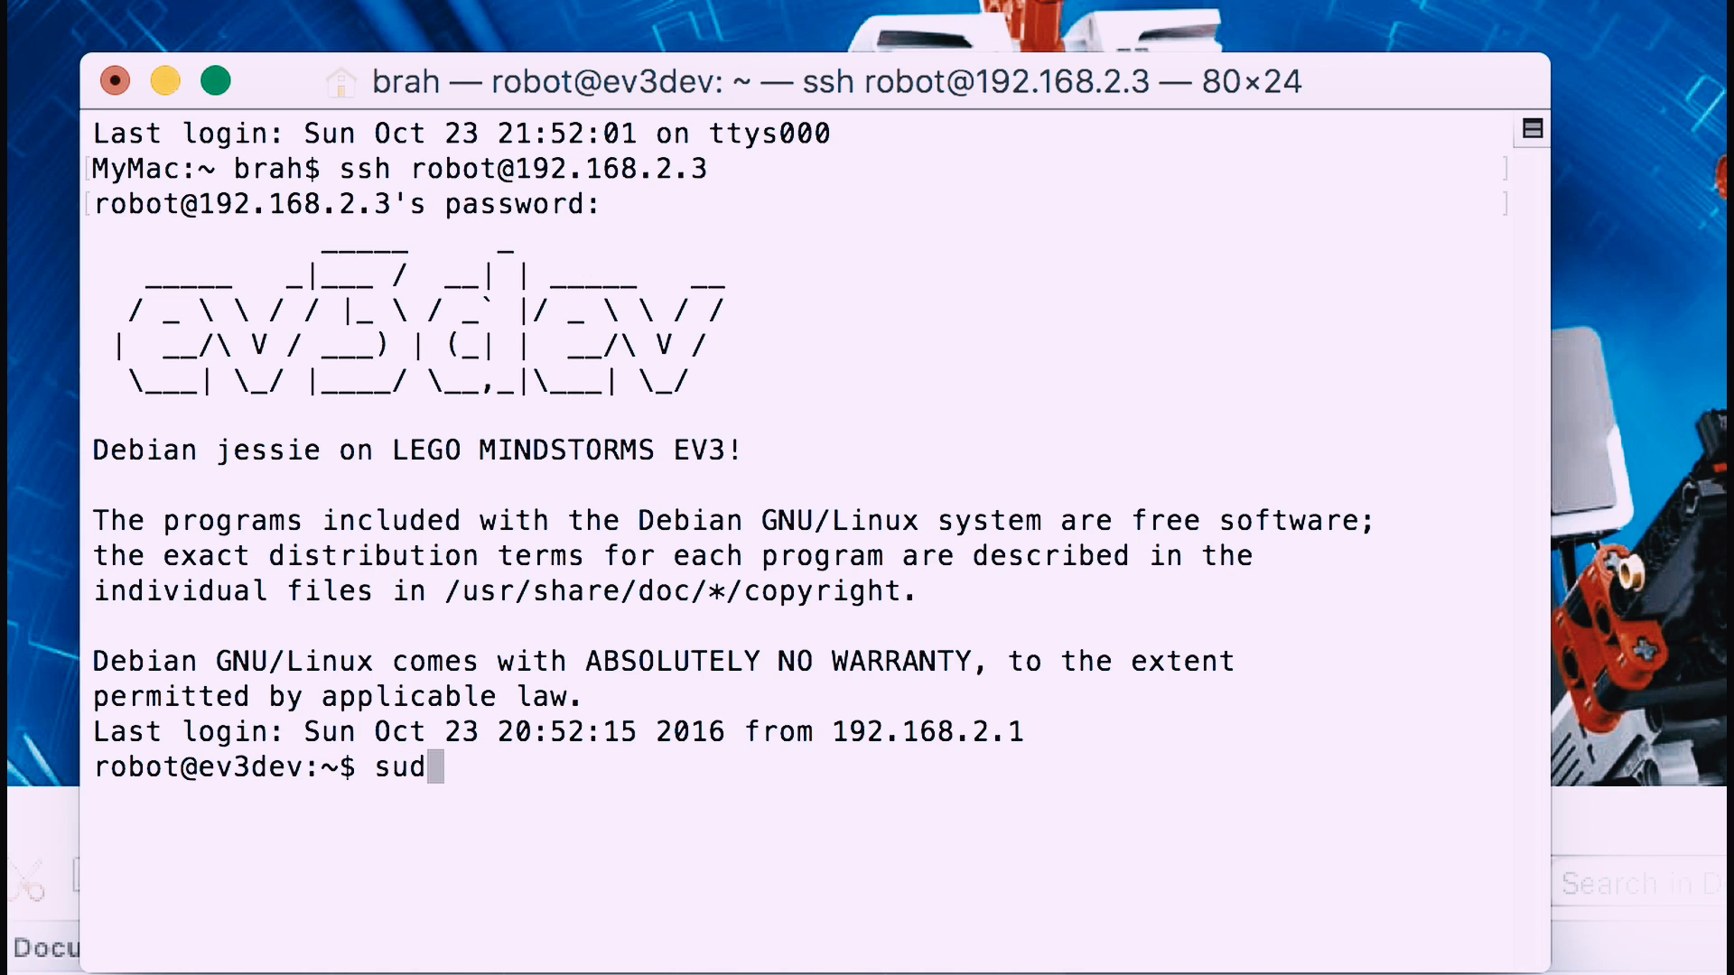
text(o)
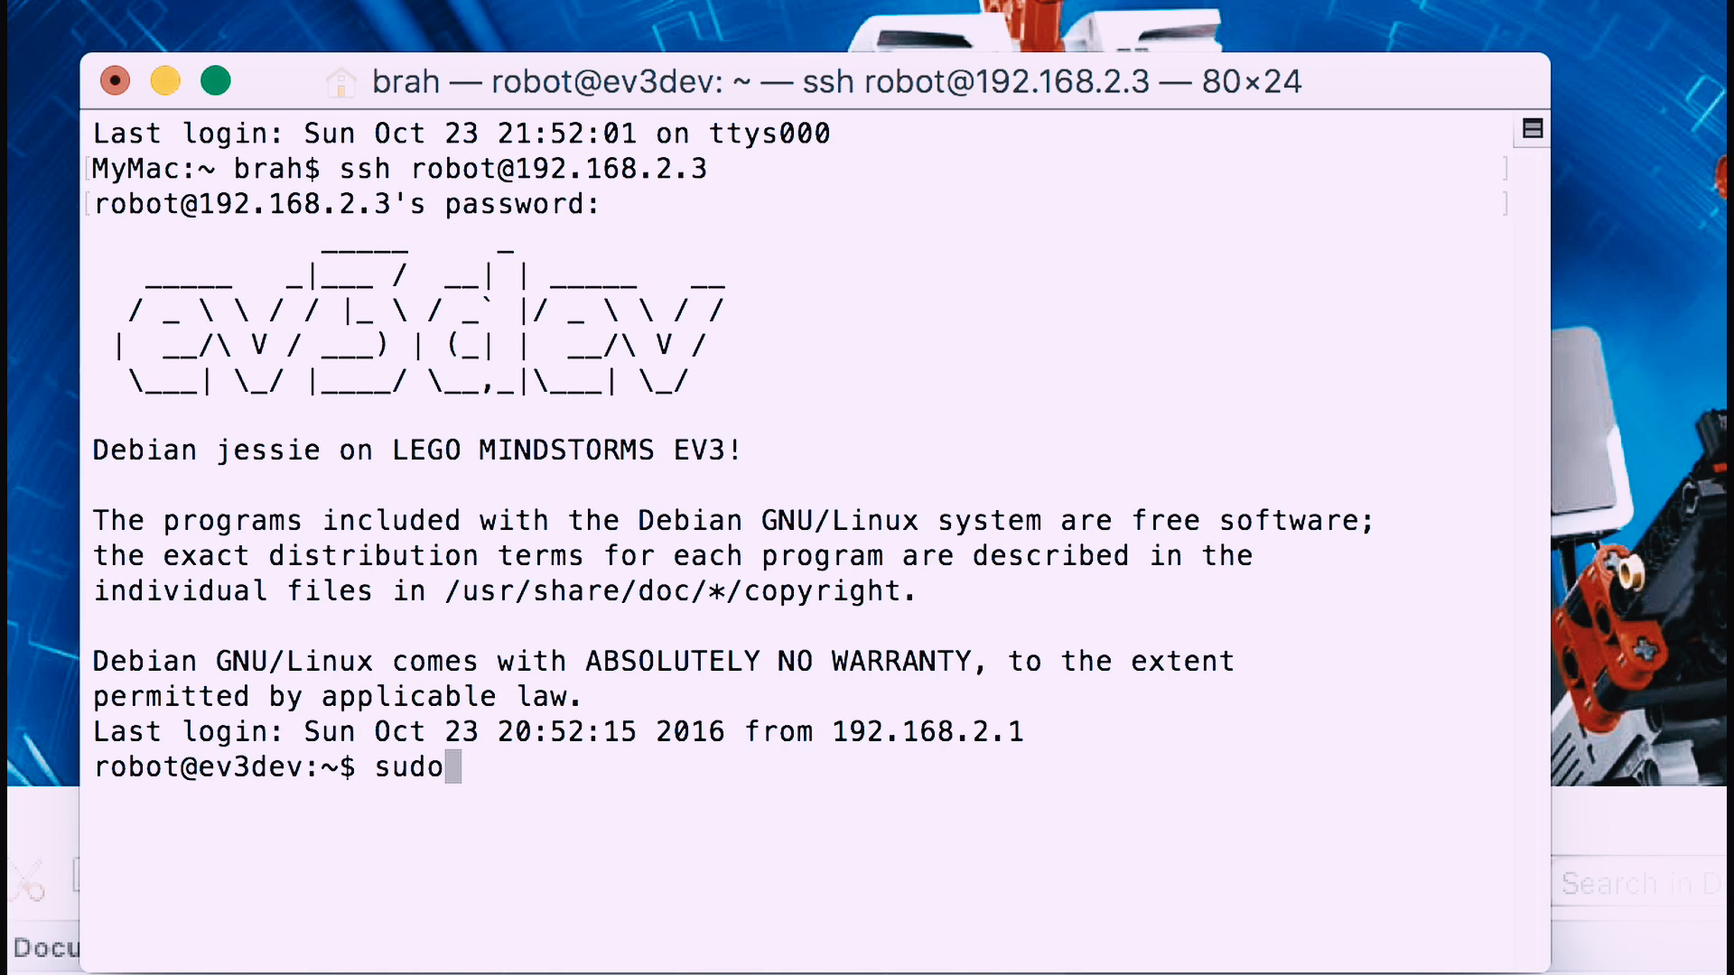
text(apt)
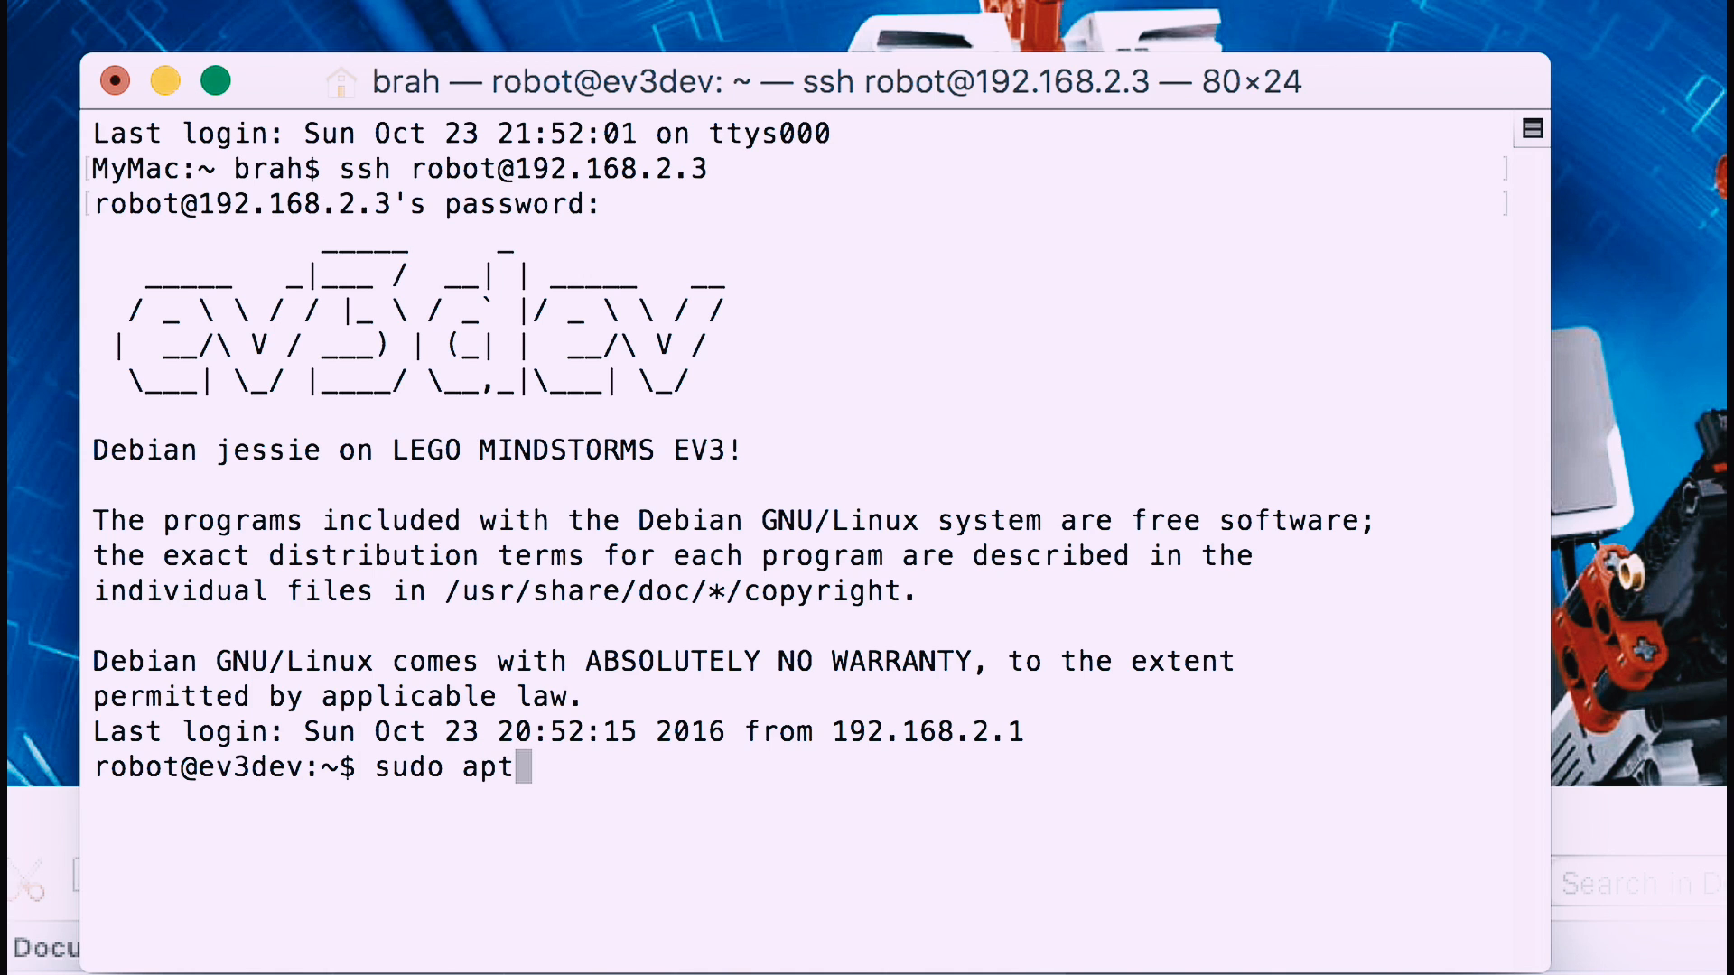
text(-)
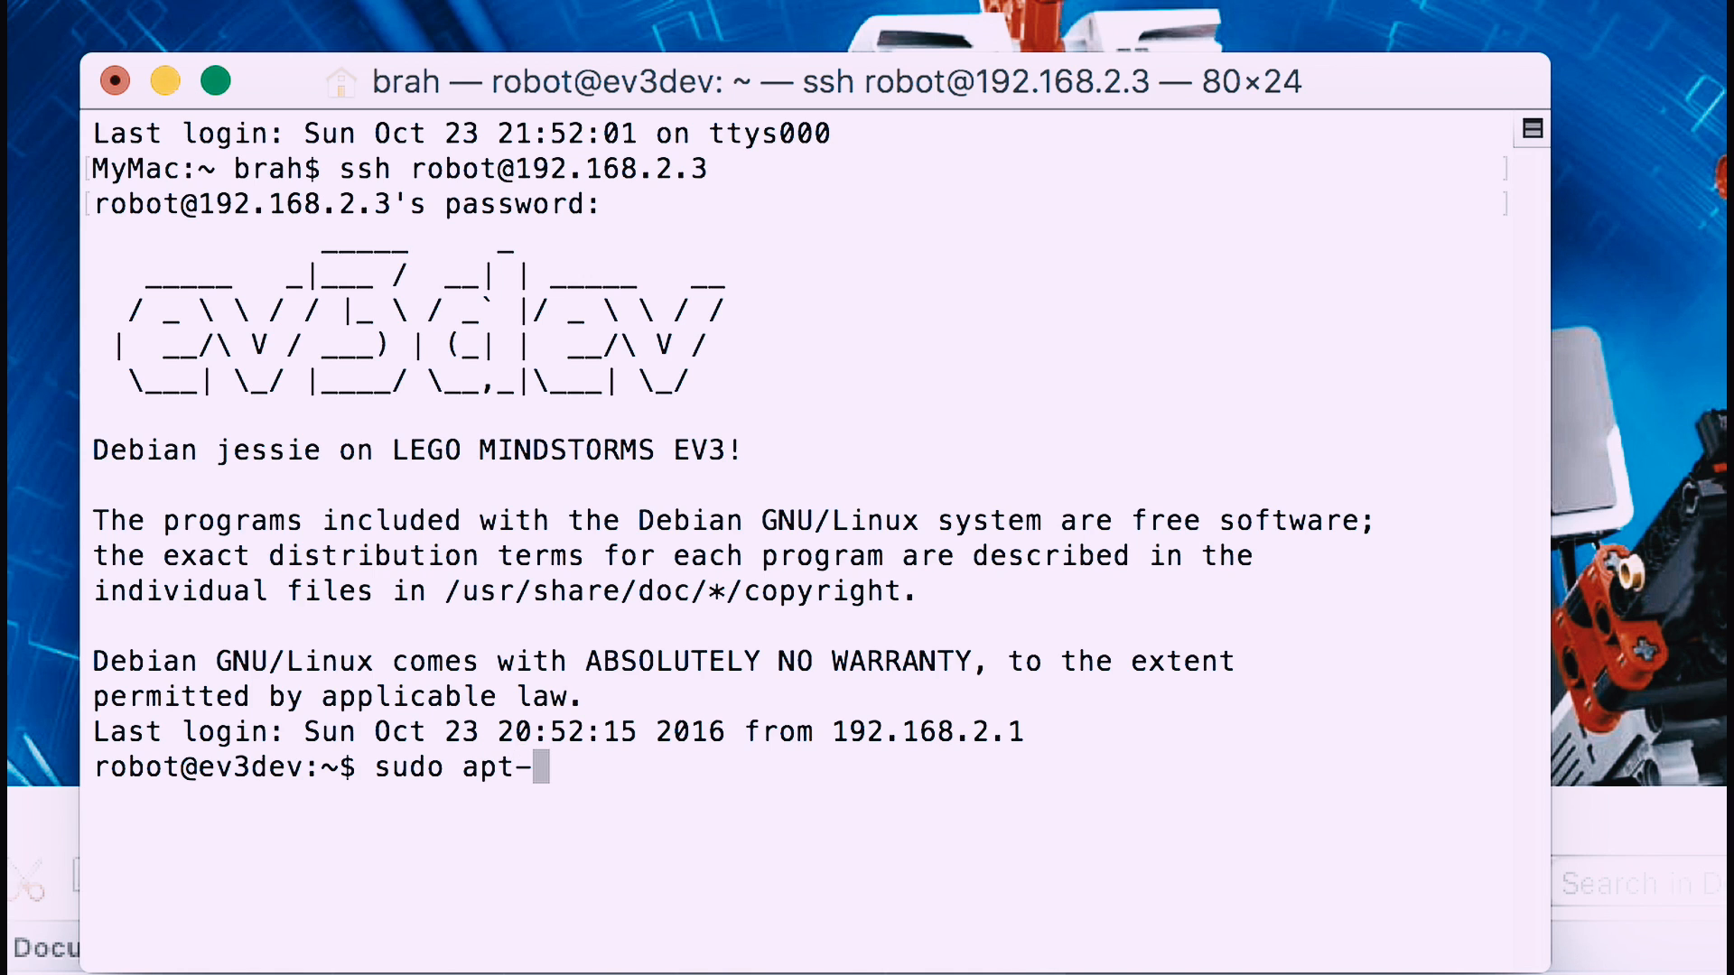
text(get u)
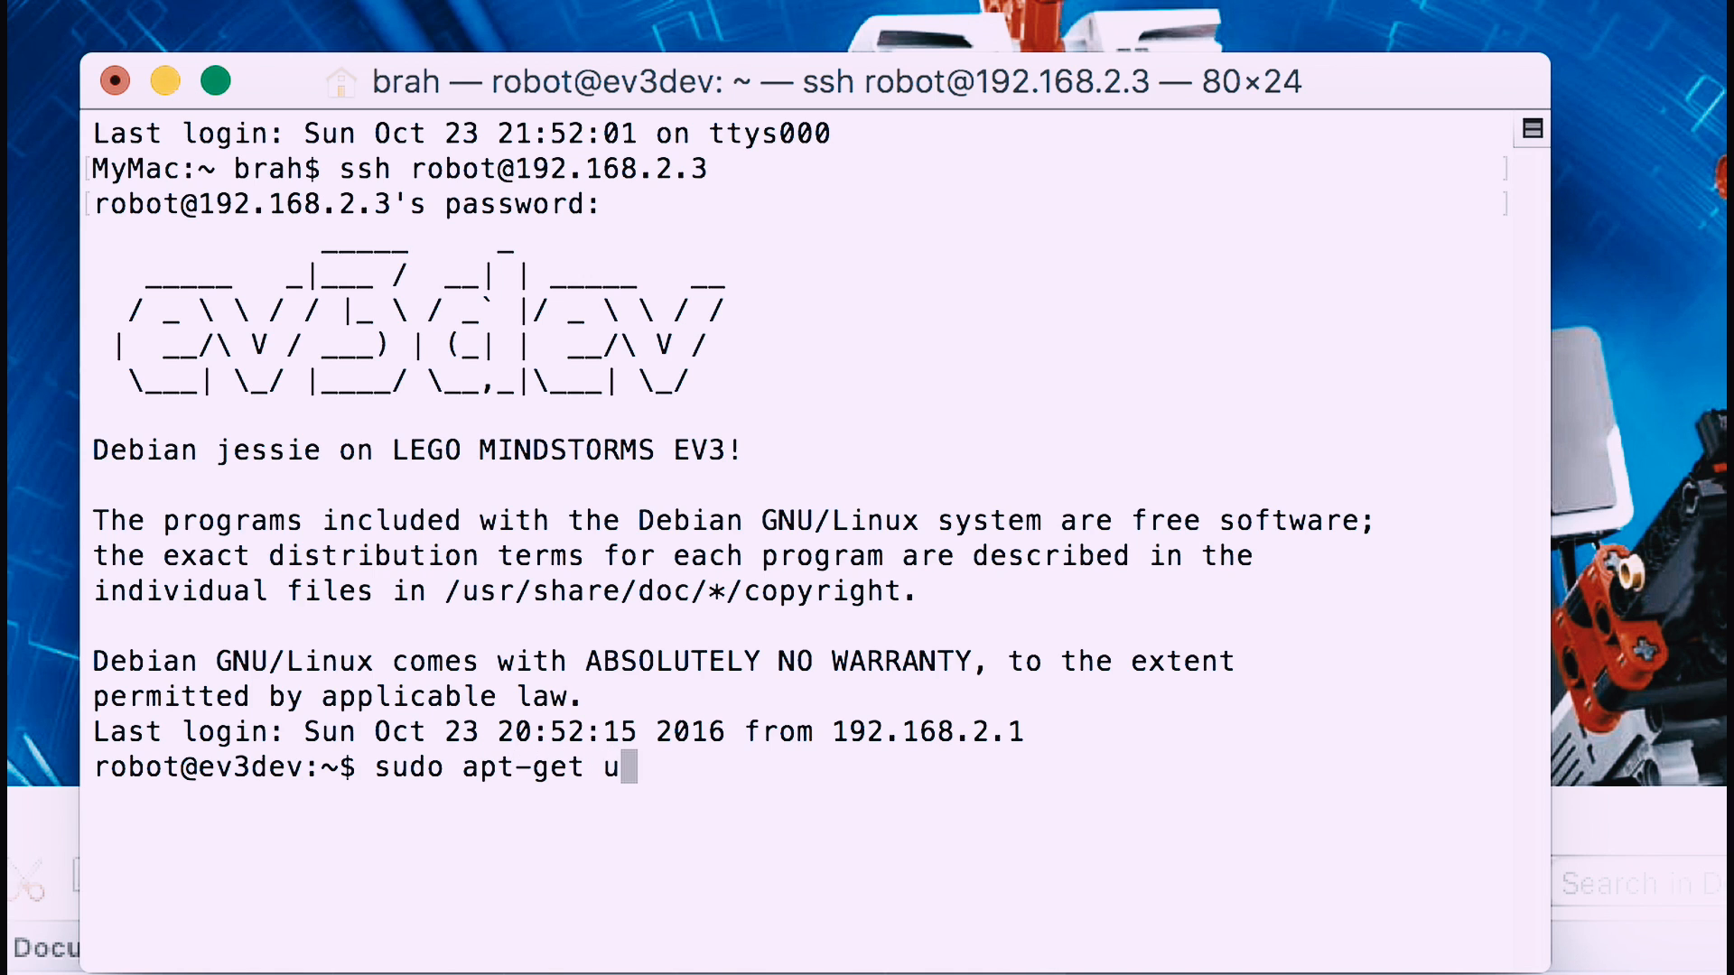
text(dat)
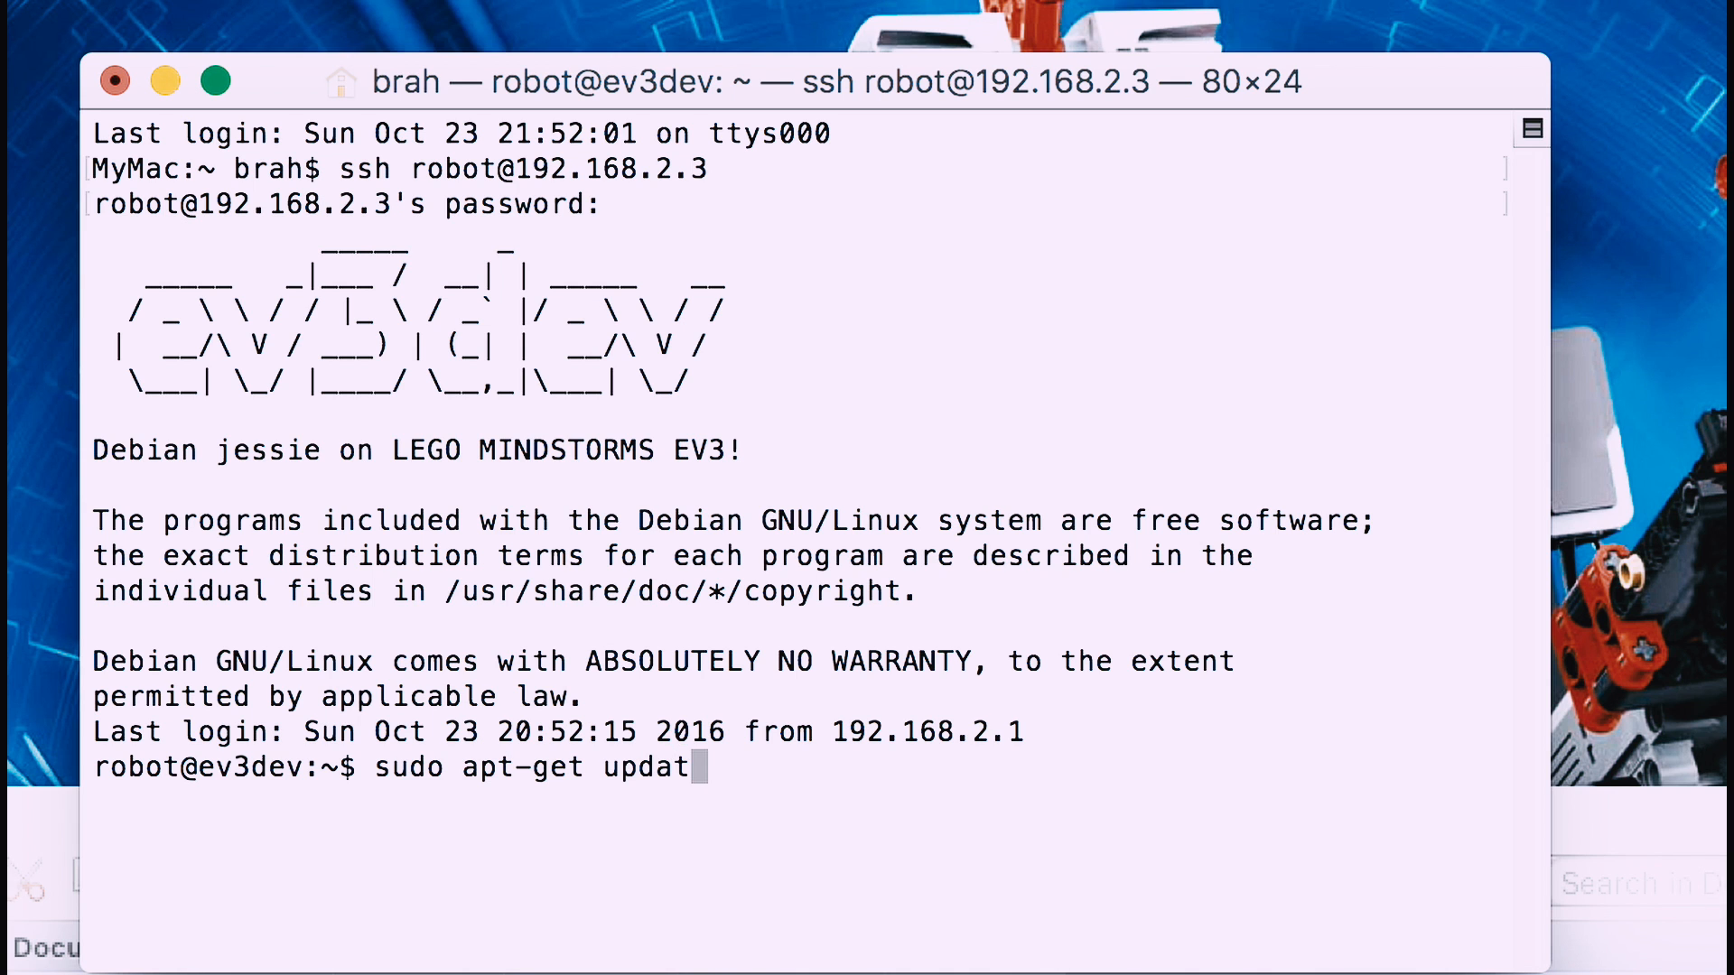
key(Return)
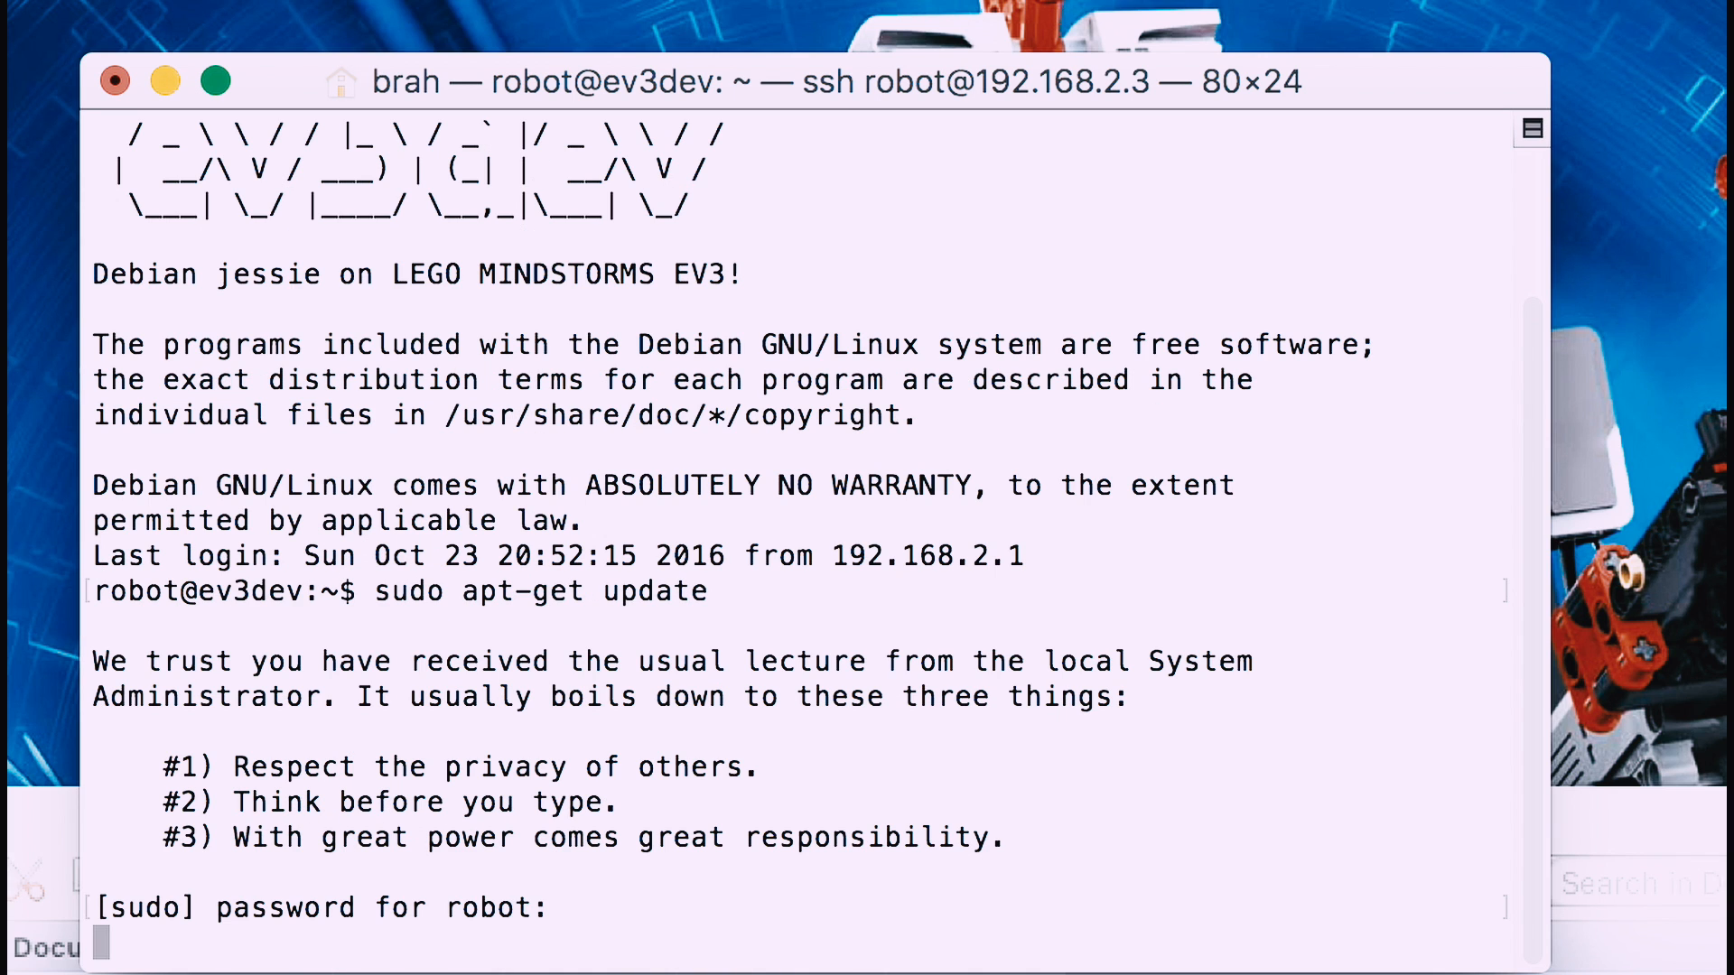
key(Return)
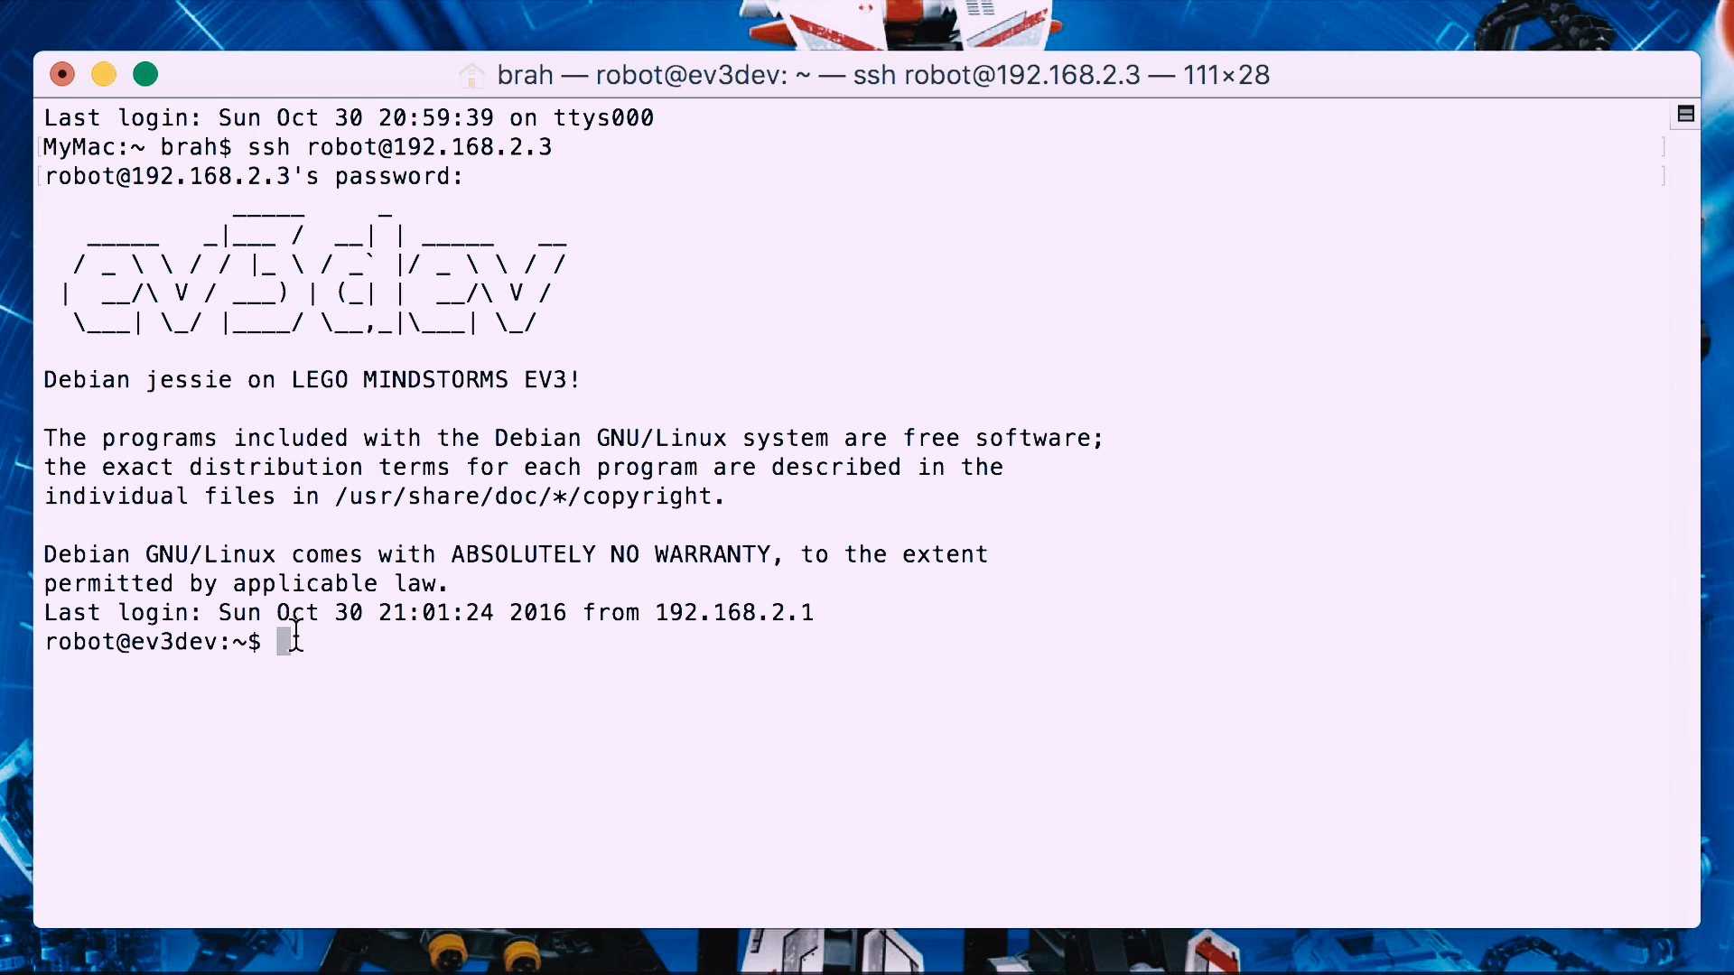
In python3, import ev3dev.ev3 as ev3 and speak 'I am a robot and your friend'.
text(python)
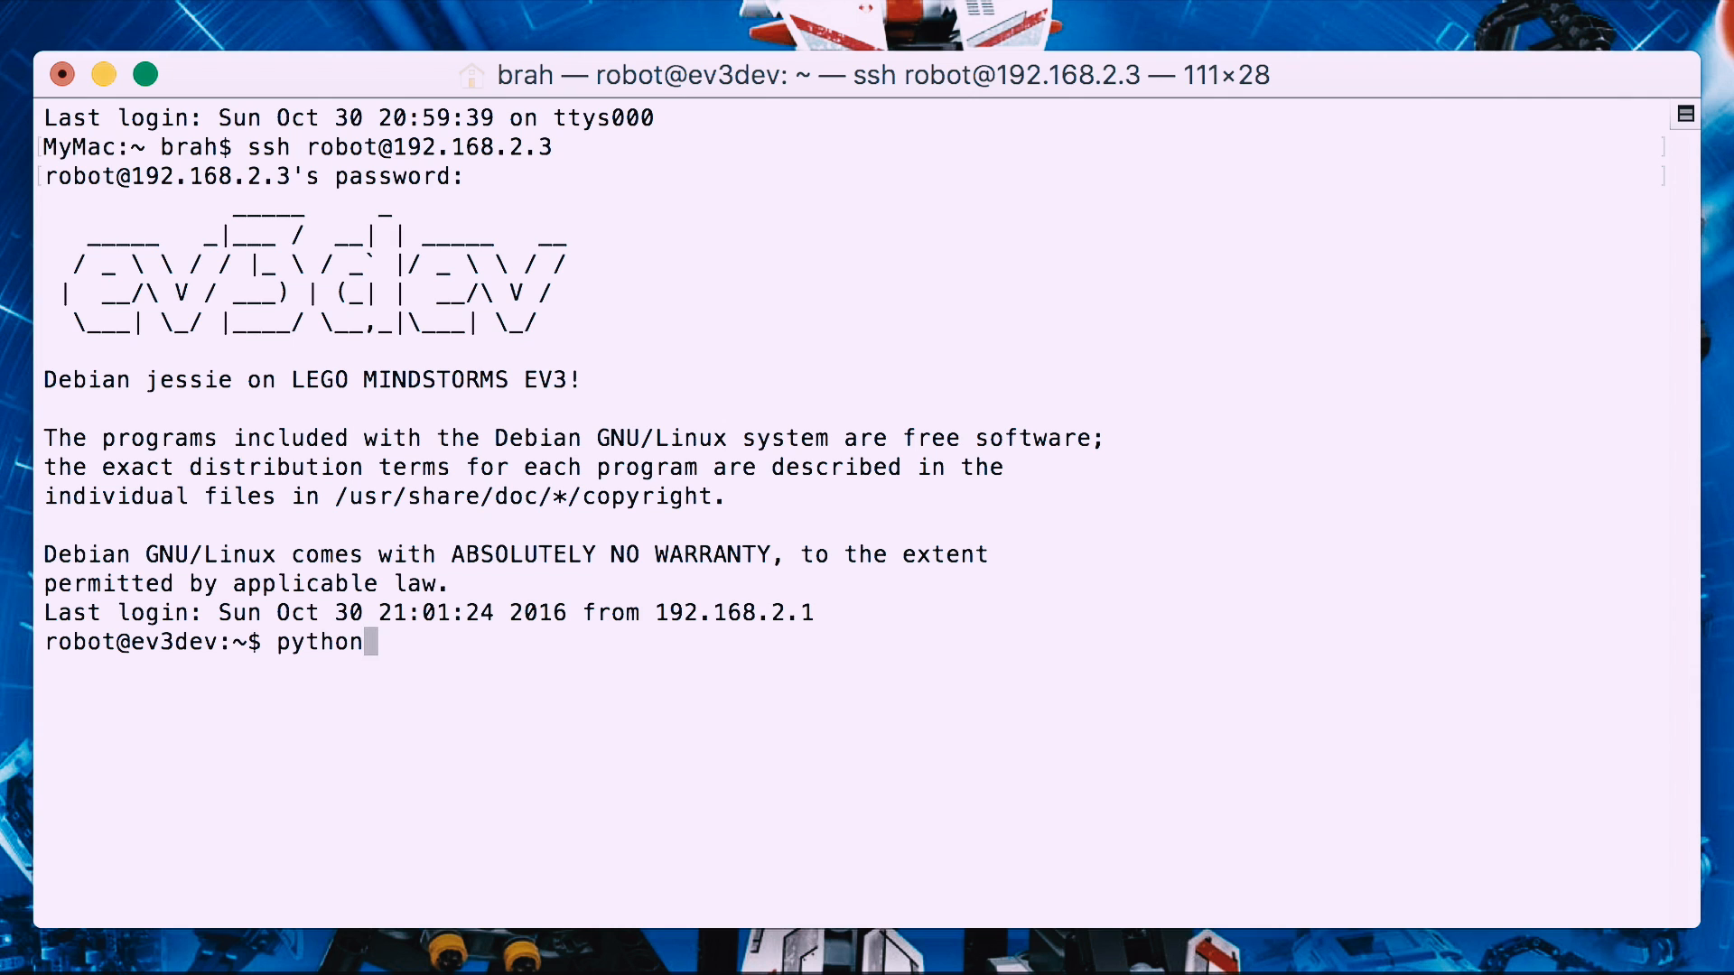
text(3)
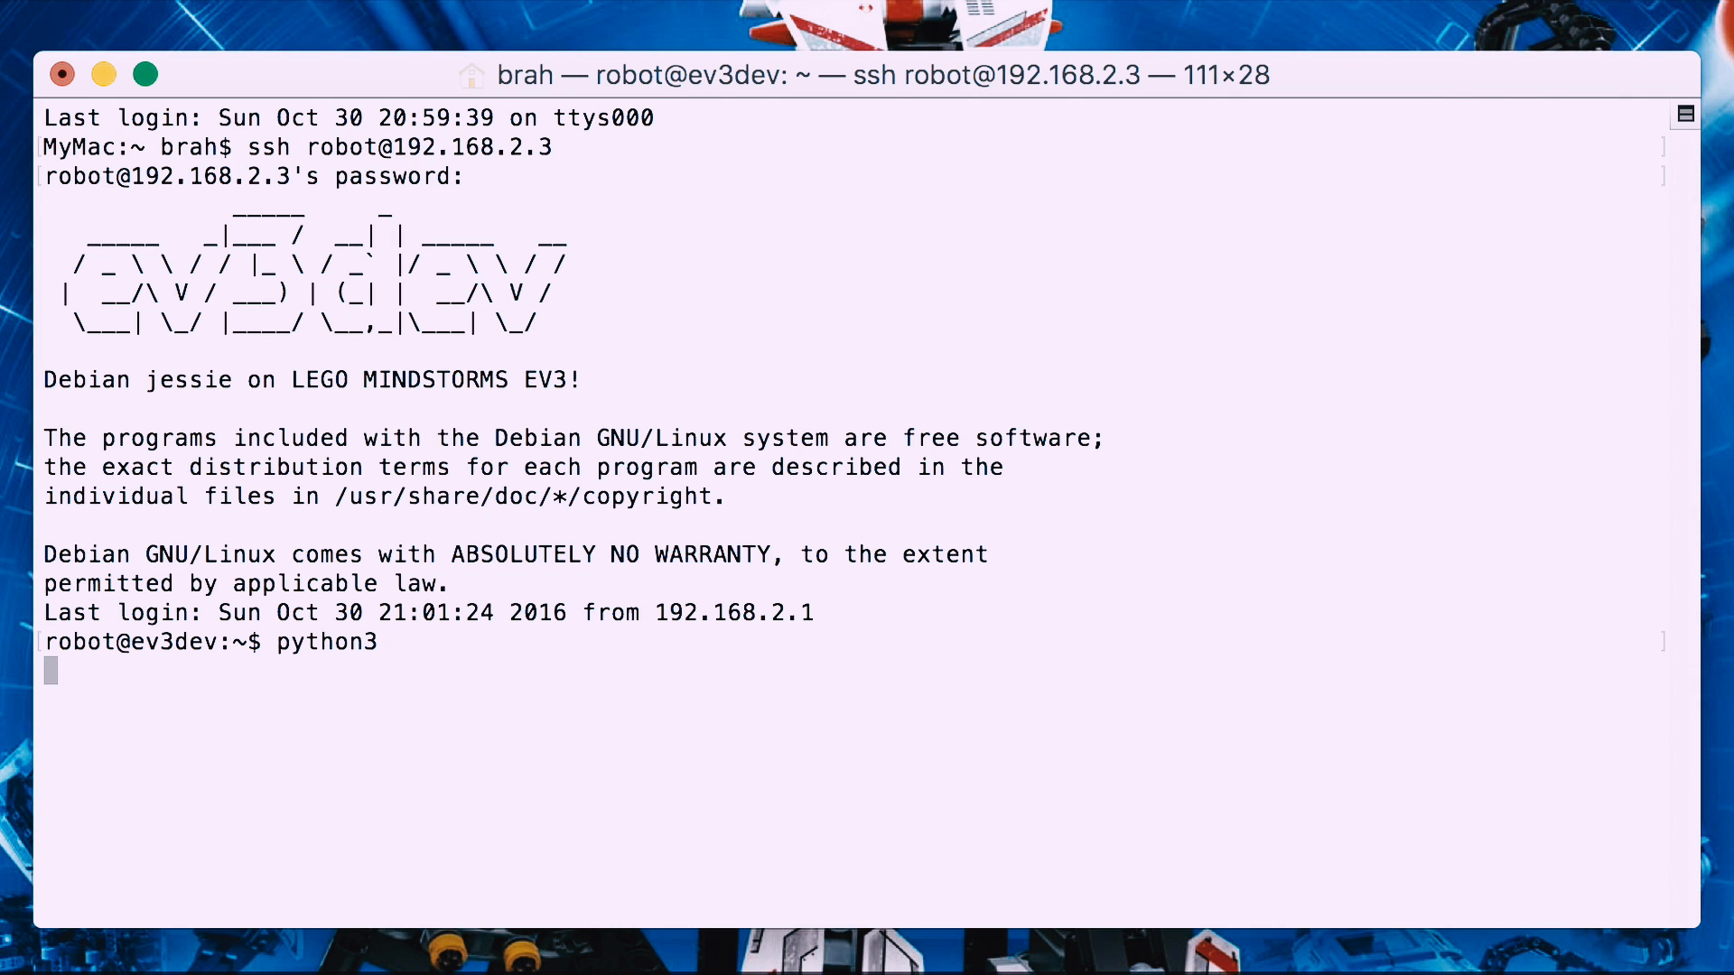
key(Return)
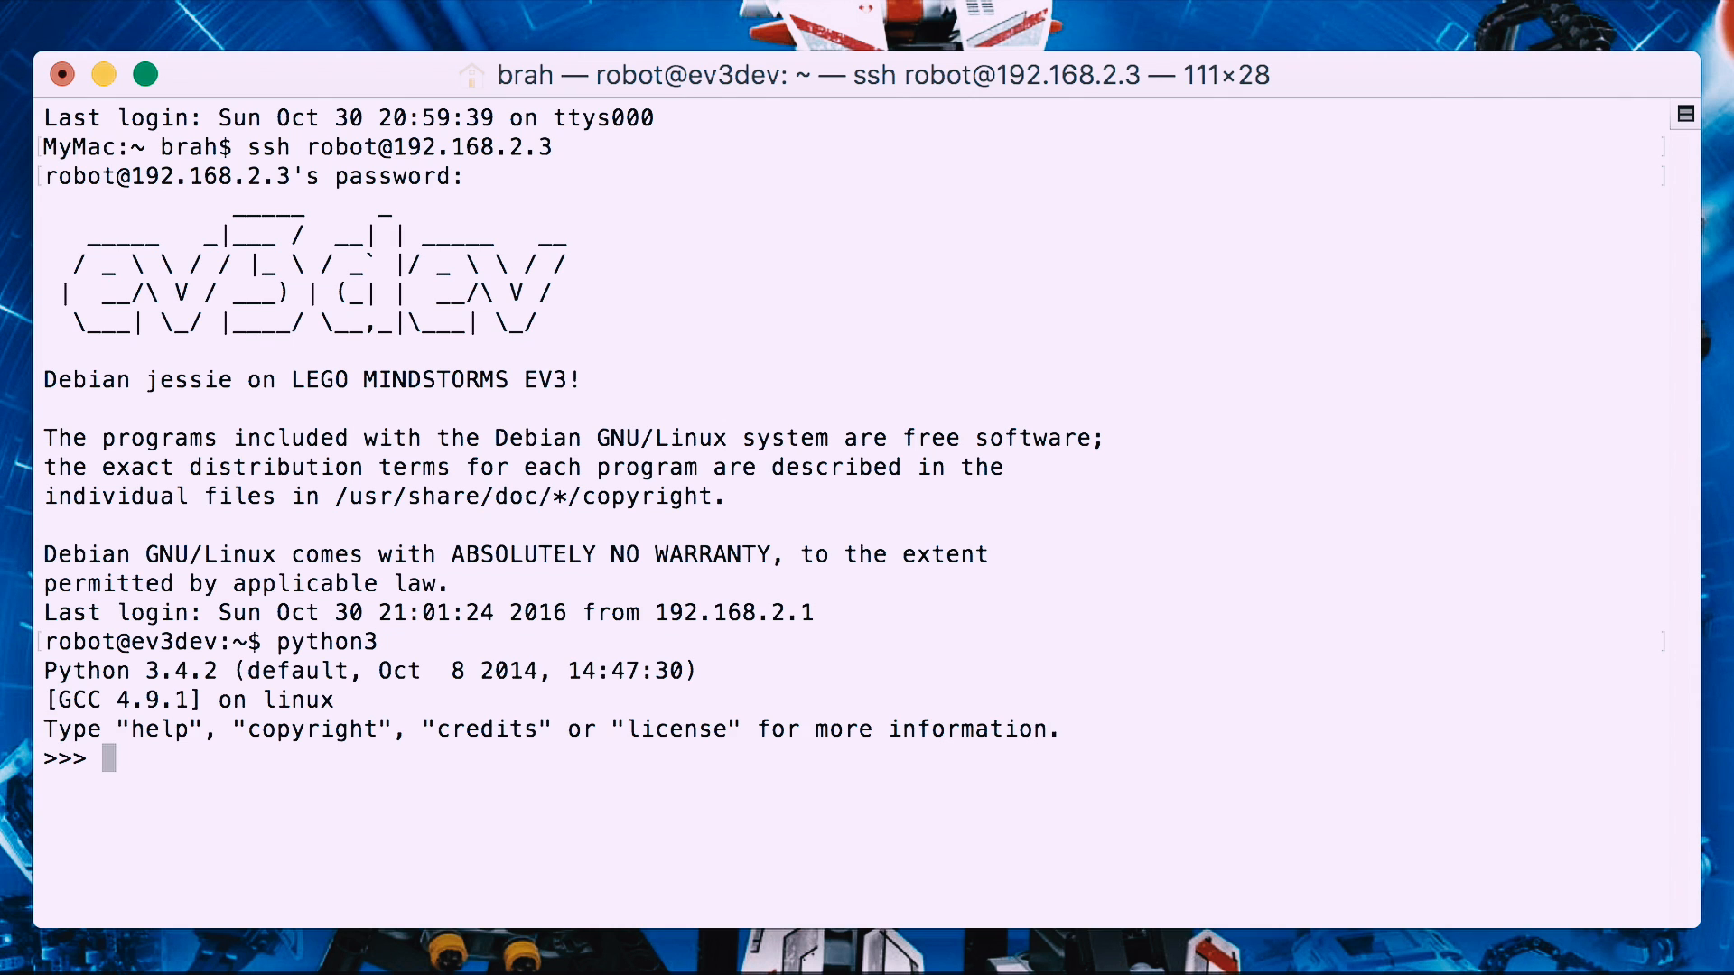
text(i)
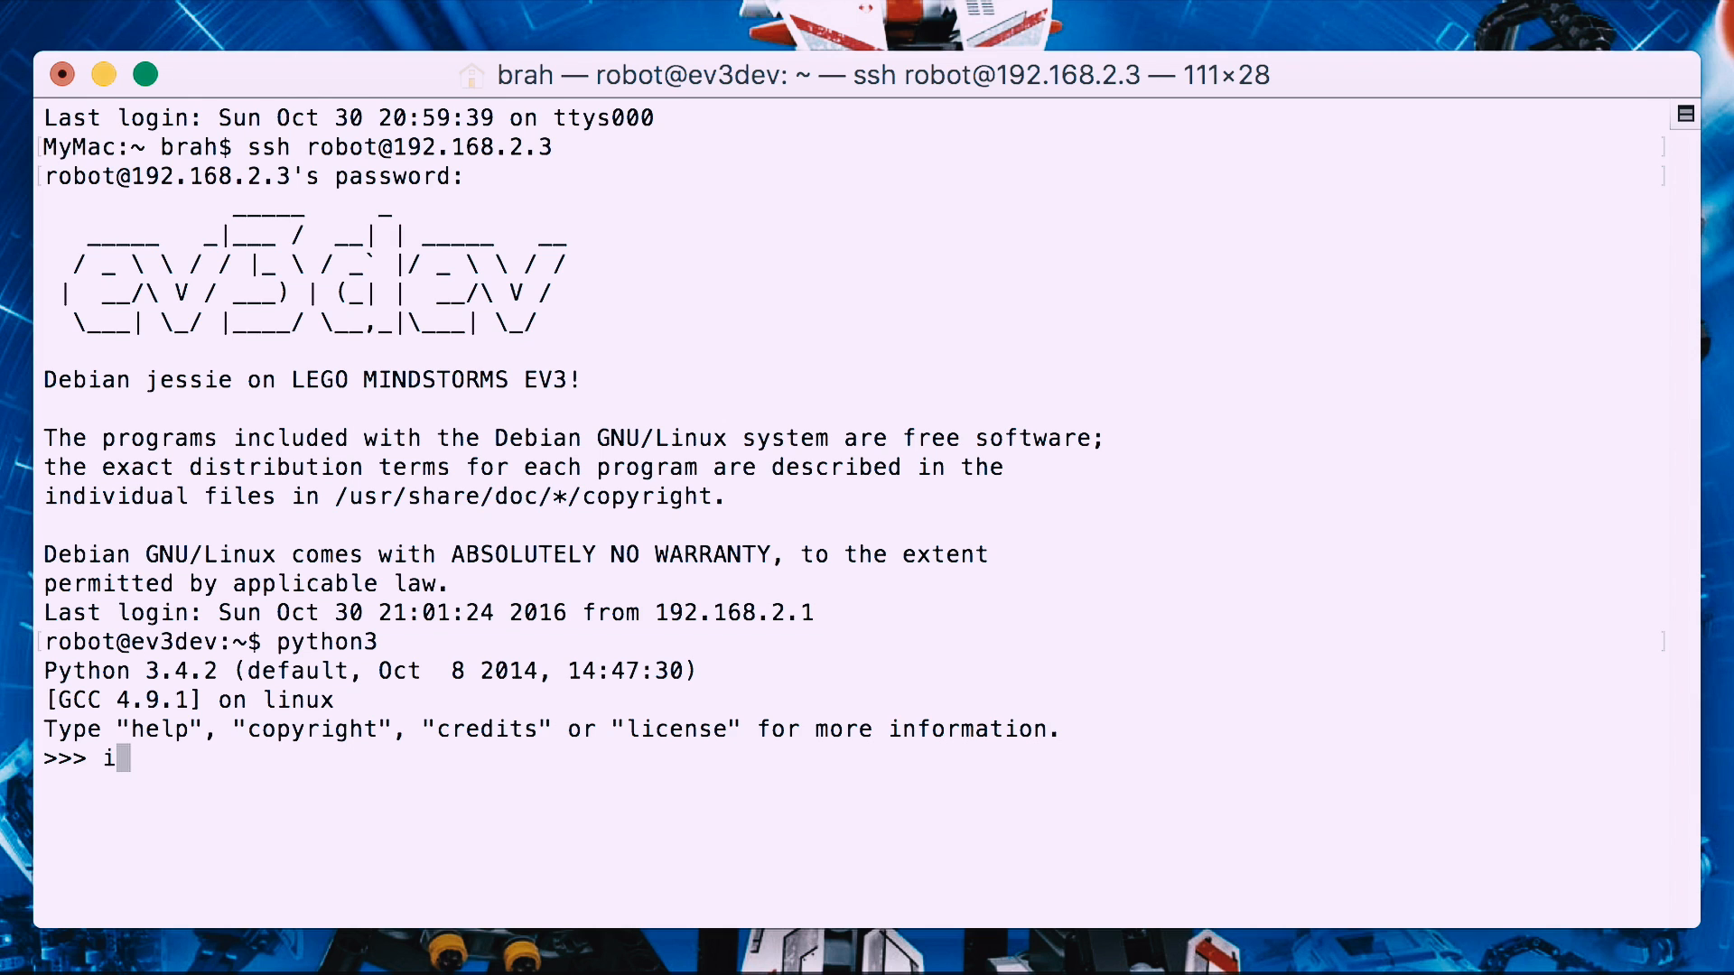
text(mport)
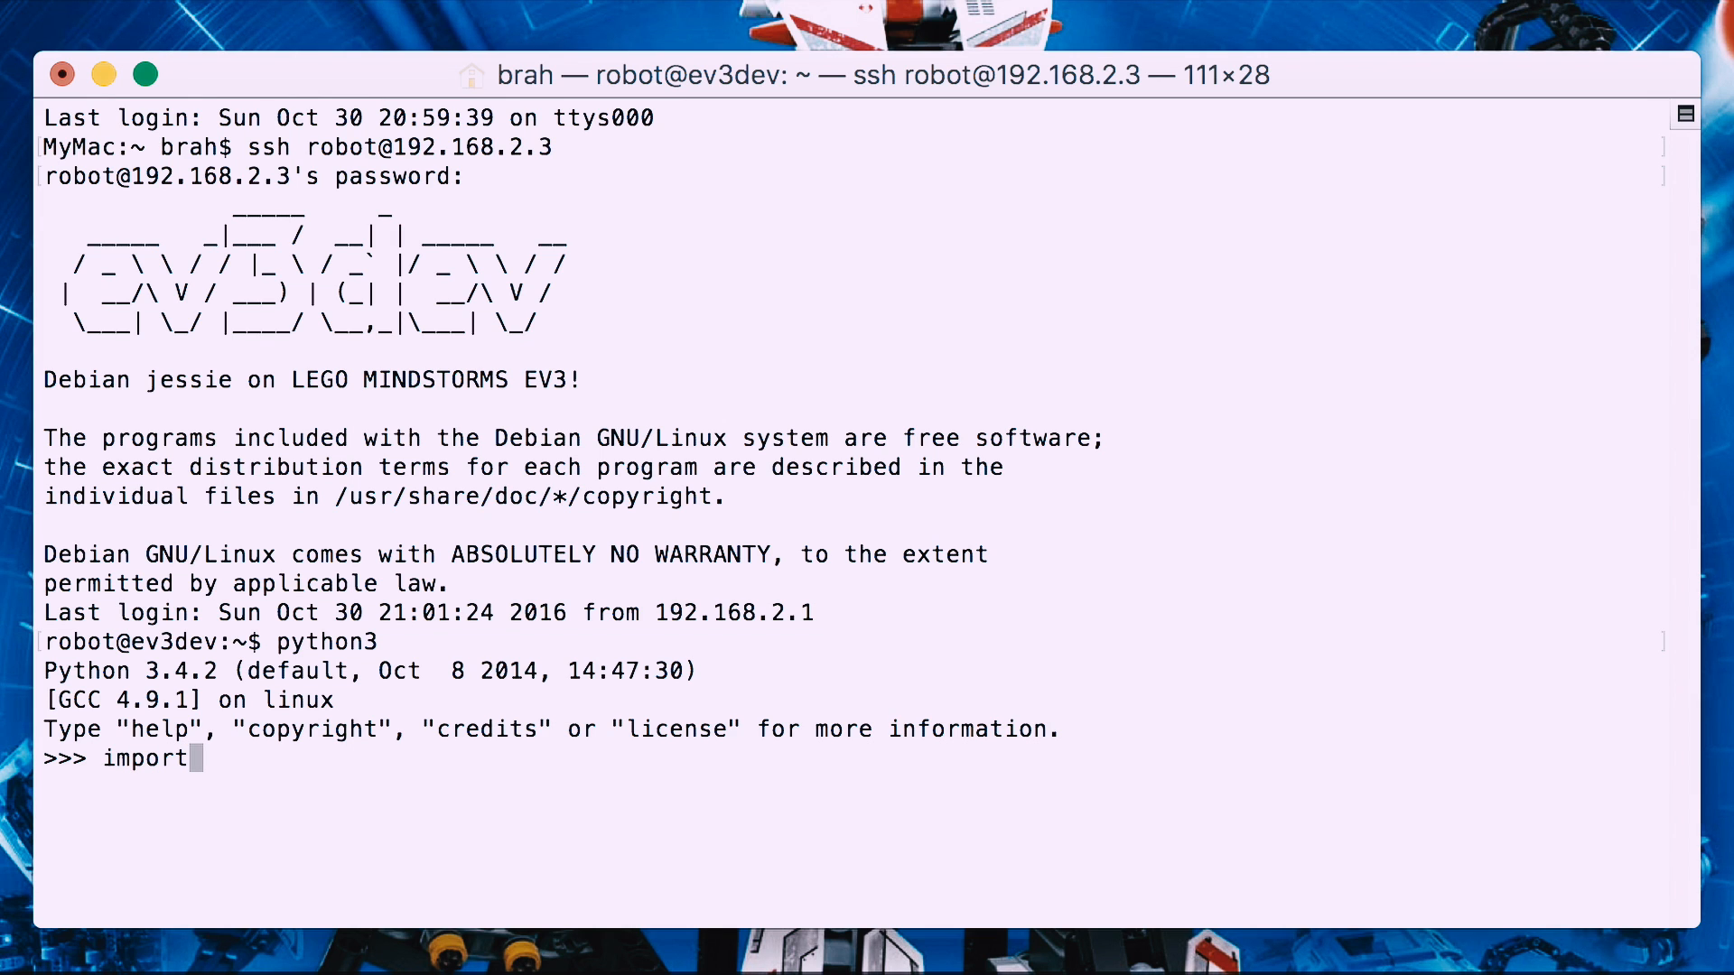
text(ev3d)
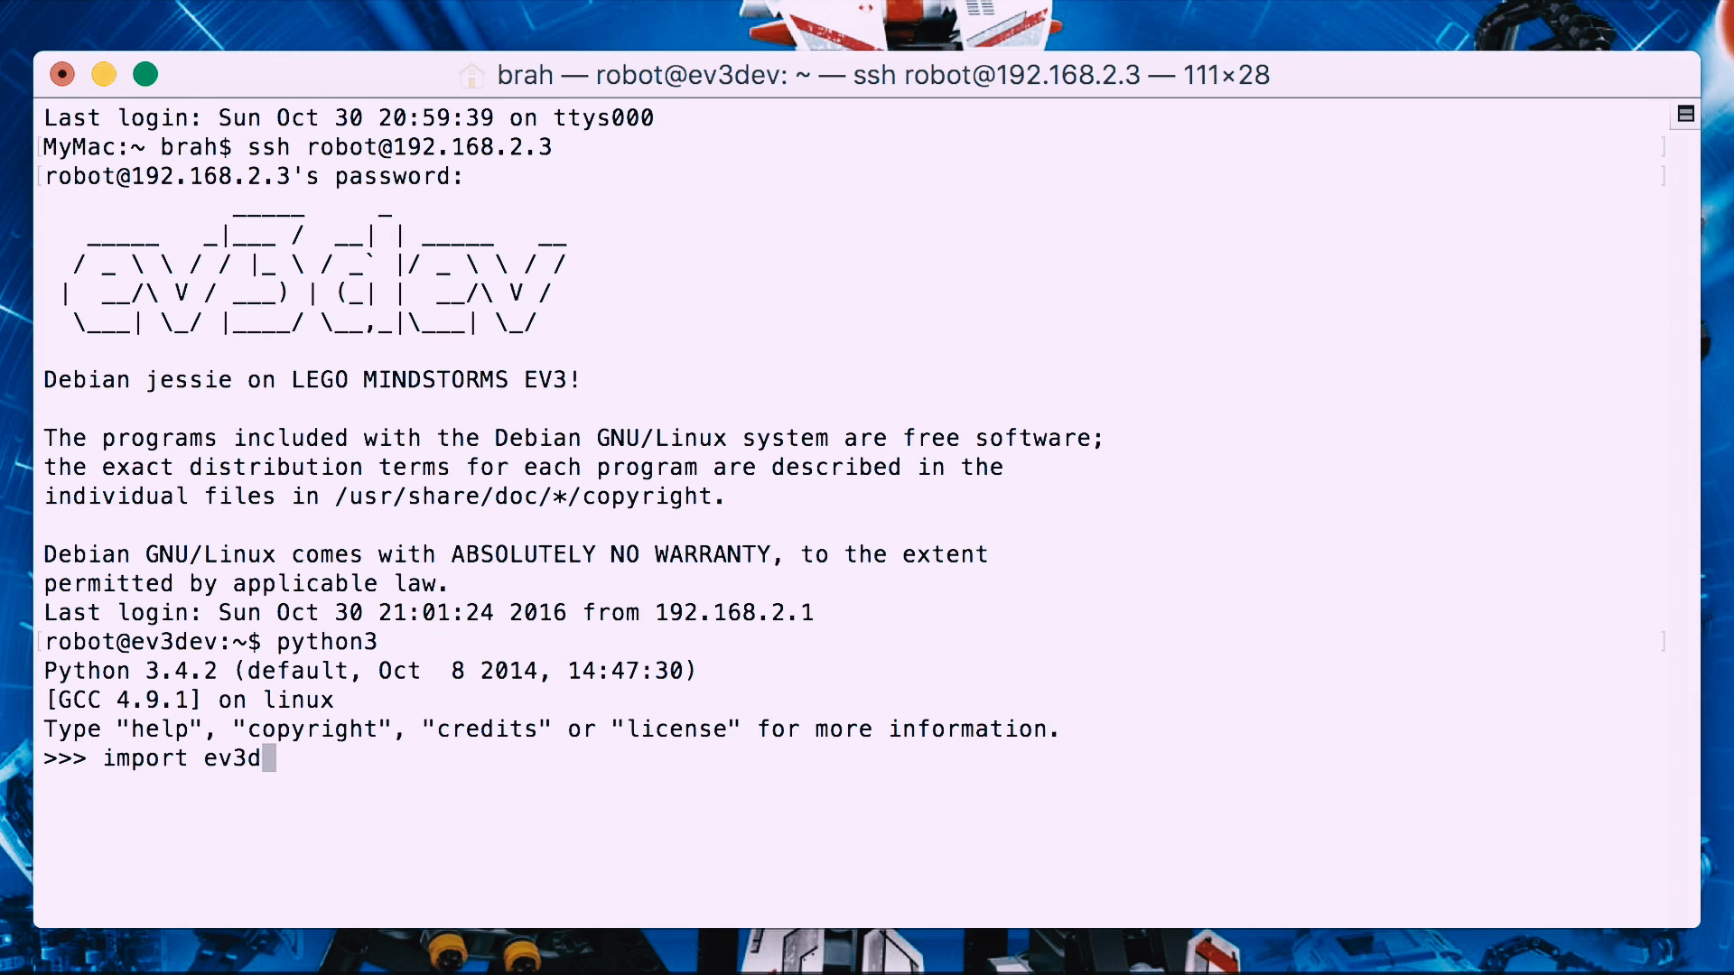
text(ev)
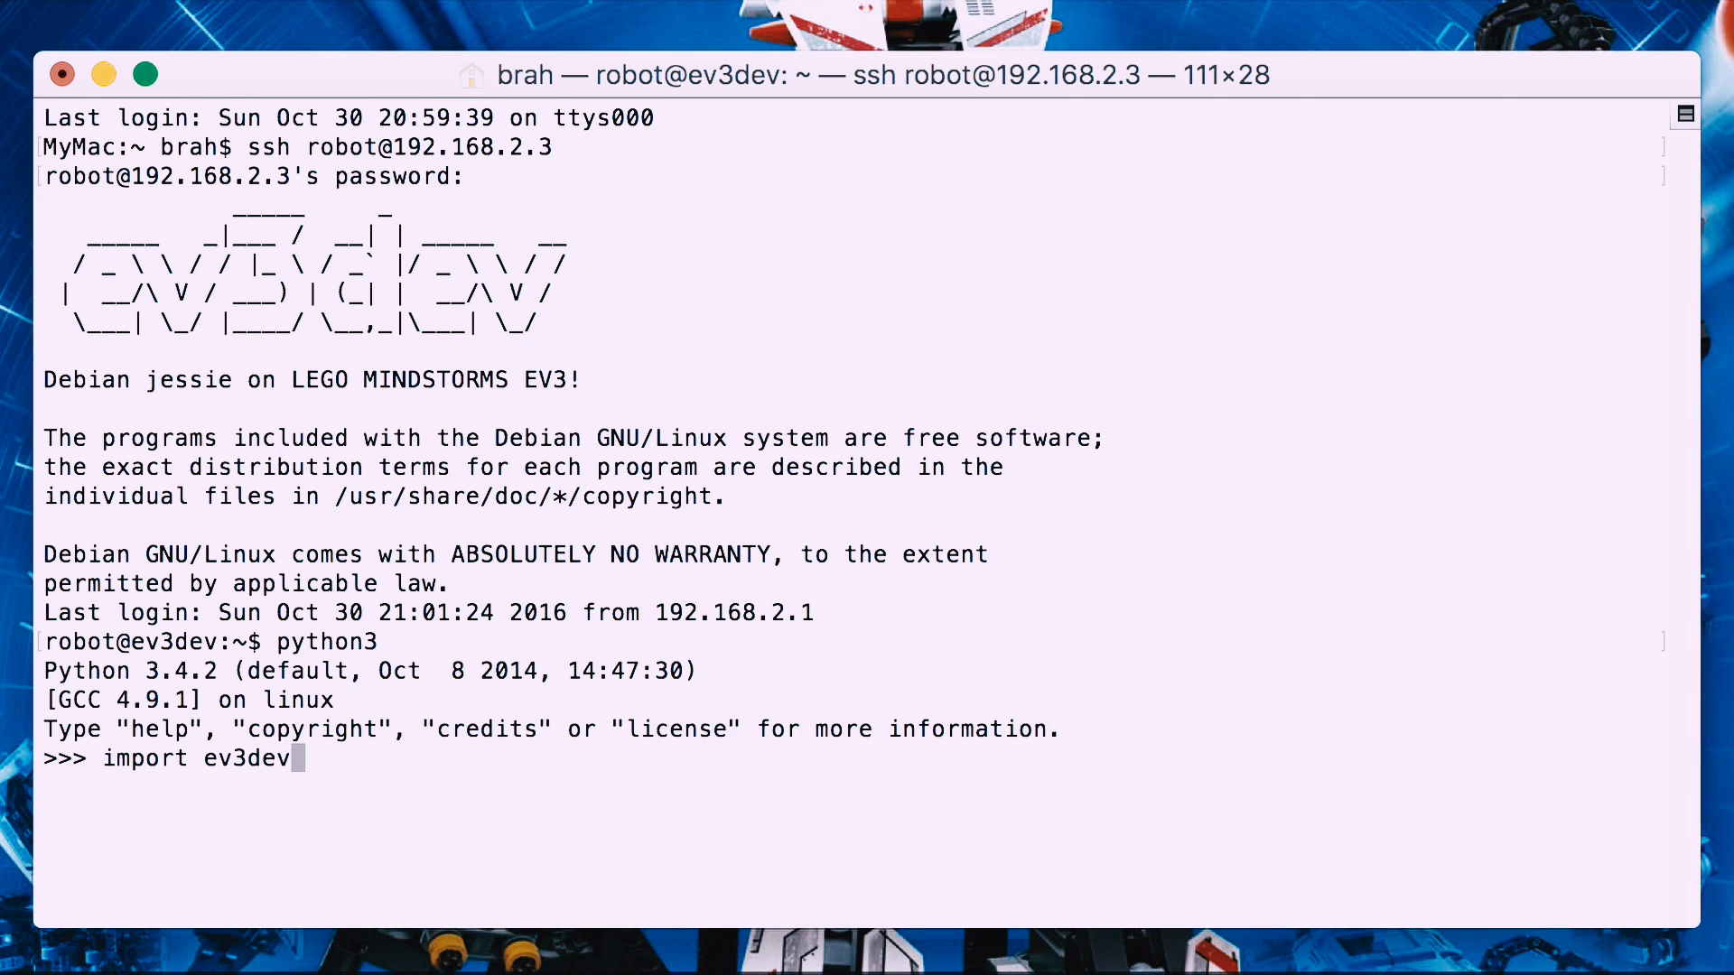
text(.ev3 as)
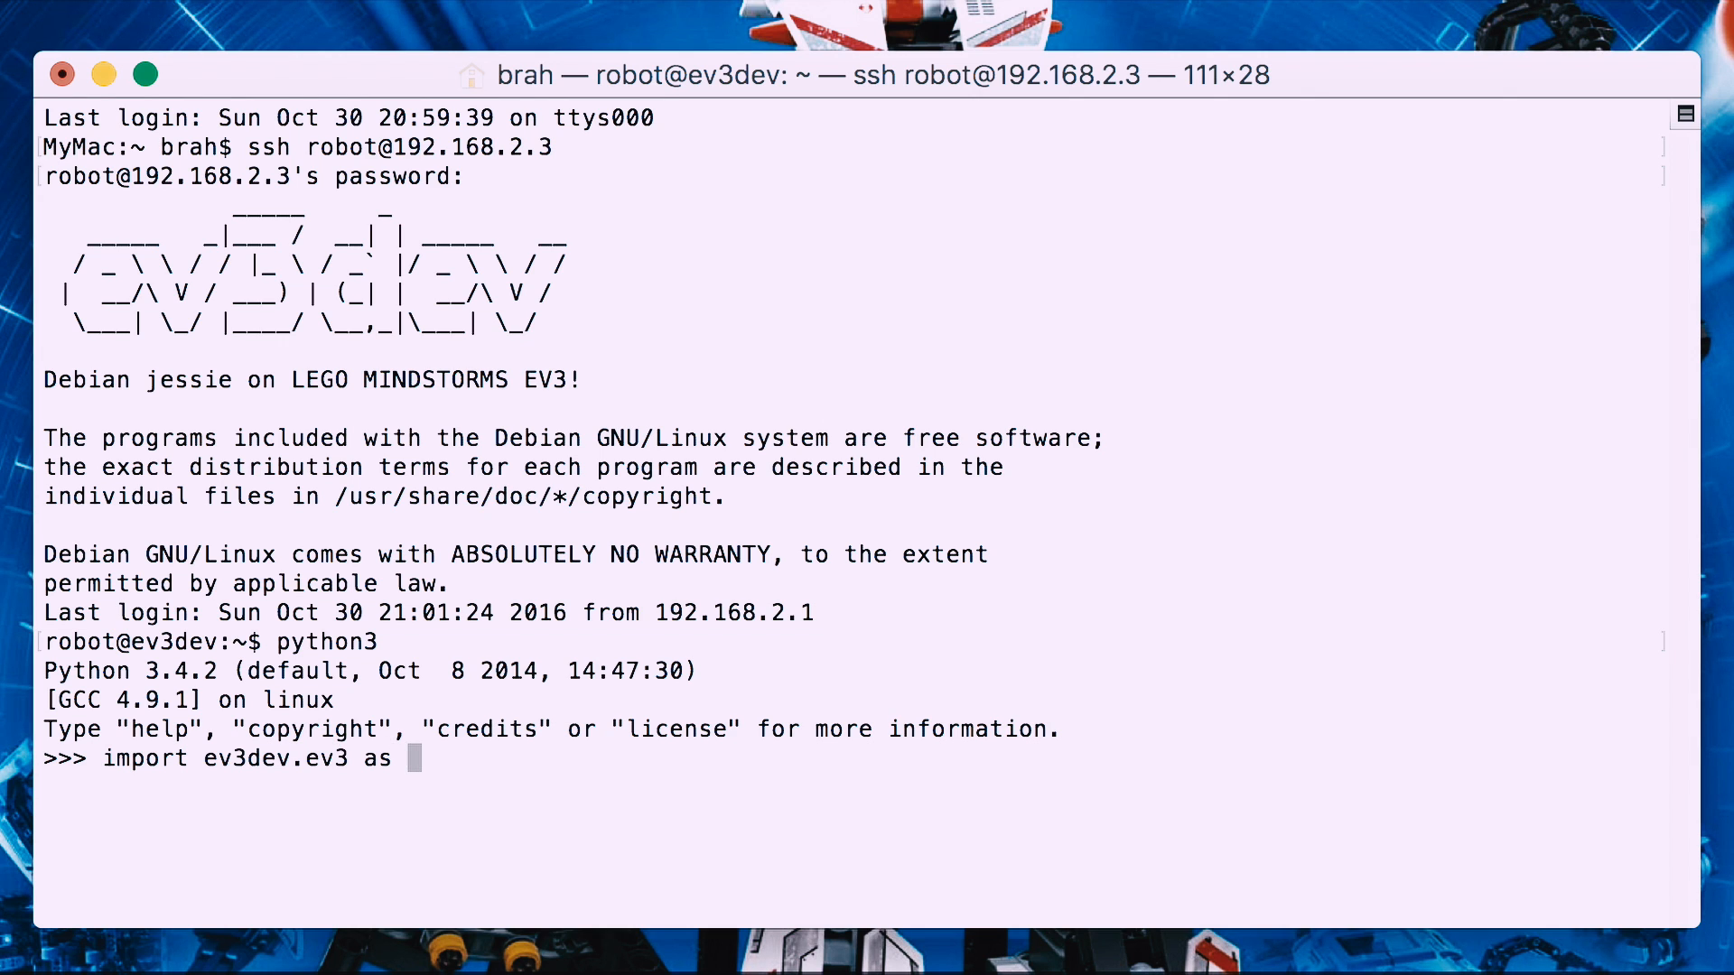
text(ev3)
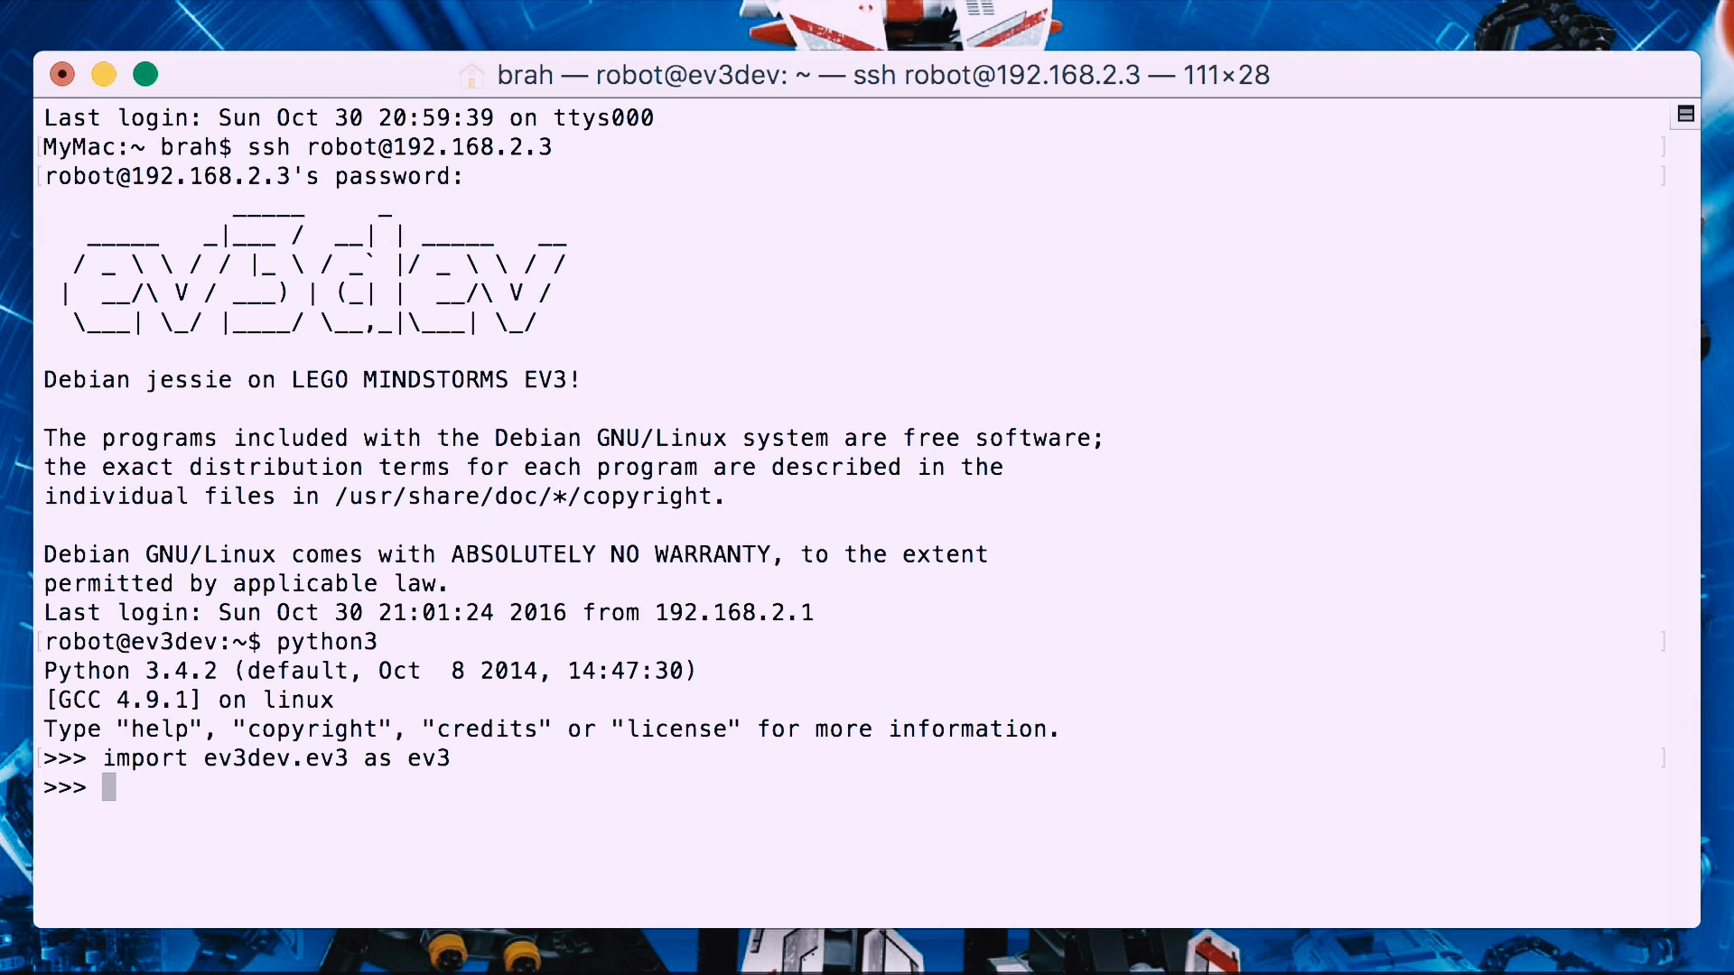
text(ev3.Sound.speak('Hai hai heyyyy, I am a robot and your friend').wait())
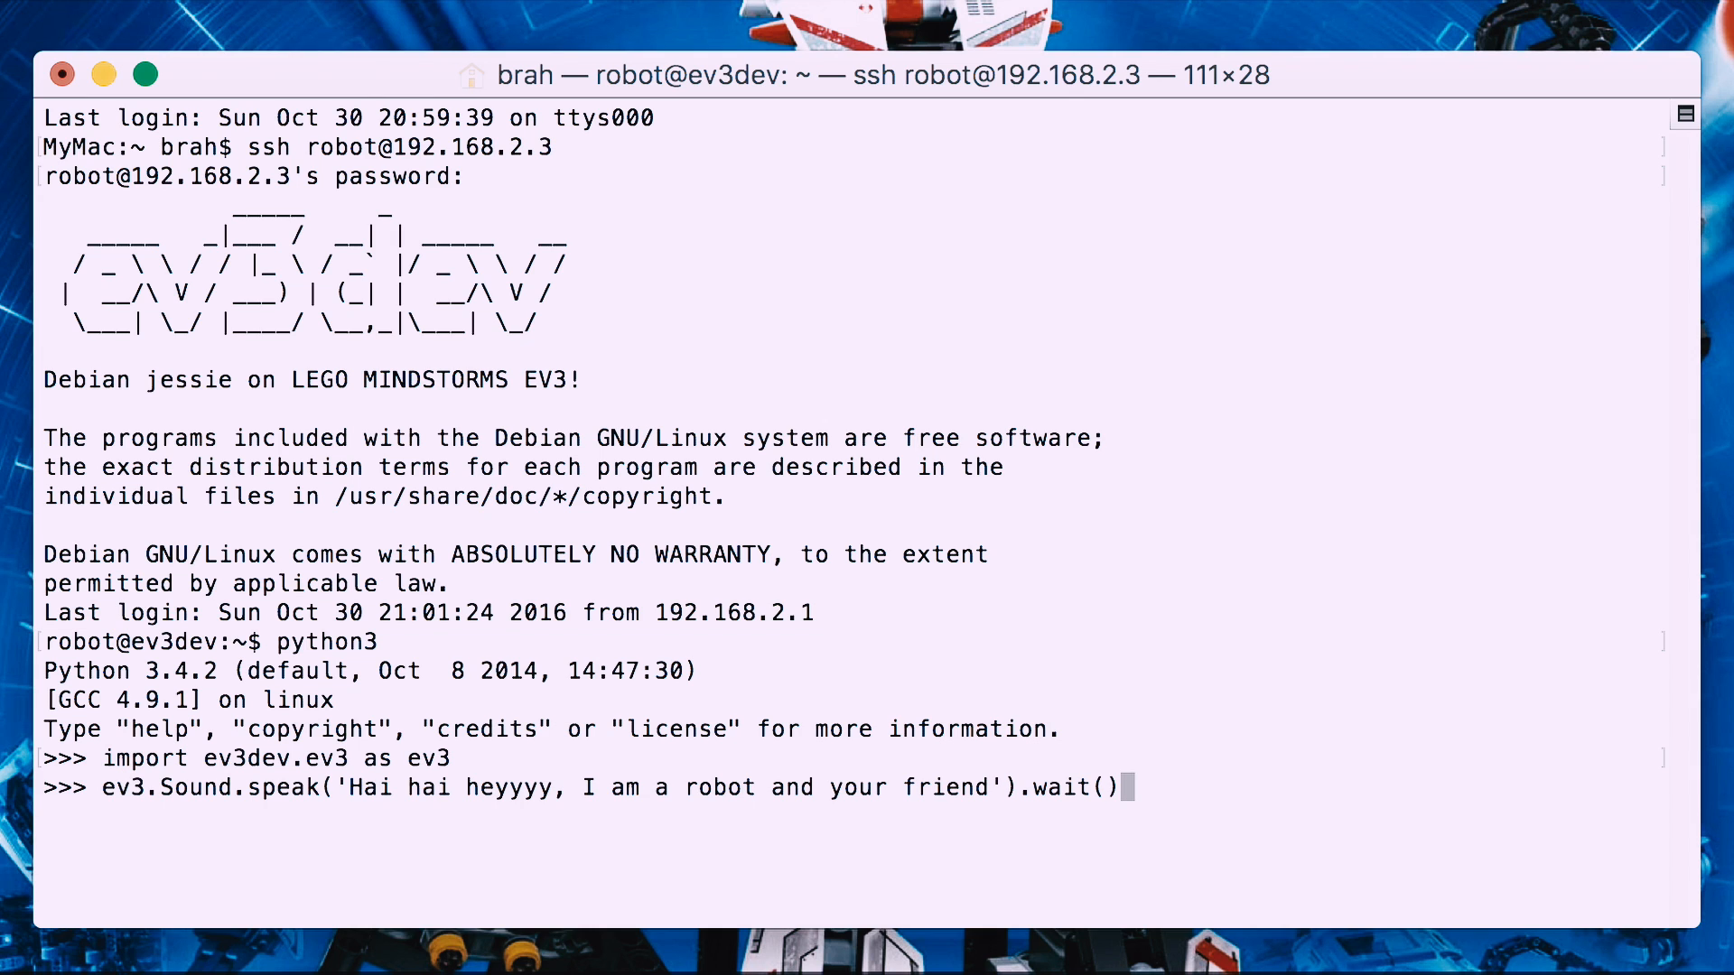
key(Return)
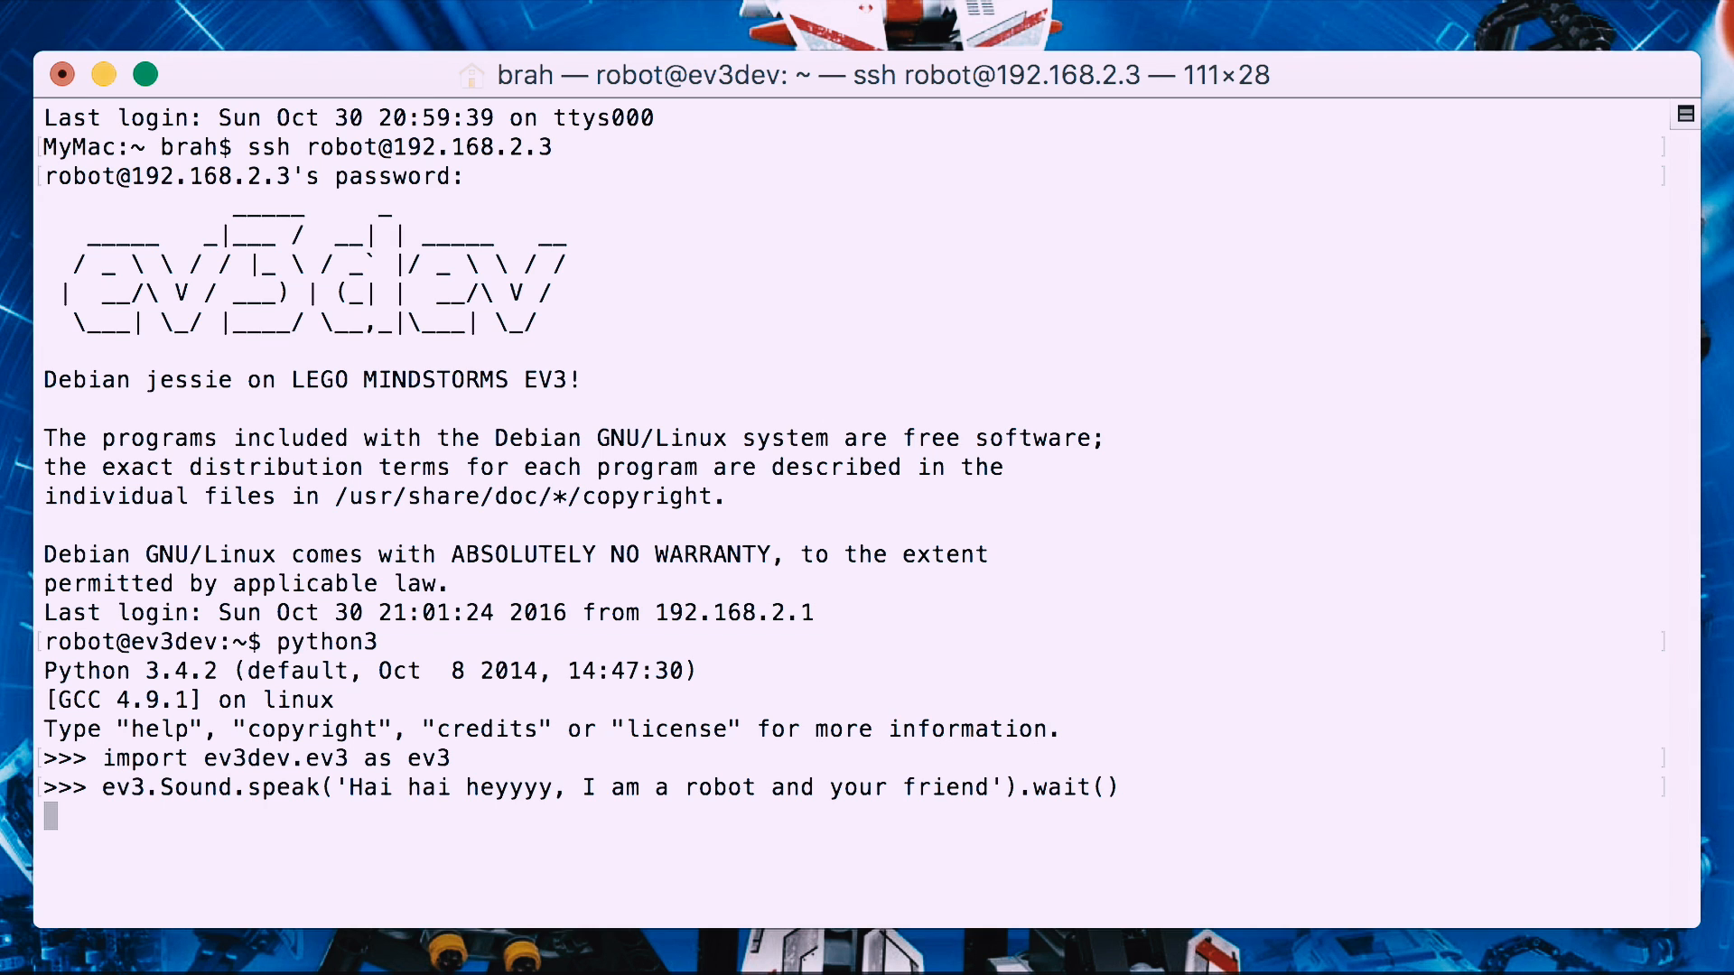
Run the OUTPUT_A and OUTPUT_B large motors for 3000 ms at speed 600.
key(Return)
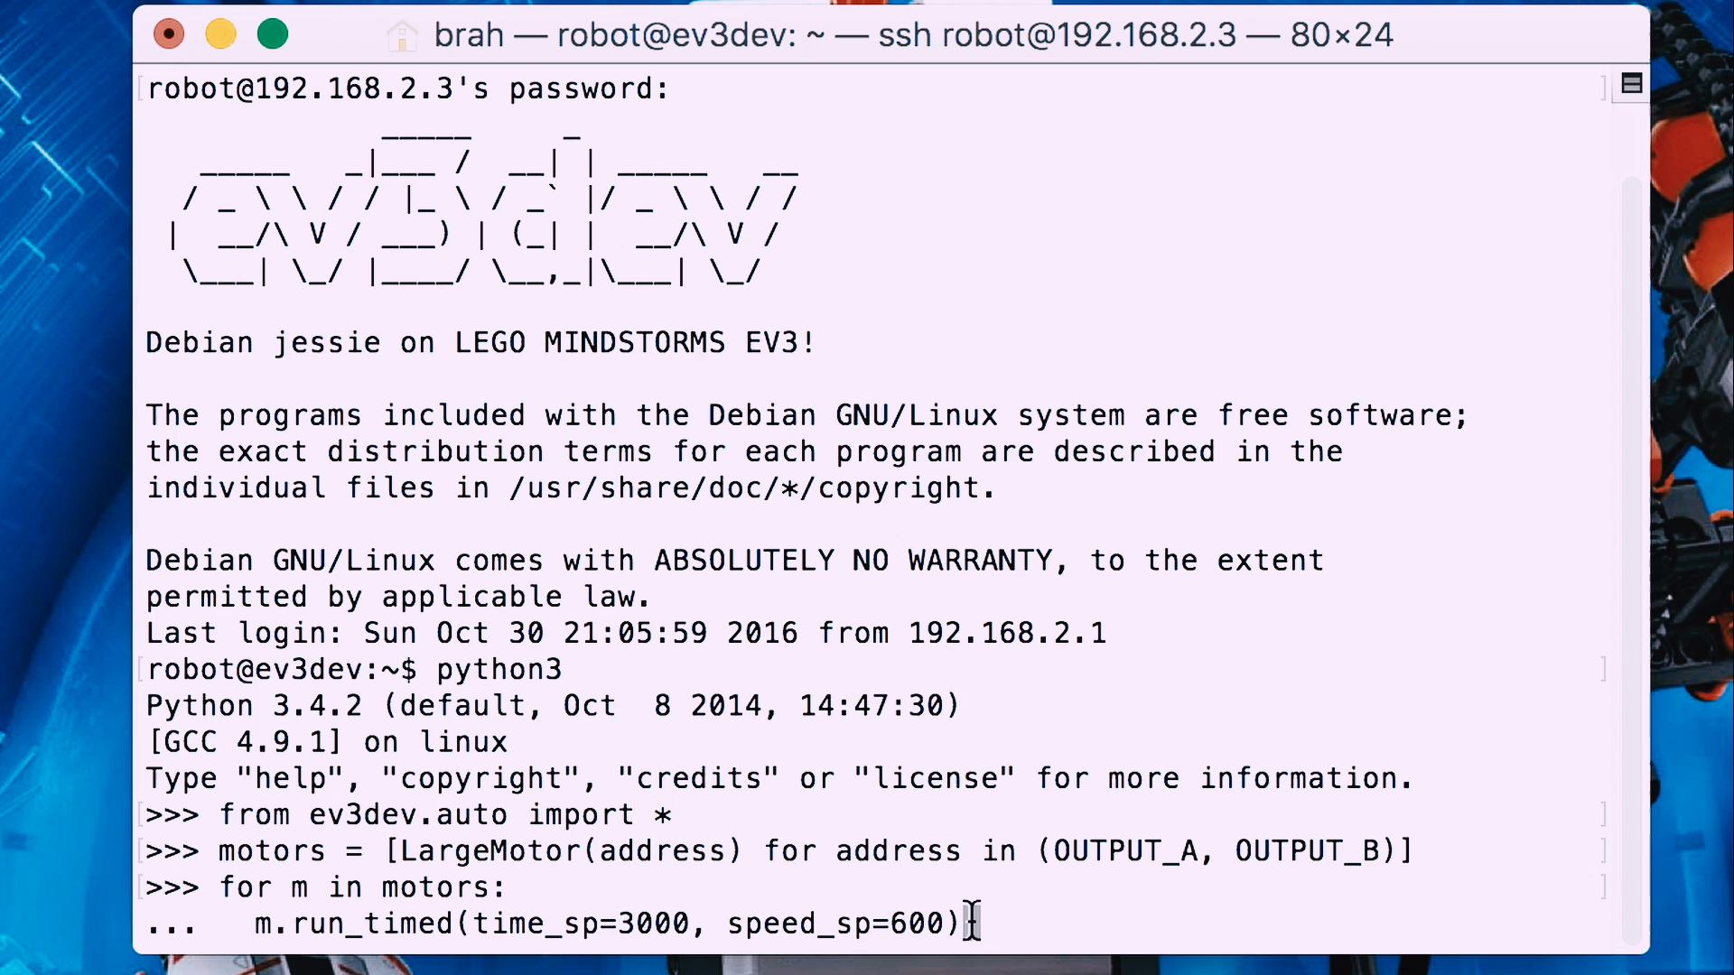
key(Return)
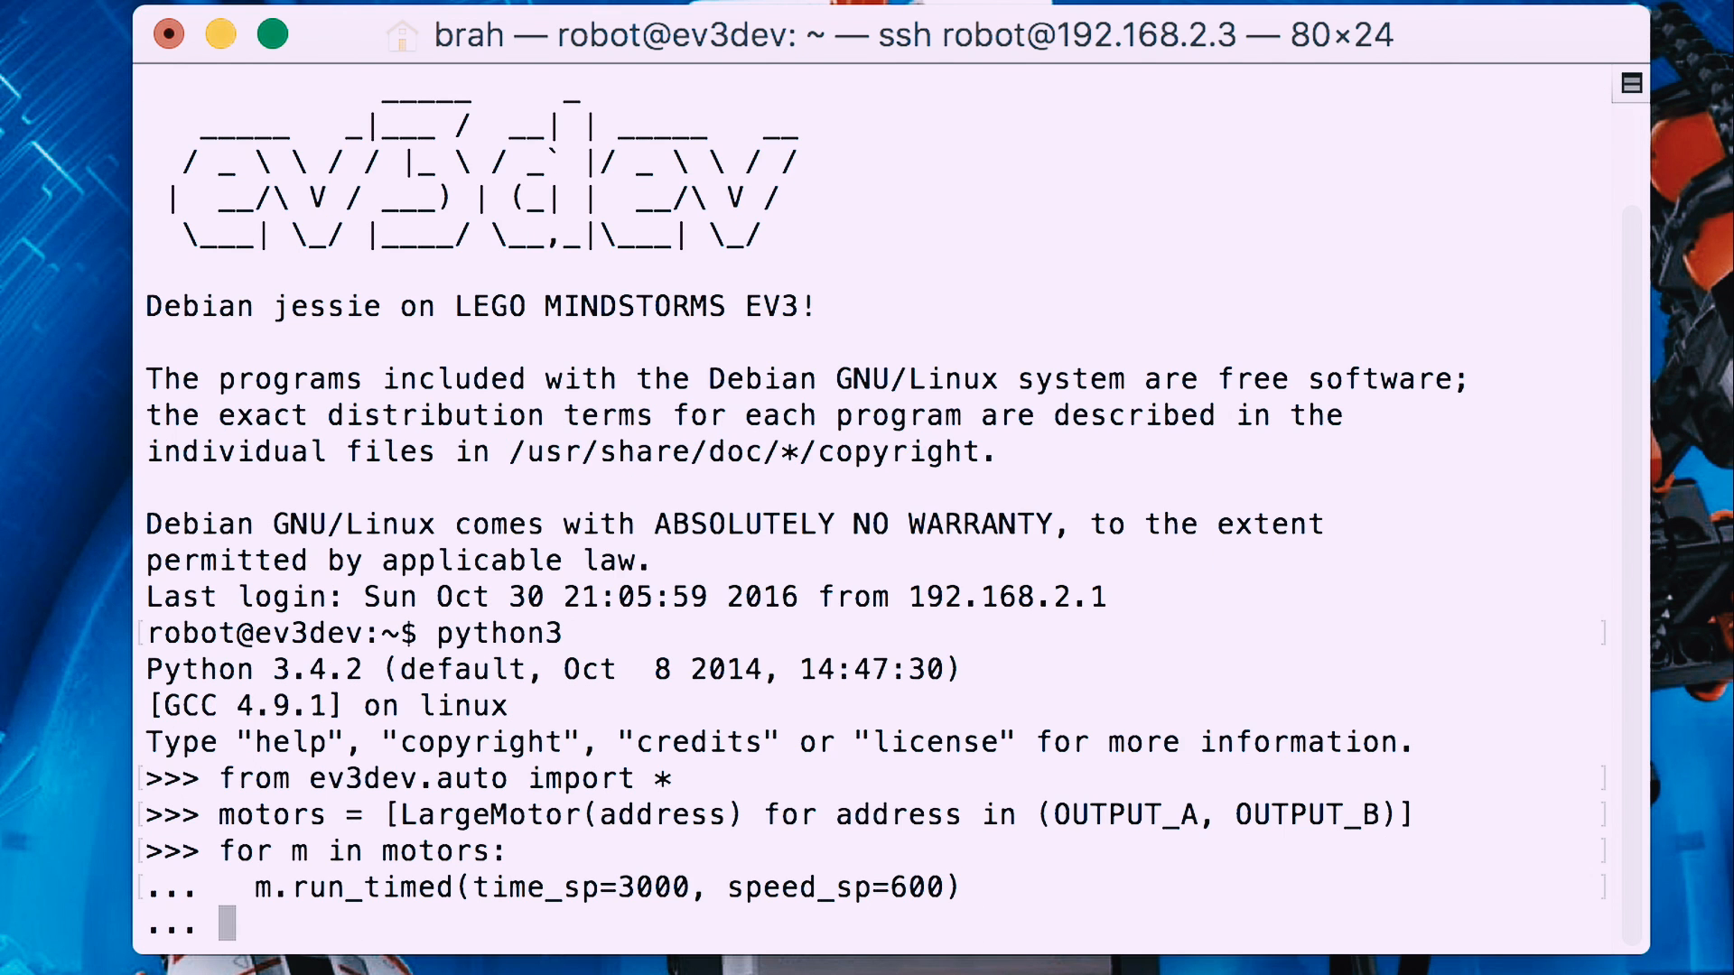
key(Return)
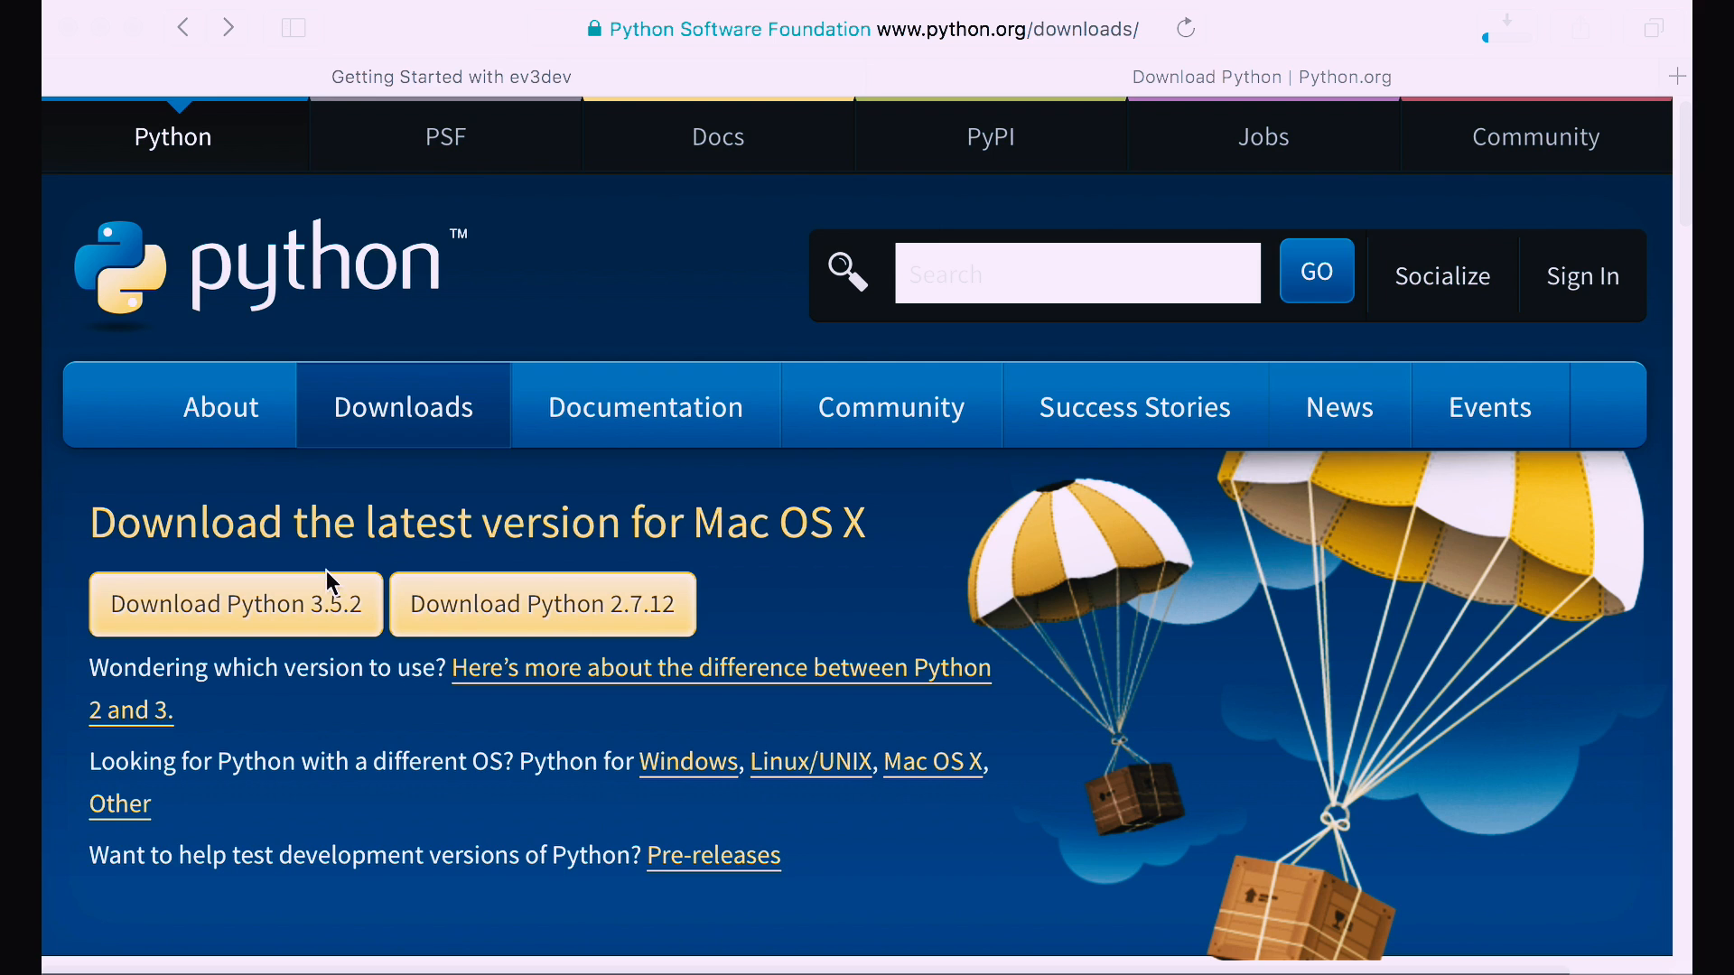
Download Python 3.5.2 for Mac OS X from python.org.
click(235, 604)
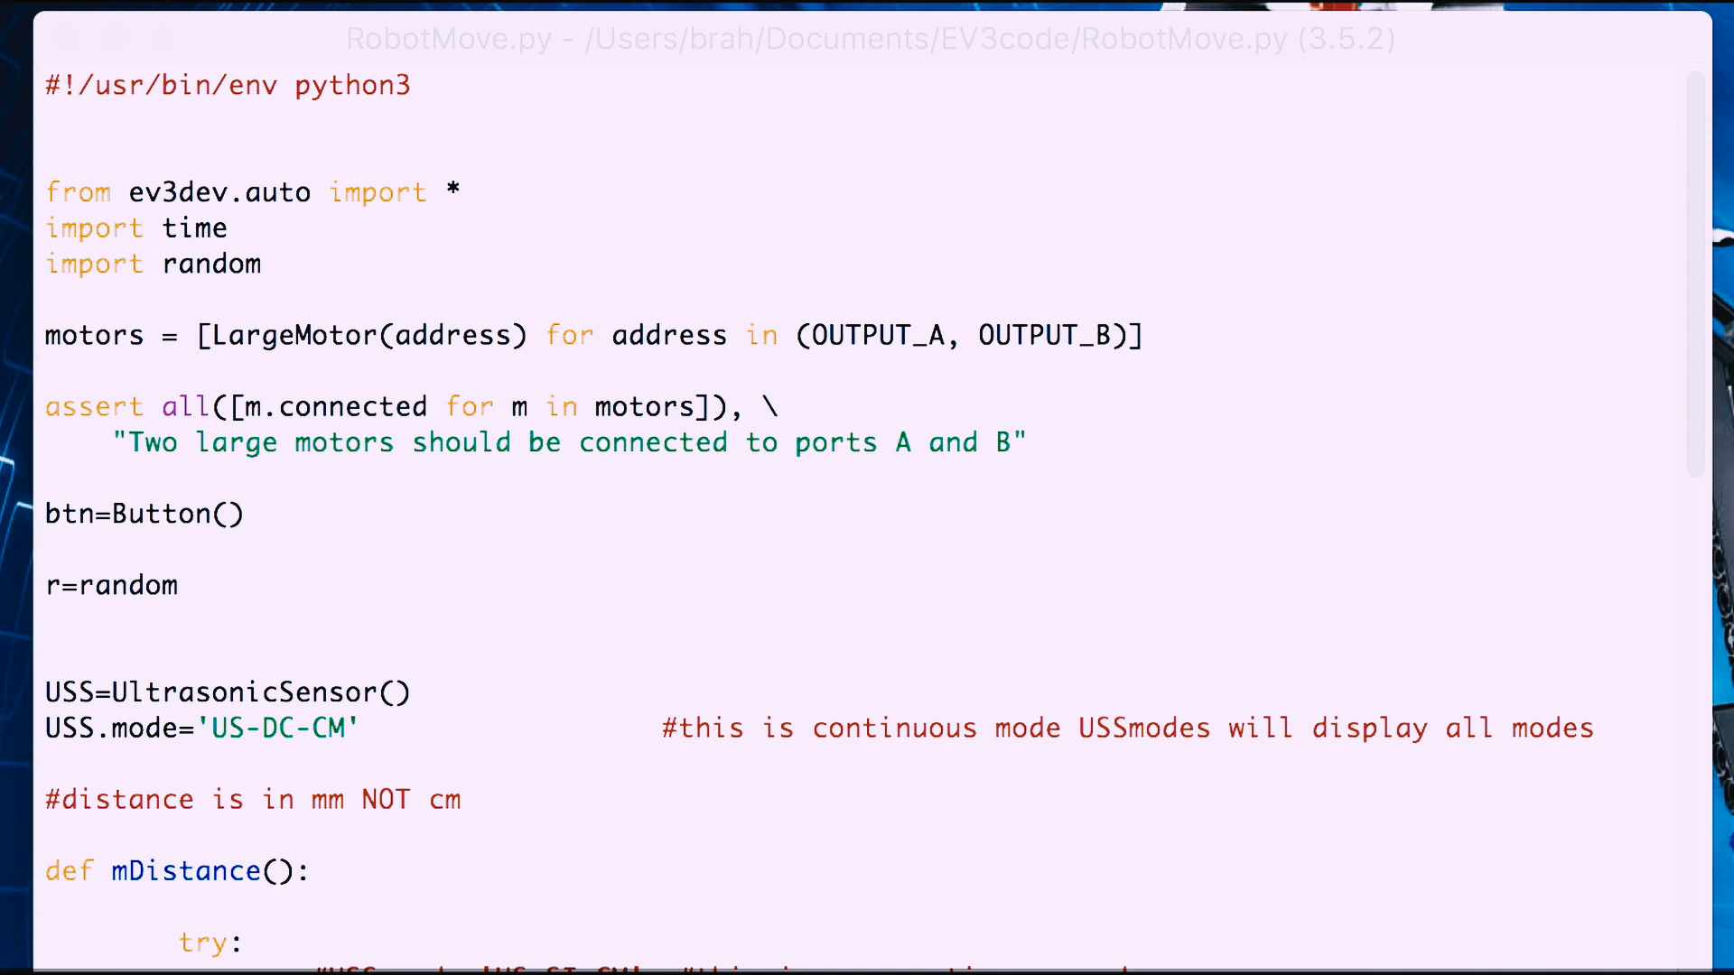
mouse_move(339, 128)
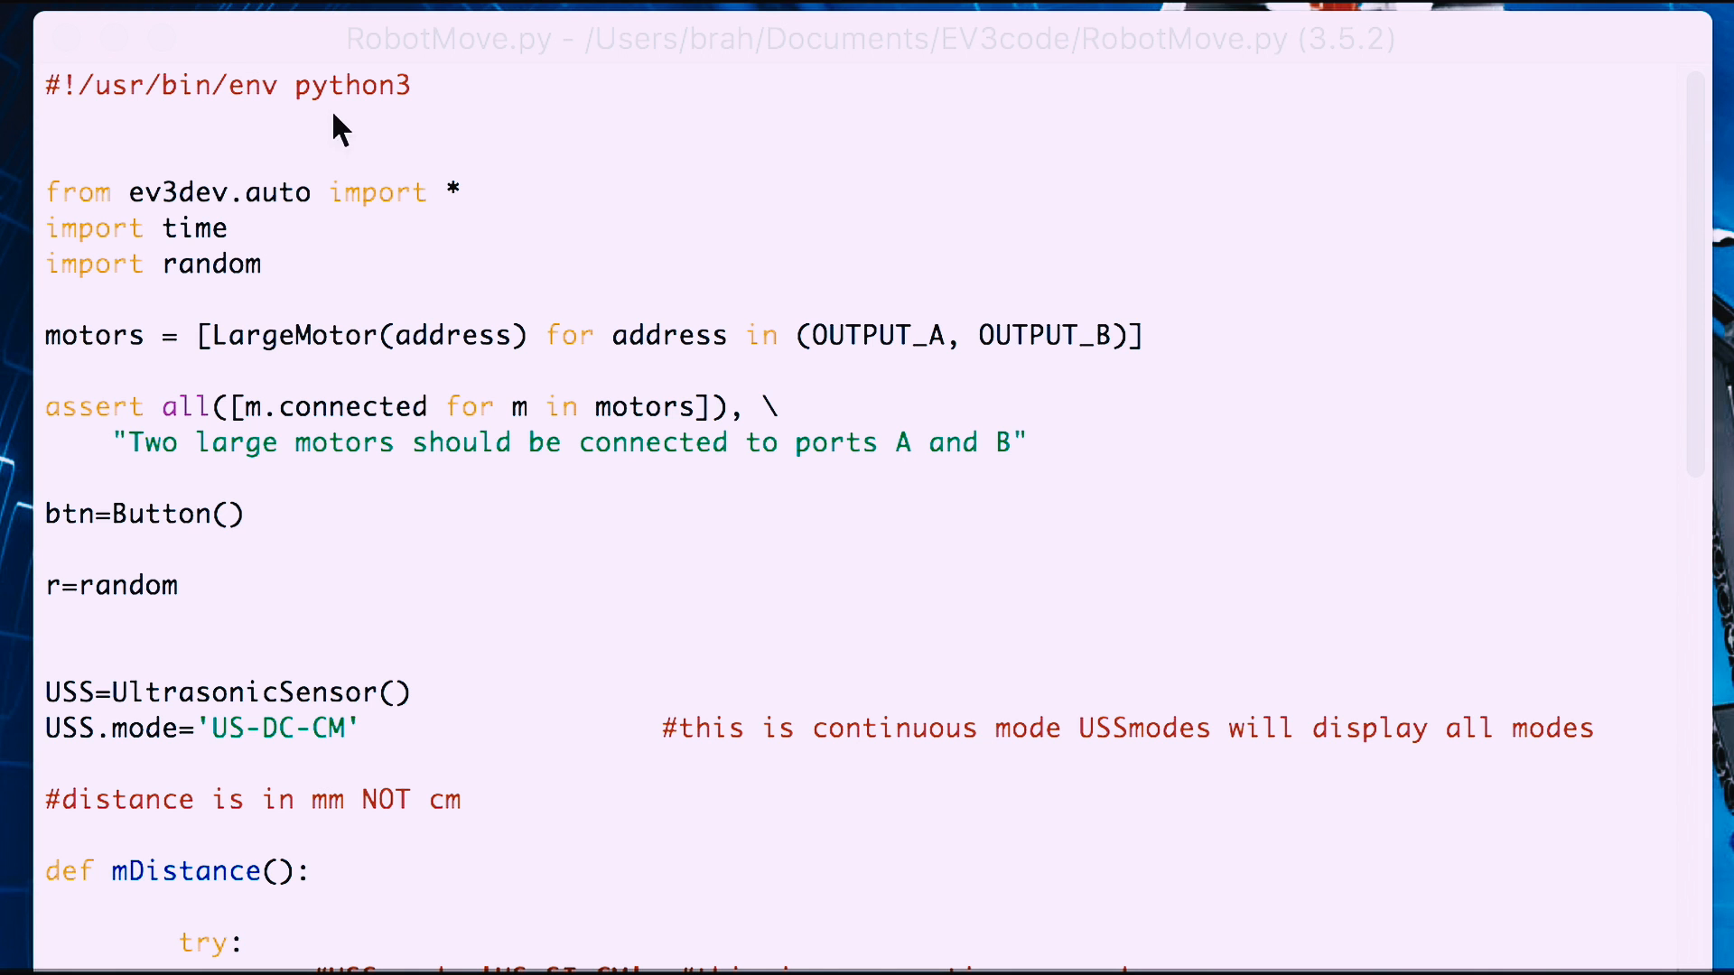
mouse_move(181, 130)
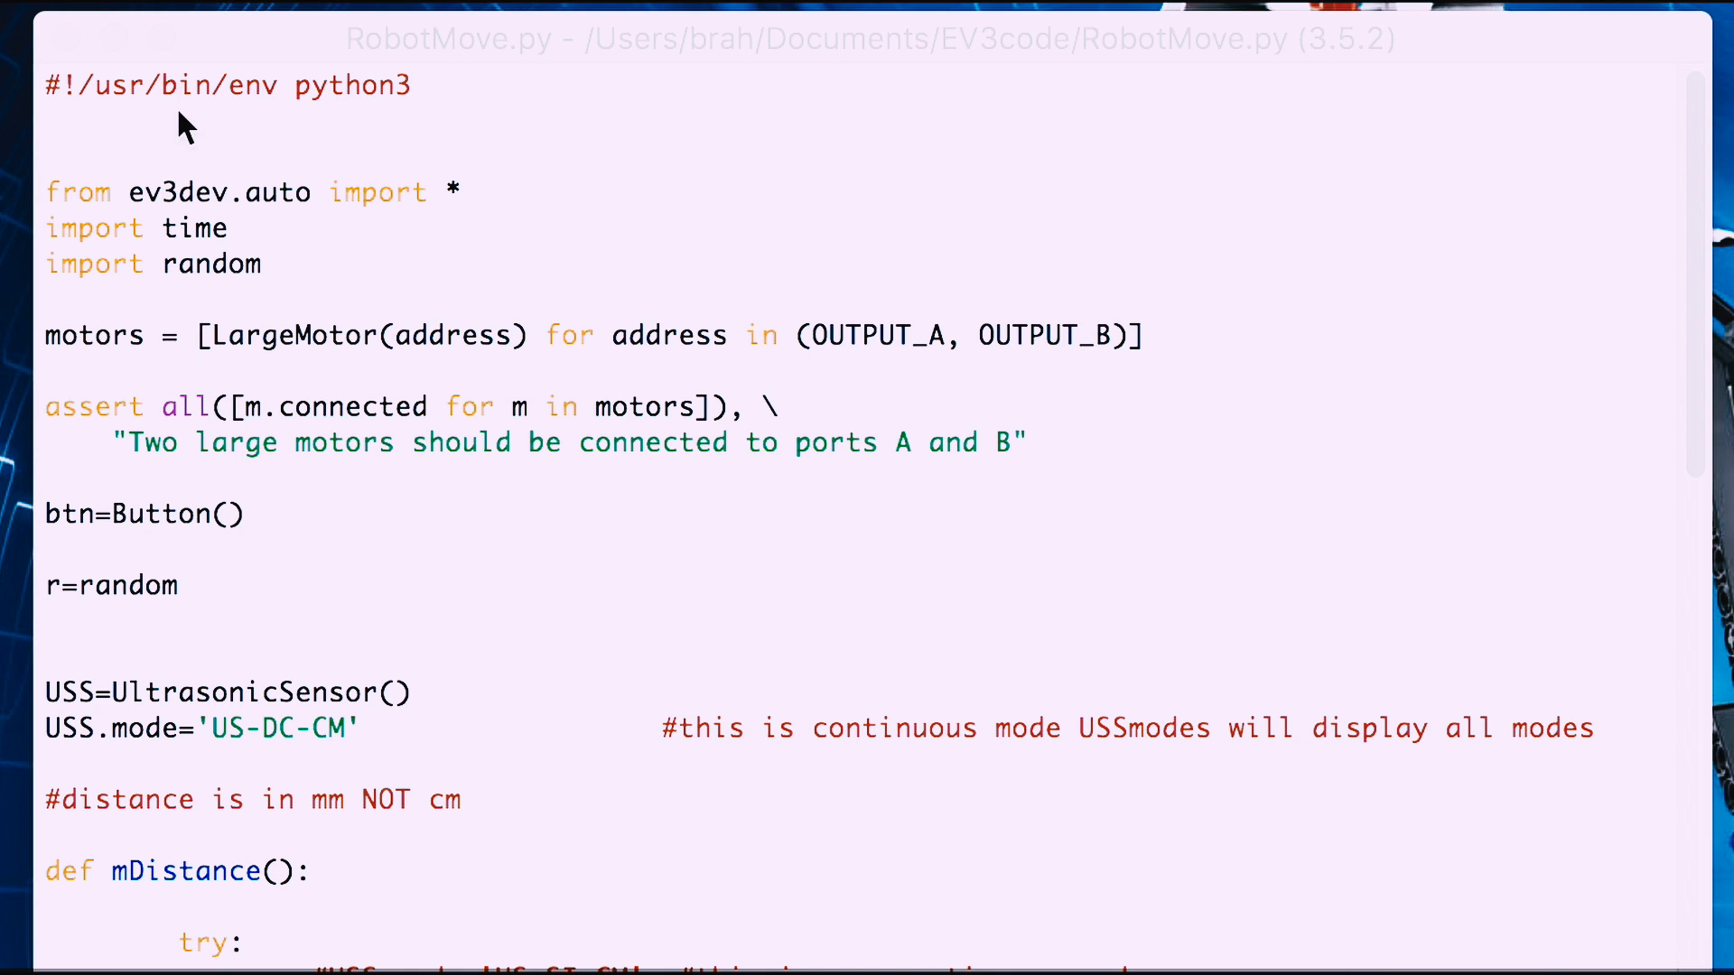
mouse_move(530, 205)
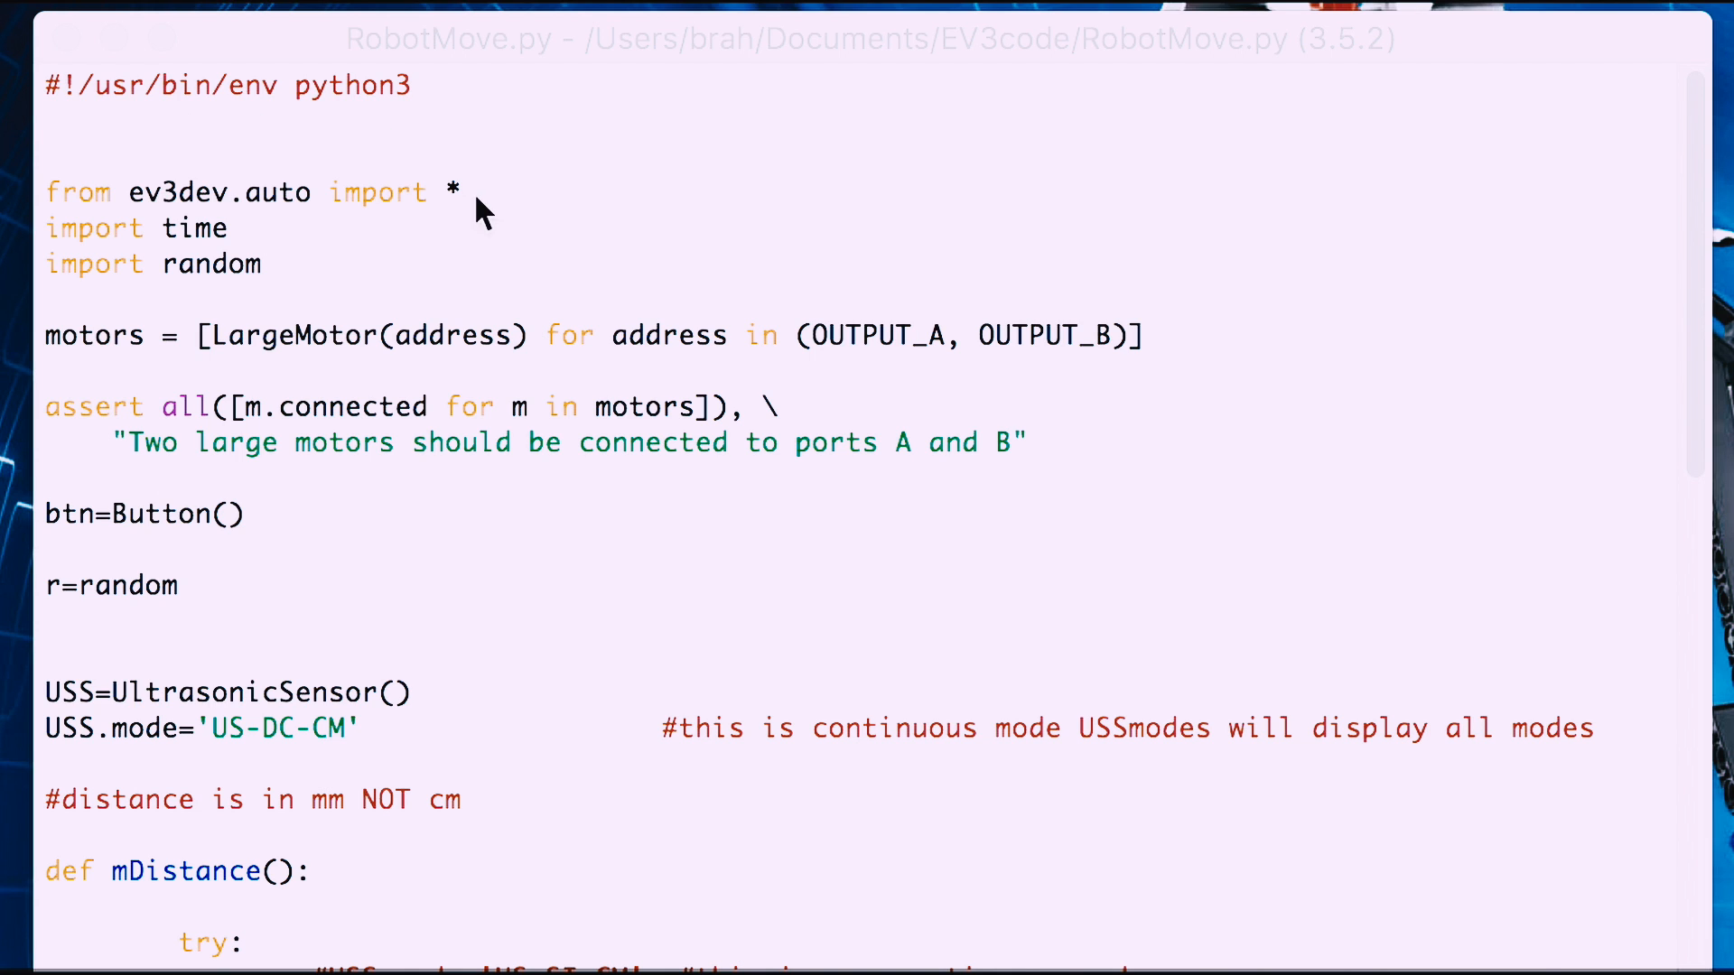
scroll(down, 3)
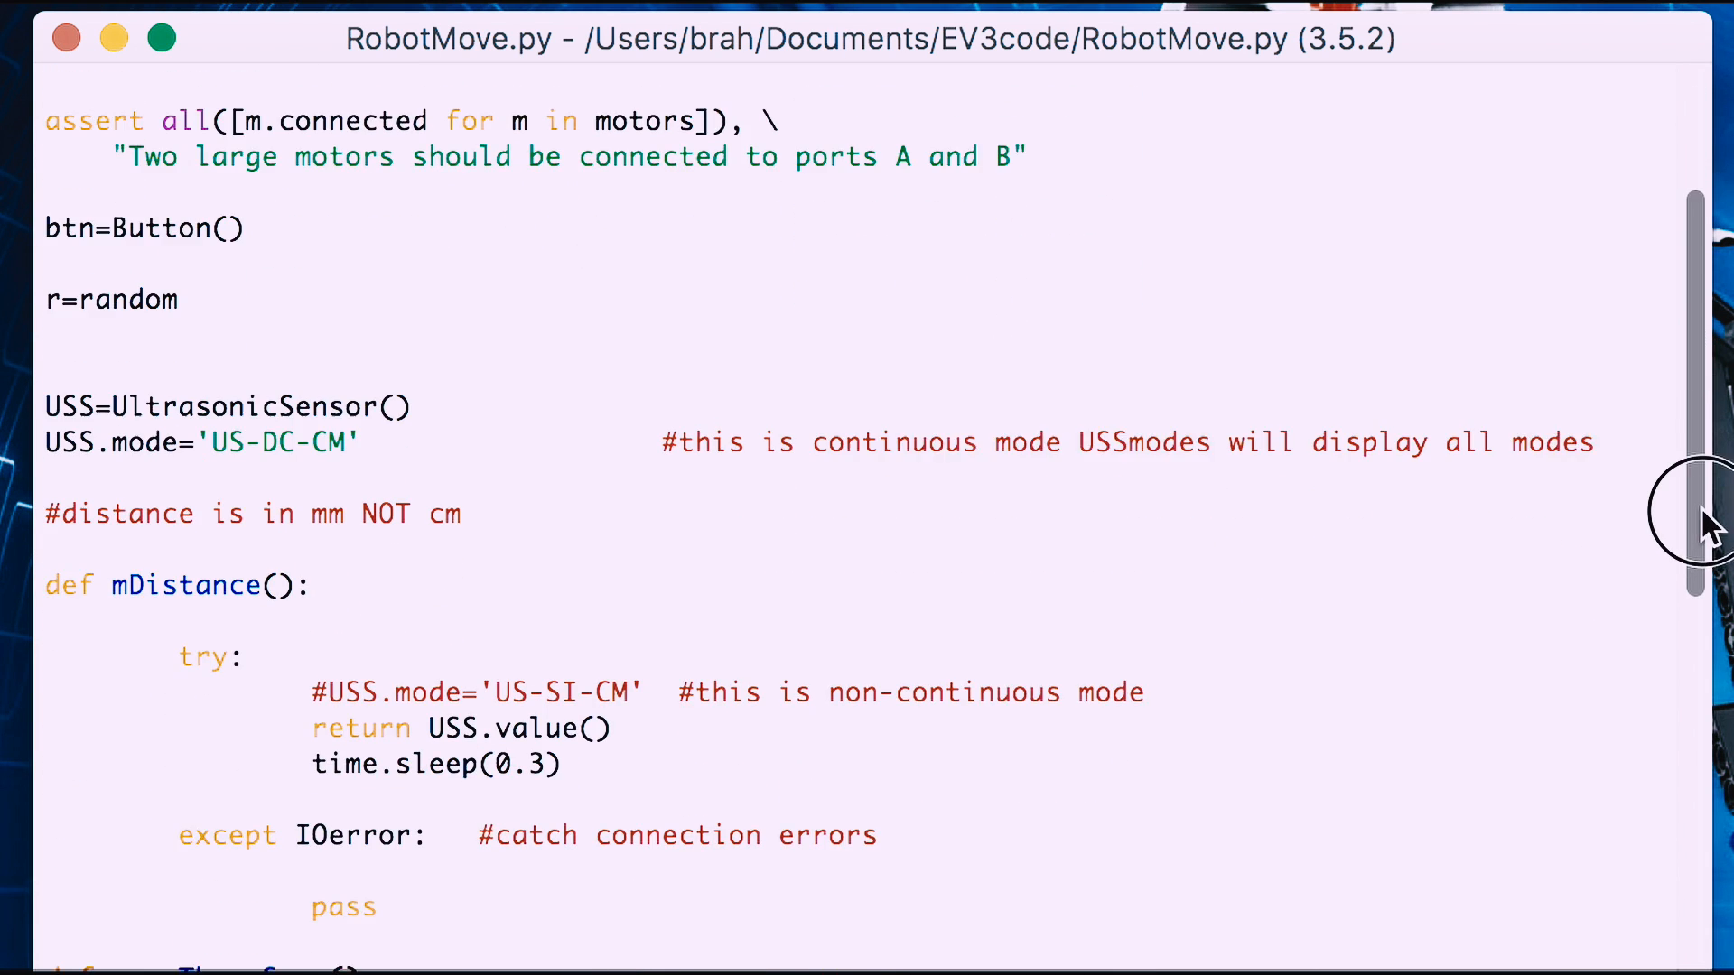
scroll(down, 3)
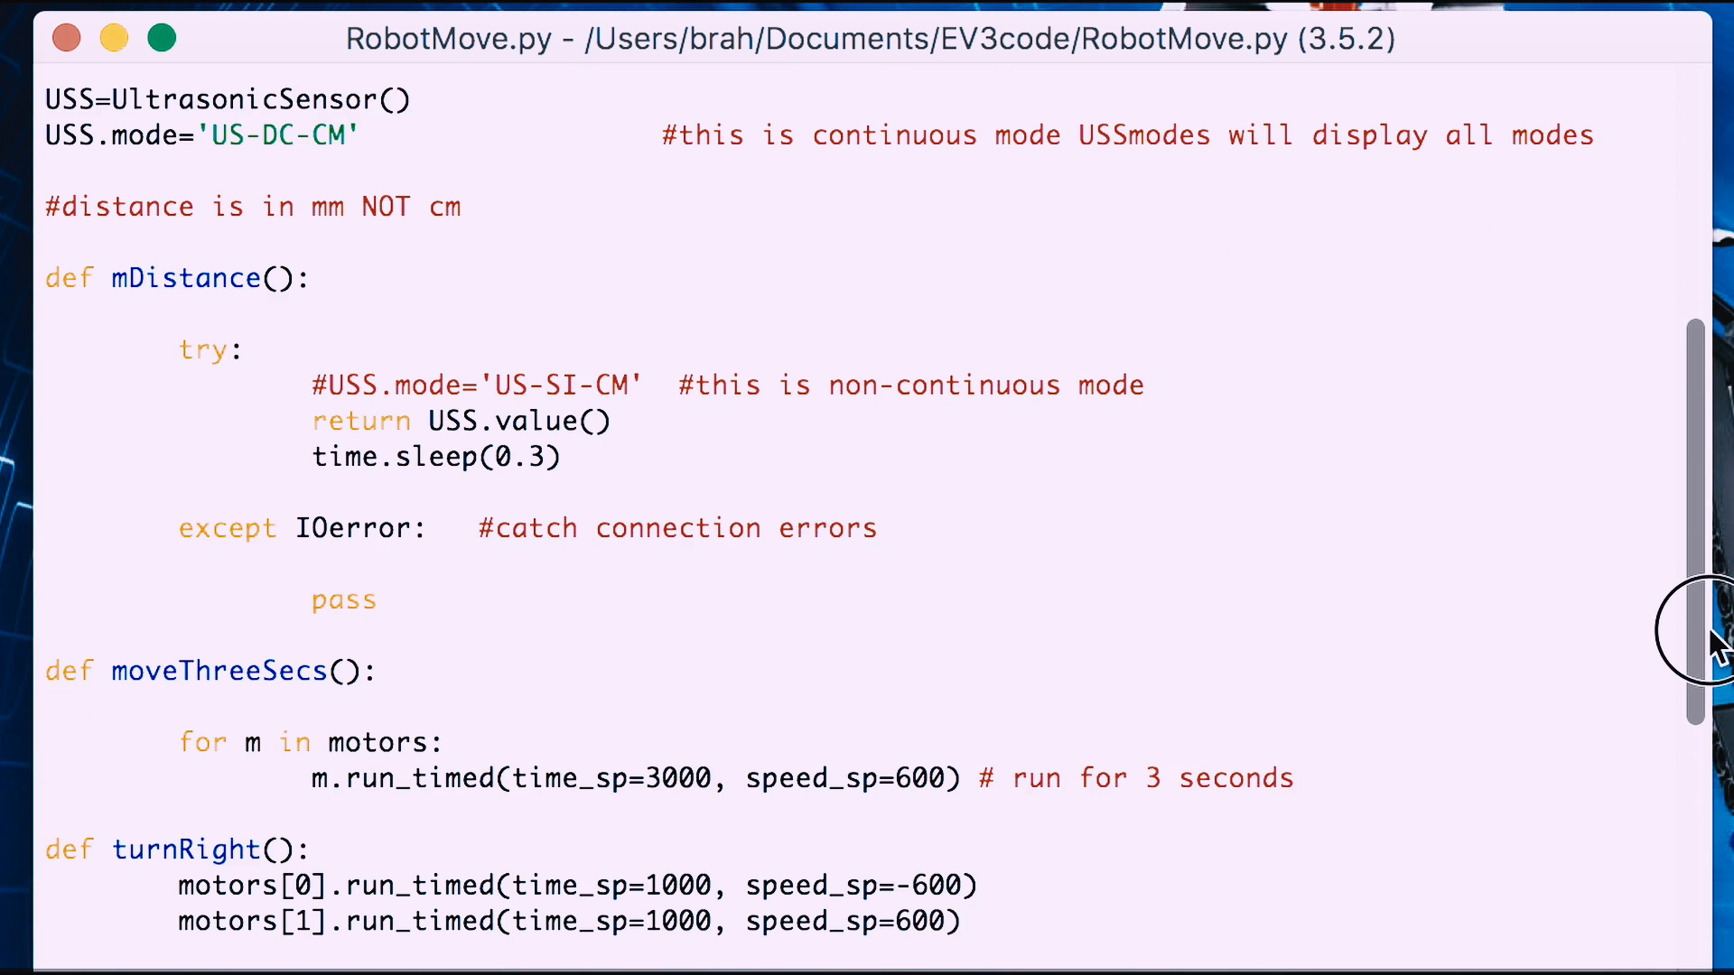
scroll(down, 3)
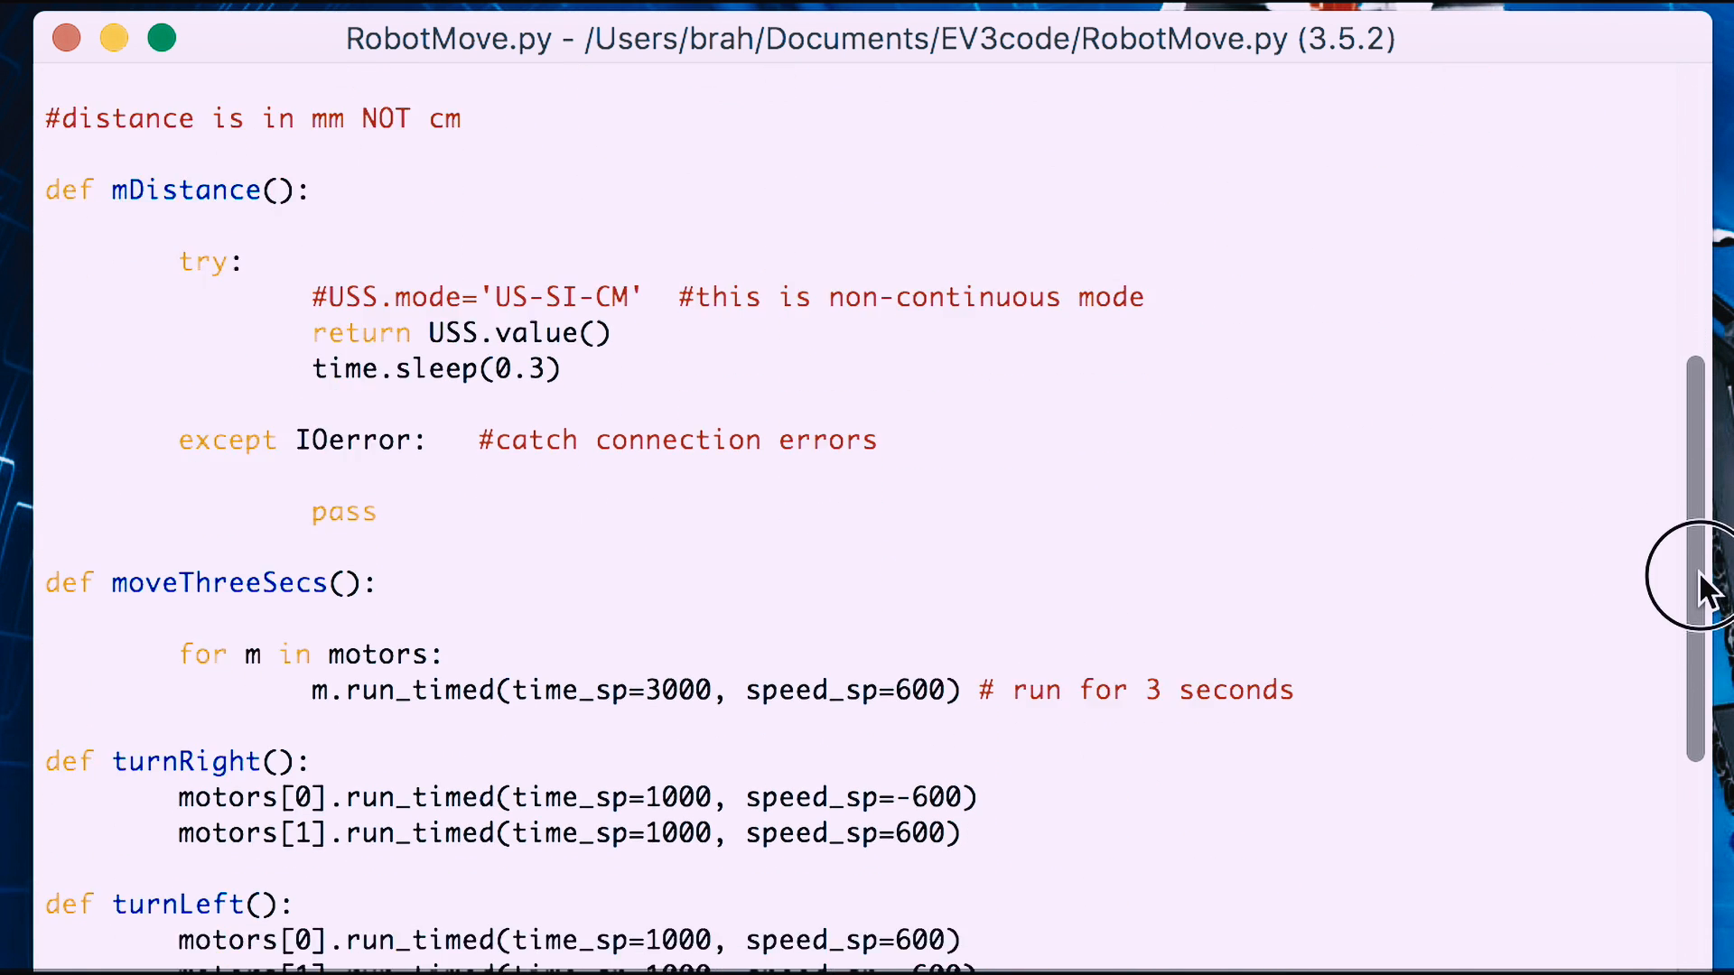
scroll(down, 3)
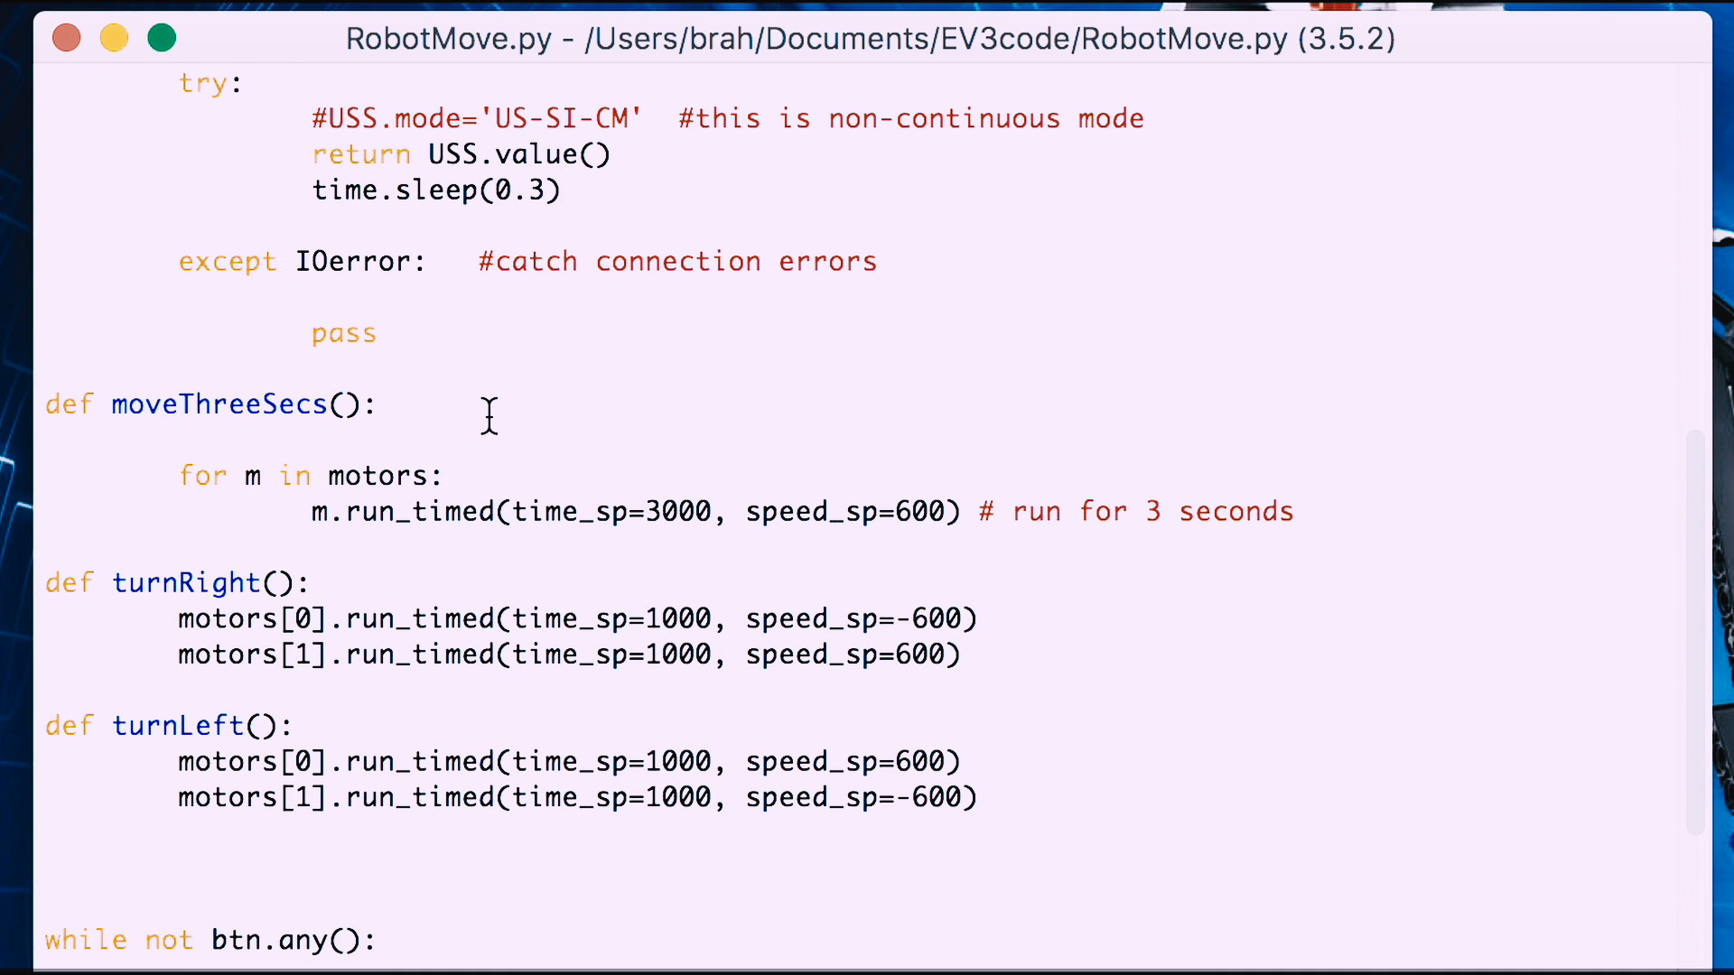
mouse_move(329, 708)
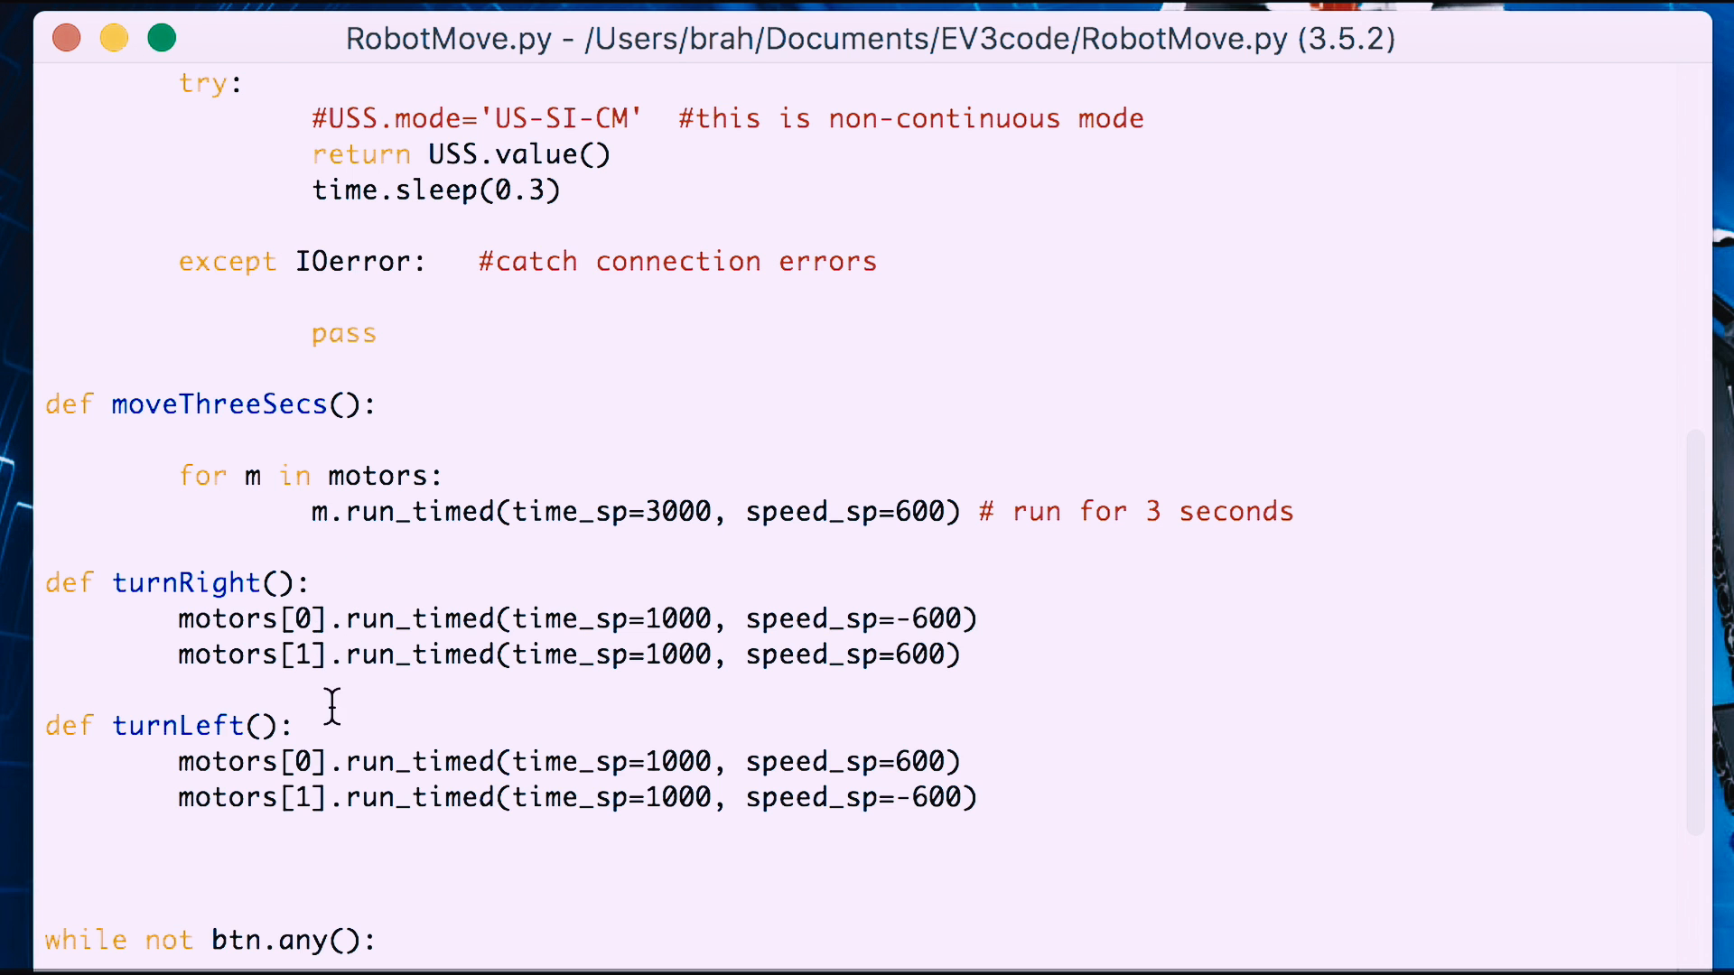
scroll(down, 3)
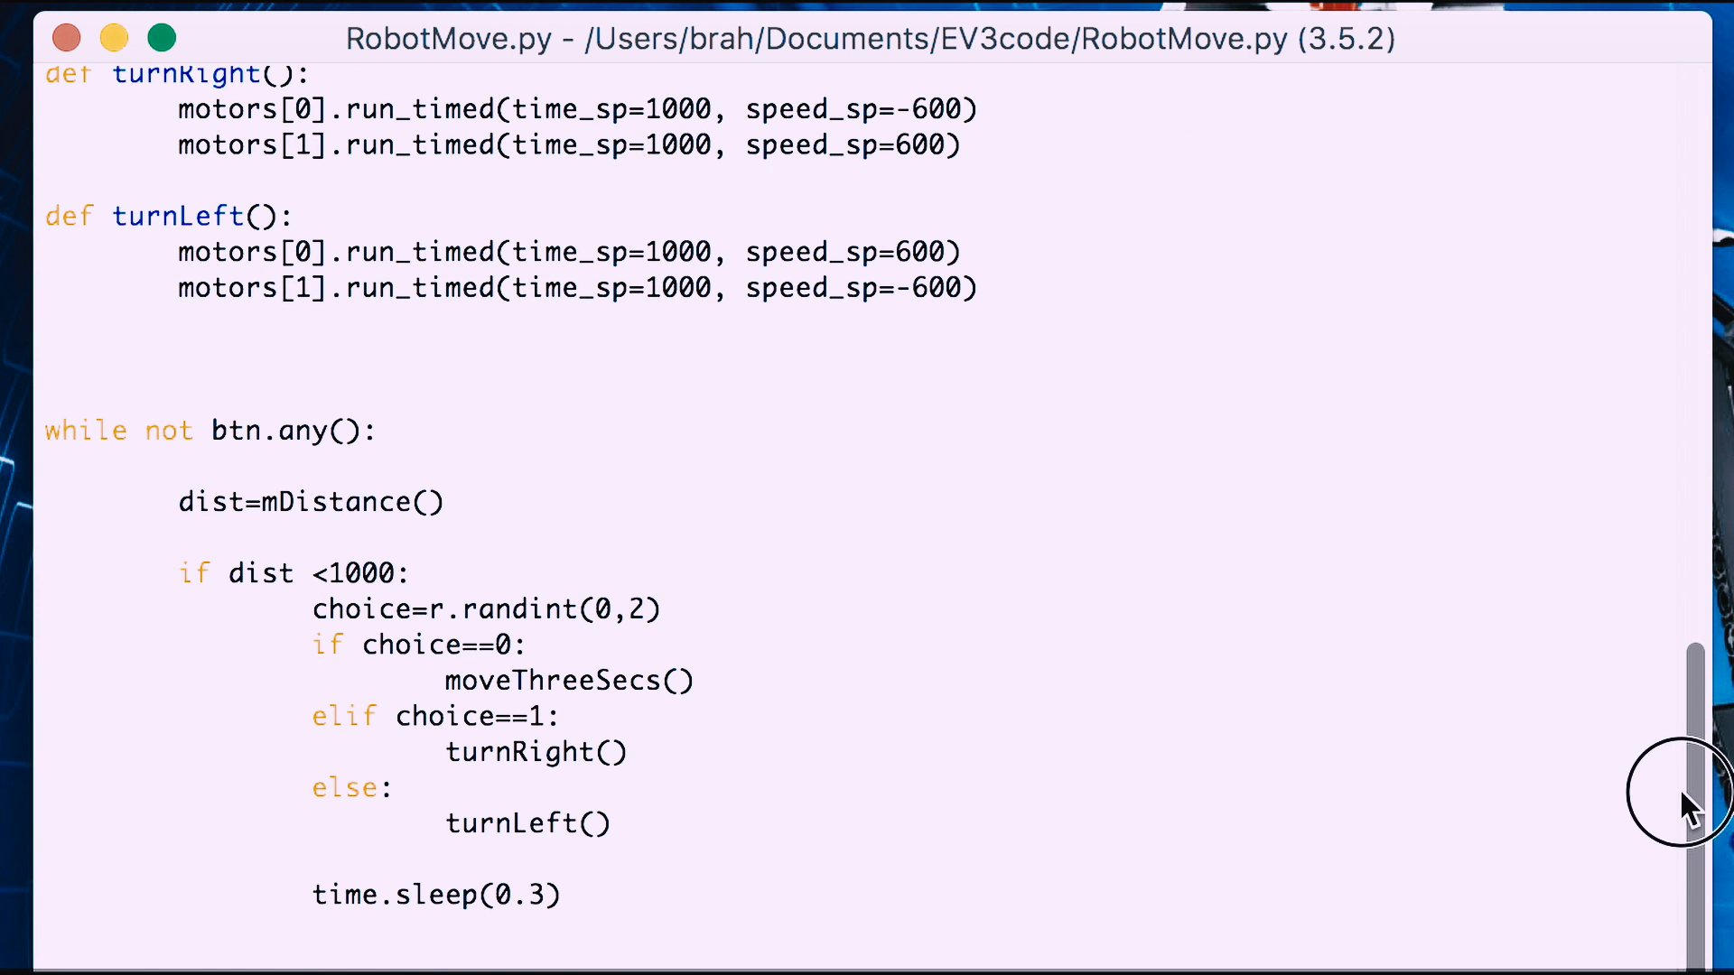
mouse_move(555, 415)
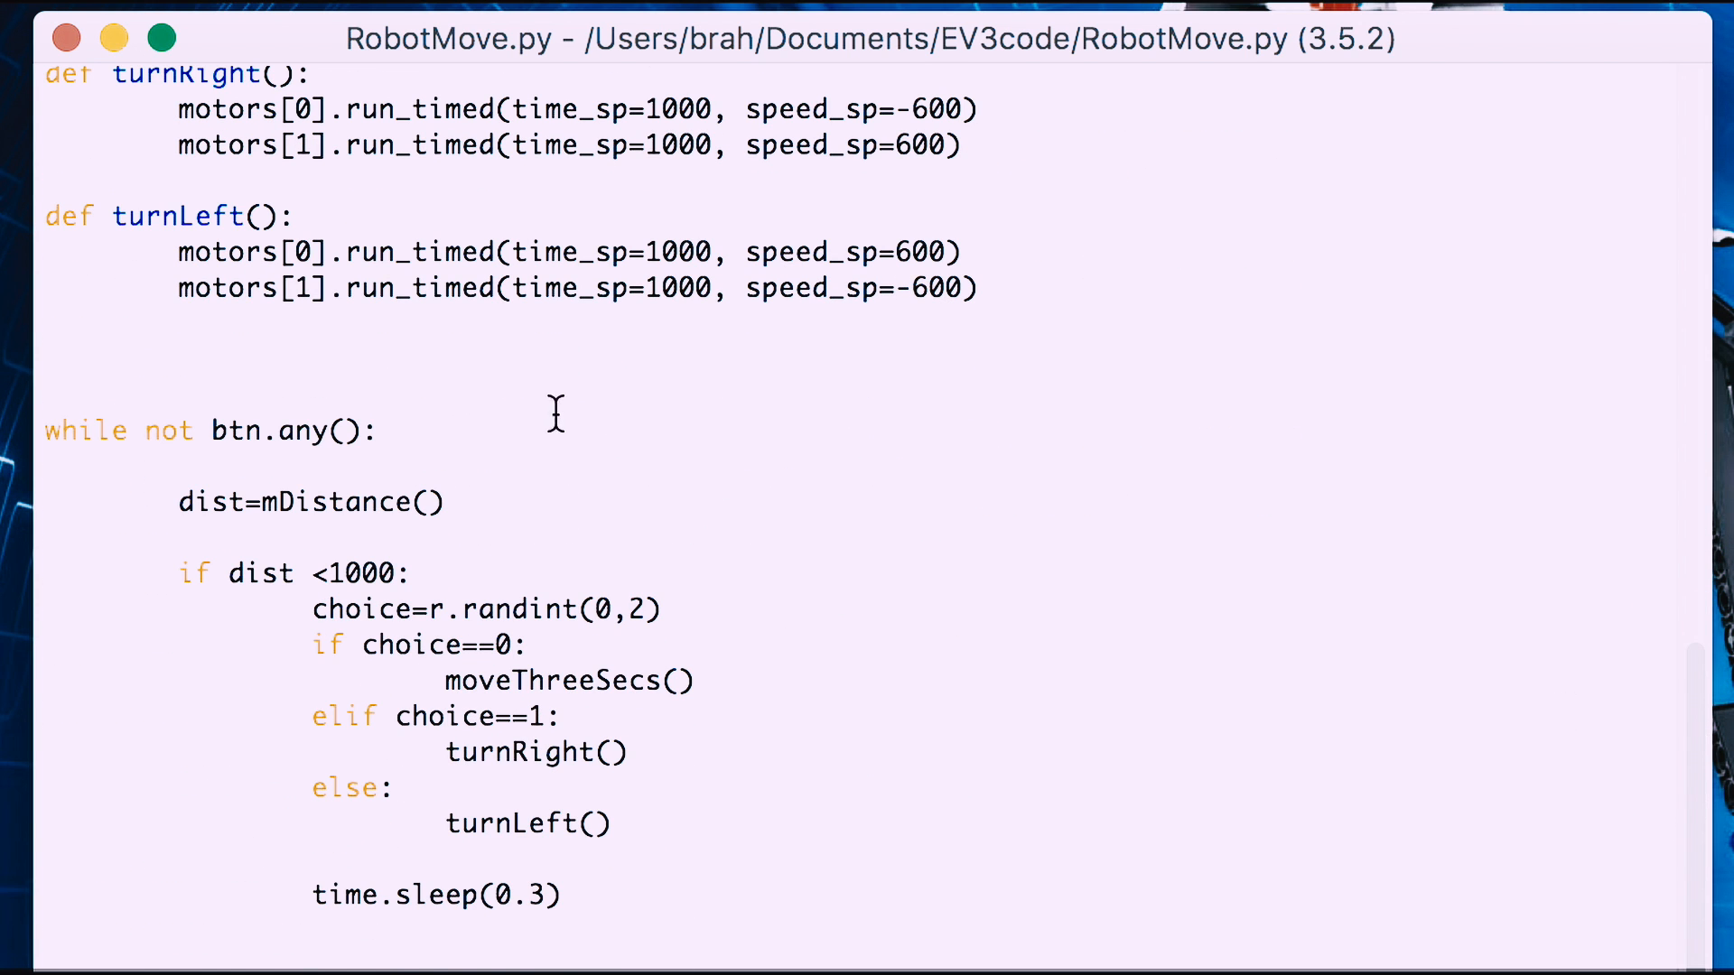
mouse_move(483, 418)
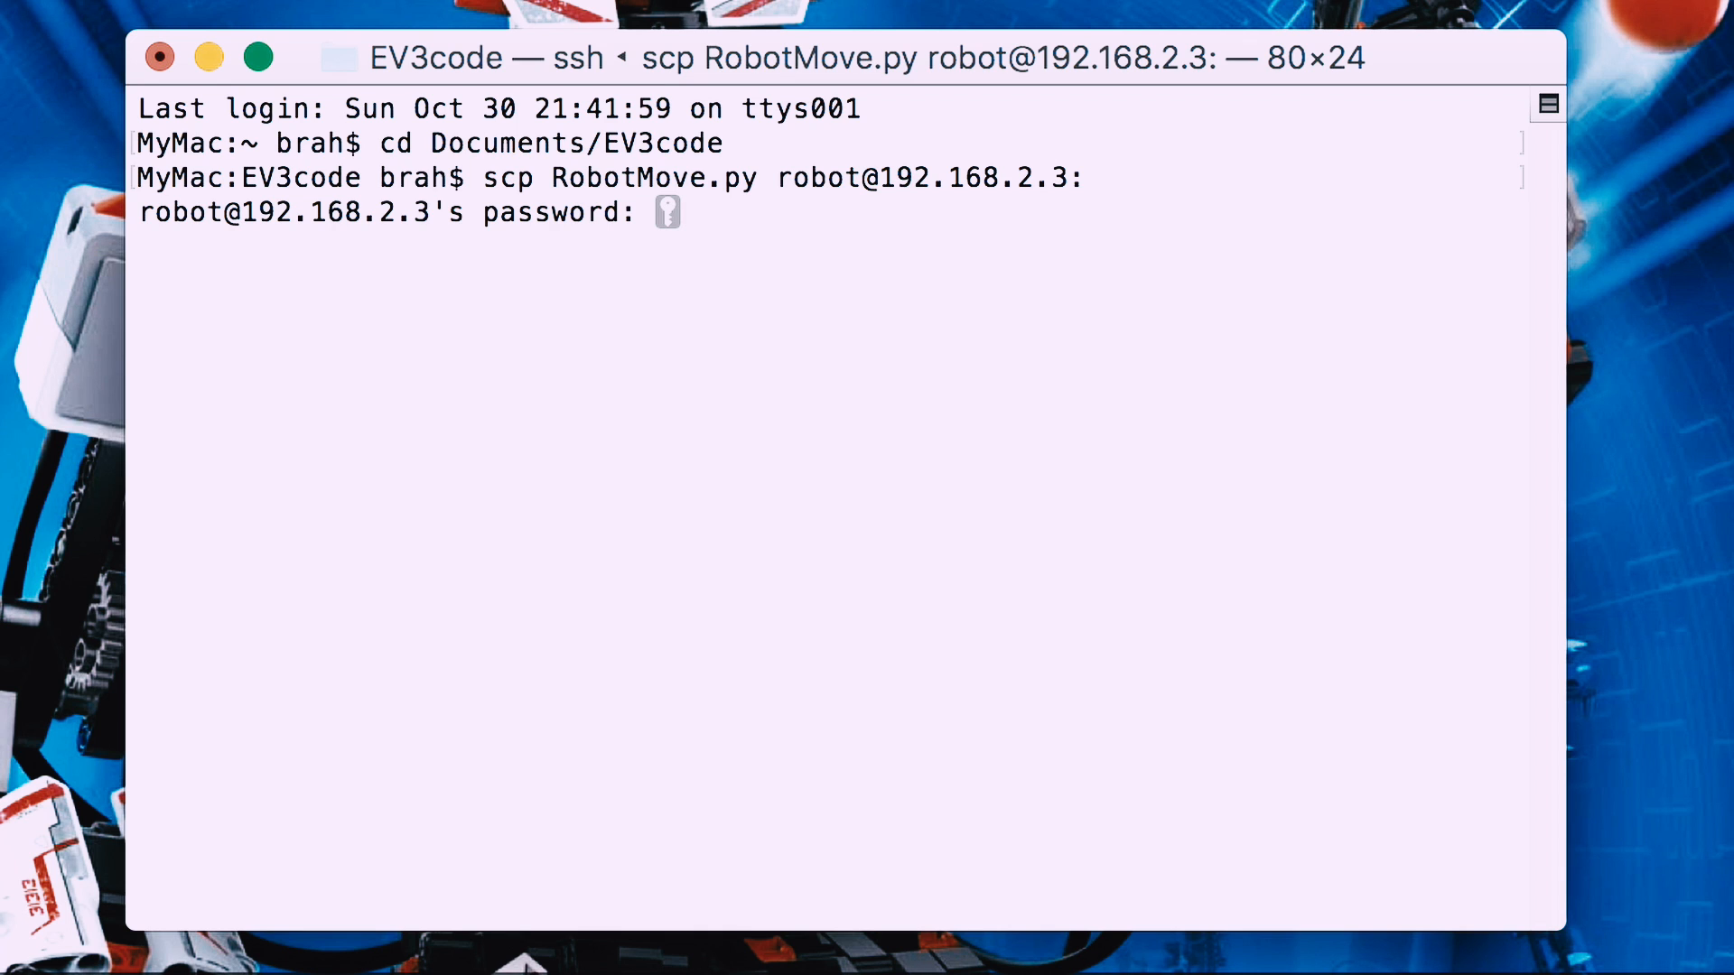
Enter the password to scp RobotMove.py to the EV3 at 192.168.2.3.
key(Return)
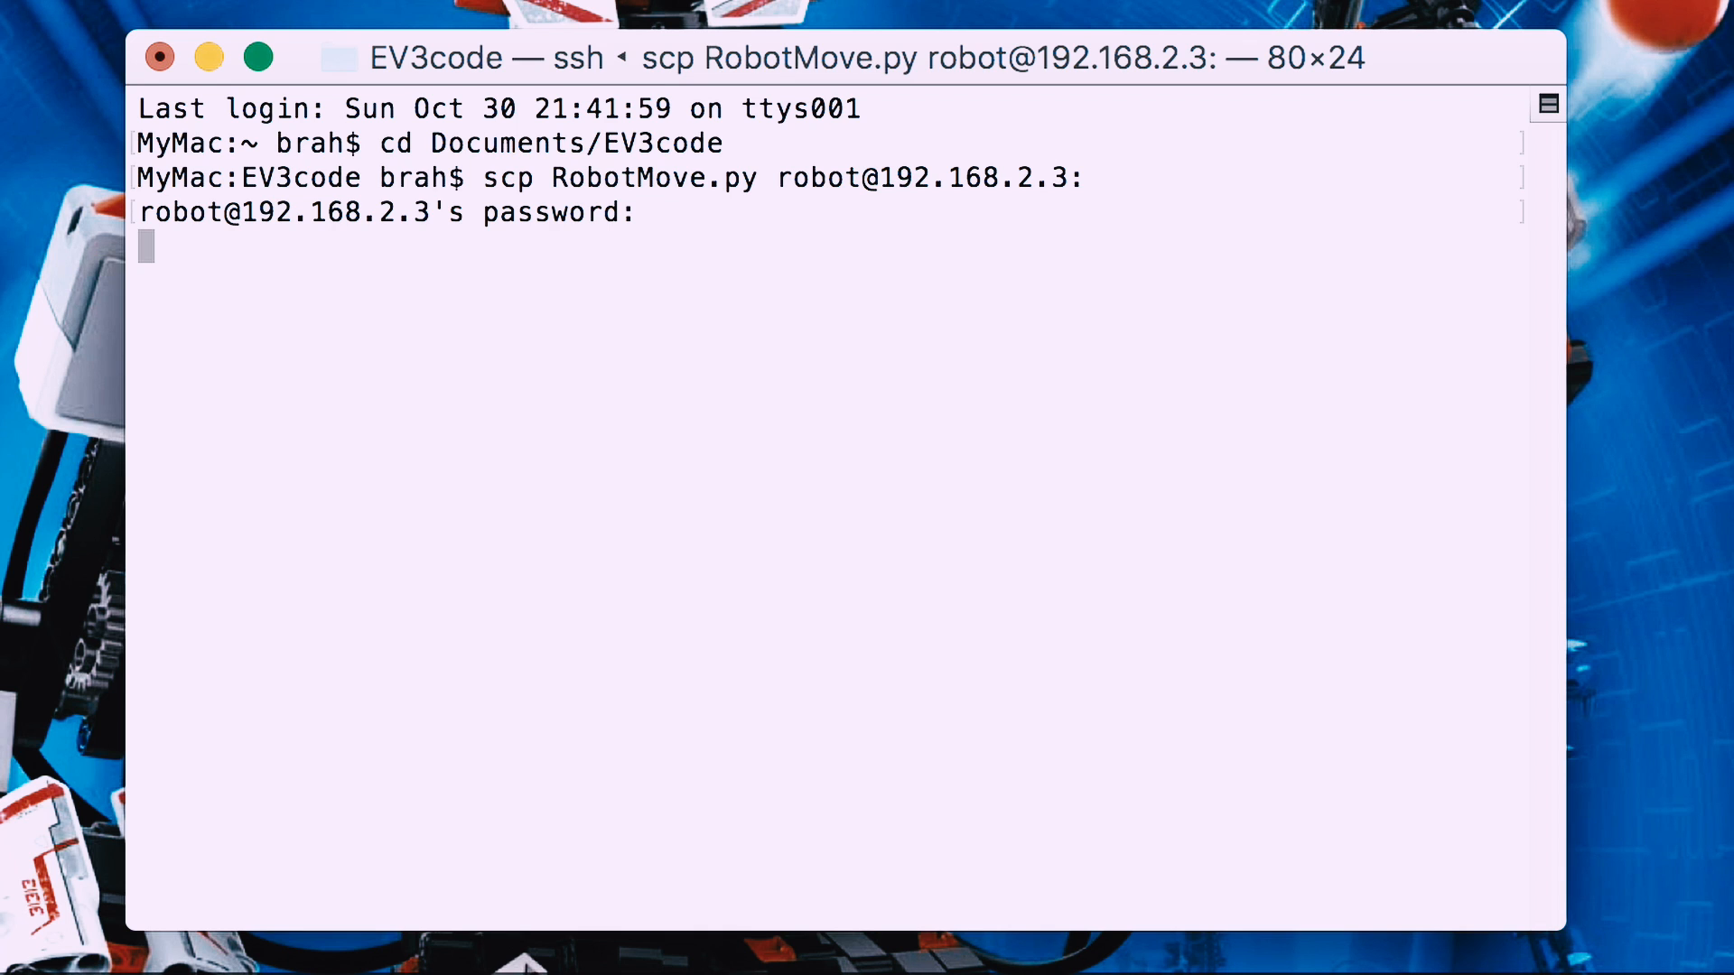